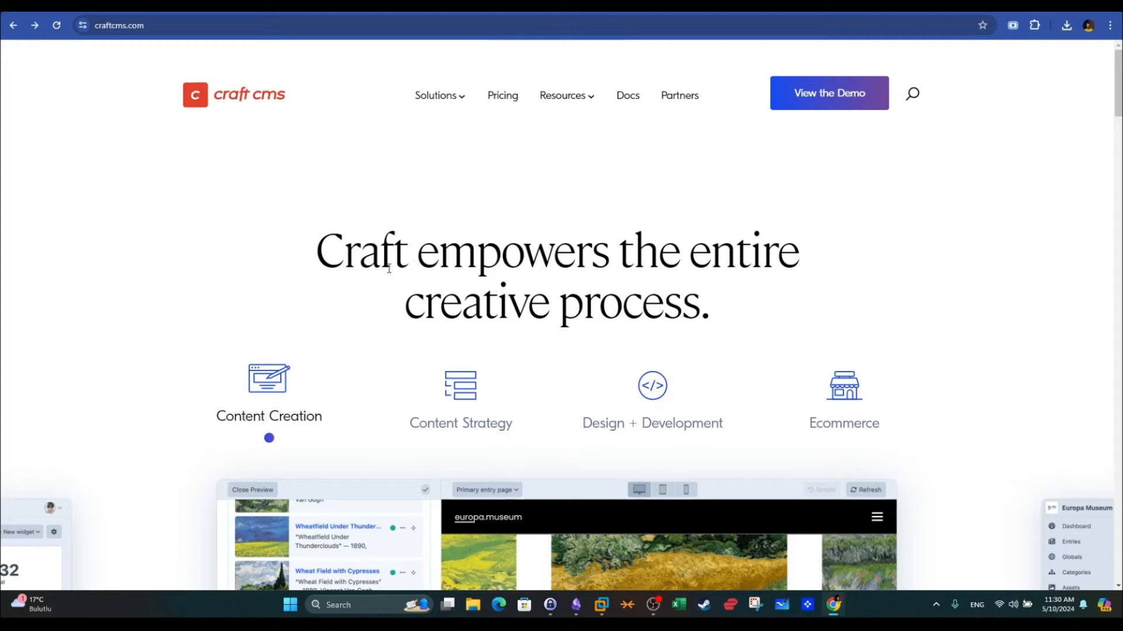
mouse_move(302, 178)
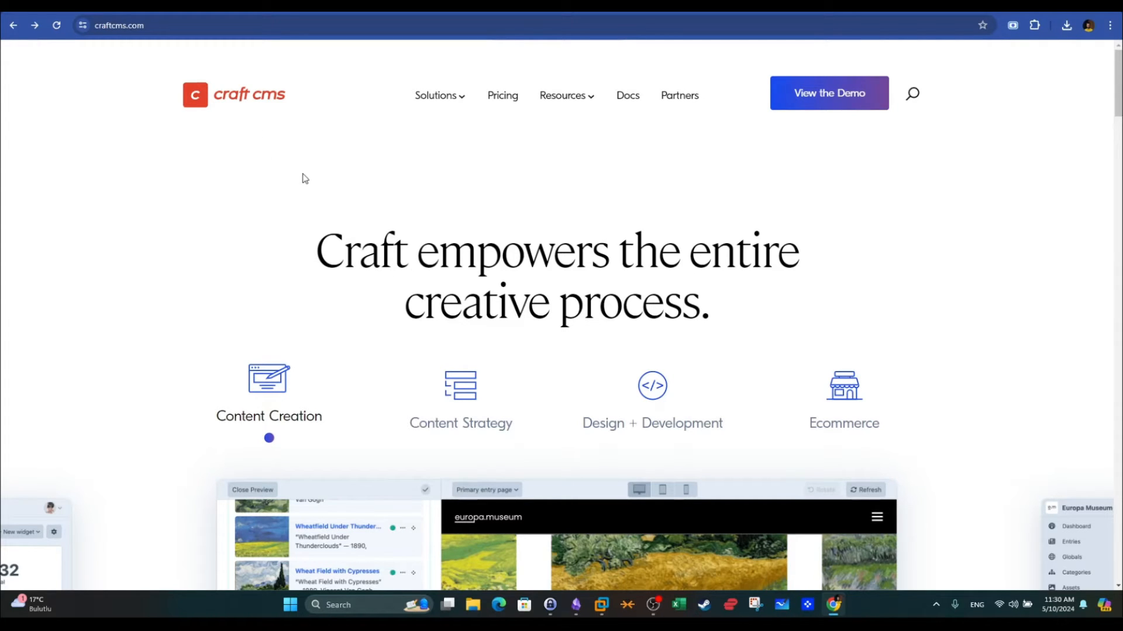
mouse_move(234, 94)
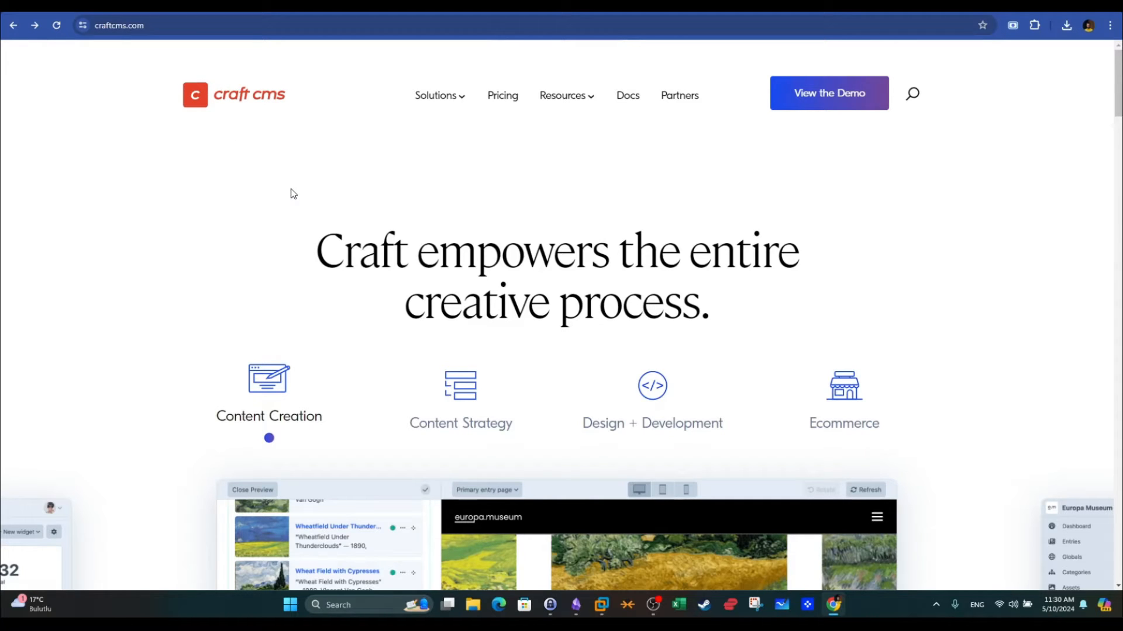
mouse_move(264, 122)
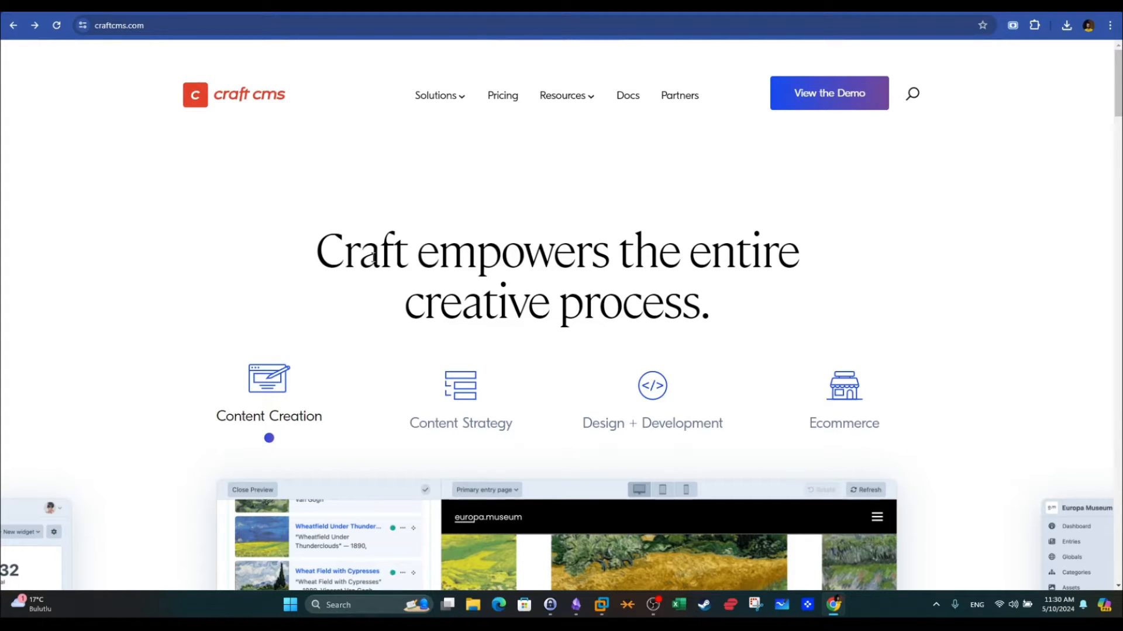
mouse_move(438, 208)
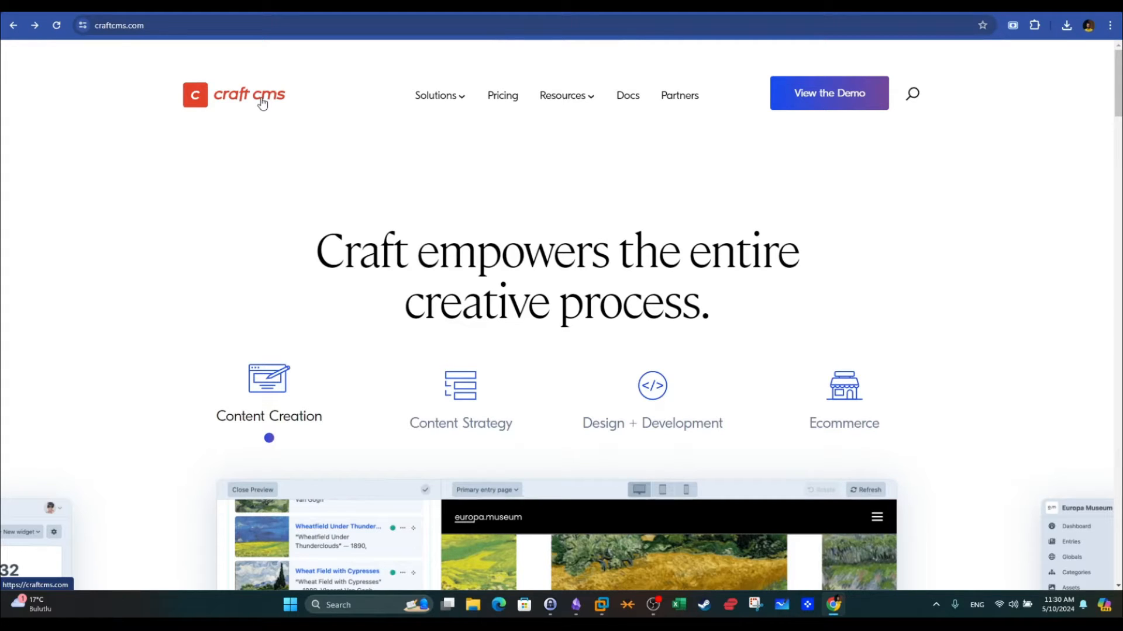
Switch to the Kali VM and open the Faelian CraftCMS_CVE-2023-41892 repository with craft-cms.py.
scroll(down, 3)
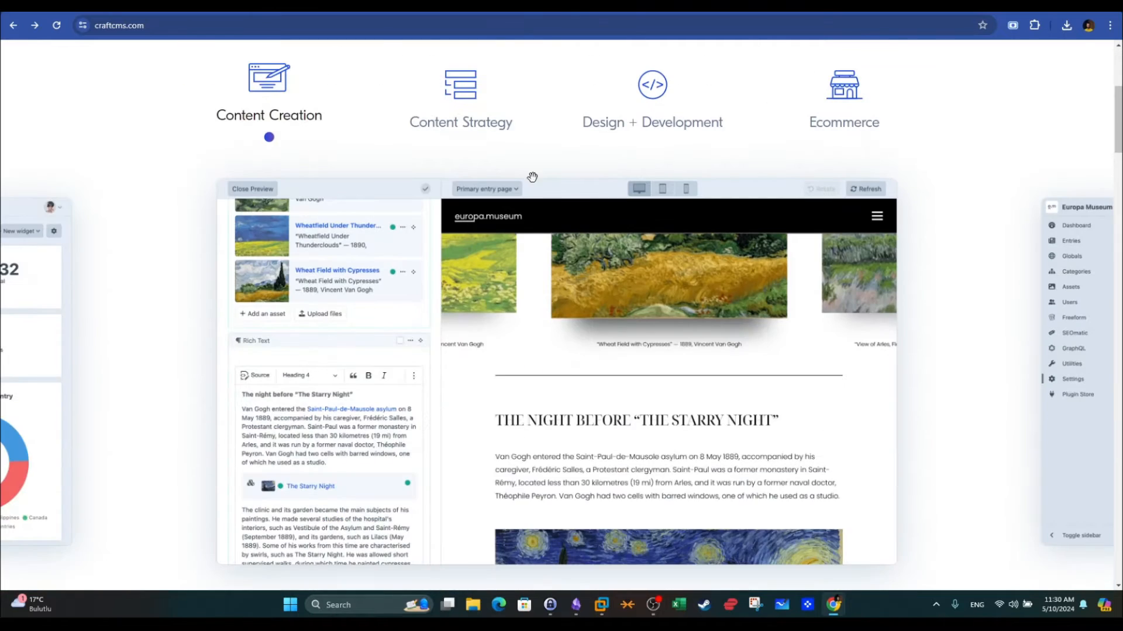
scroll(up, 3)
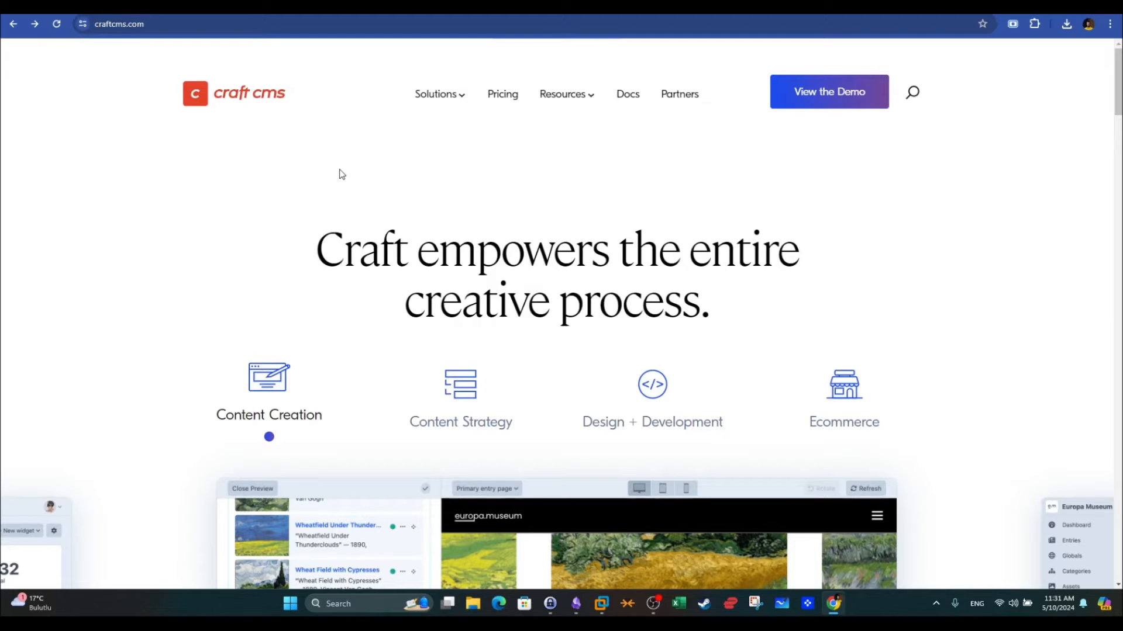
mouse_move(235, 111)
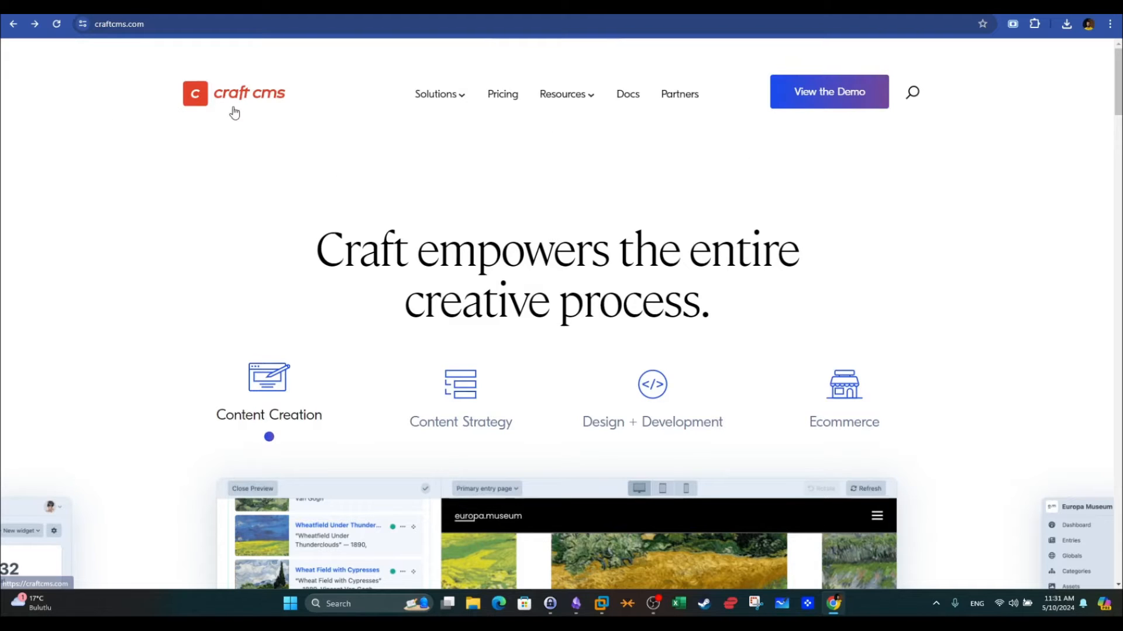
mouse_move(465, 137)
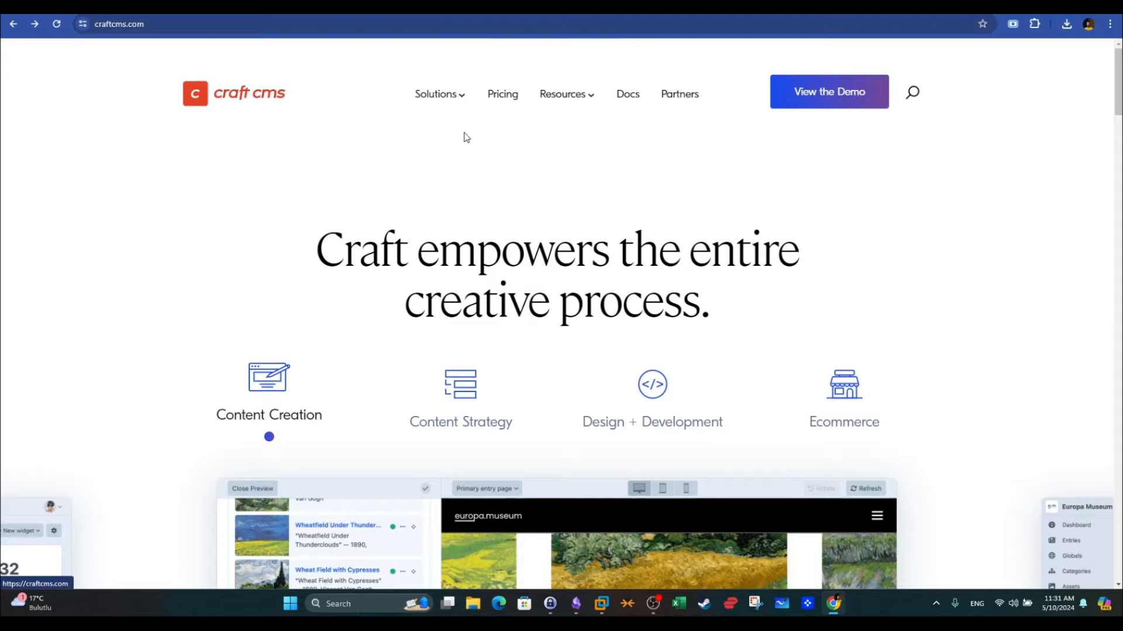
mouse_move(223, 88)
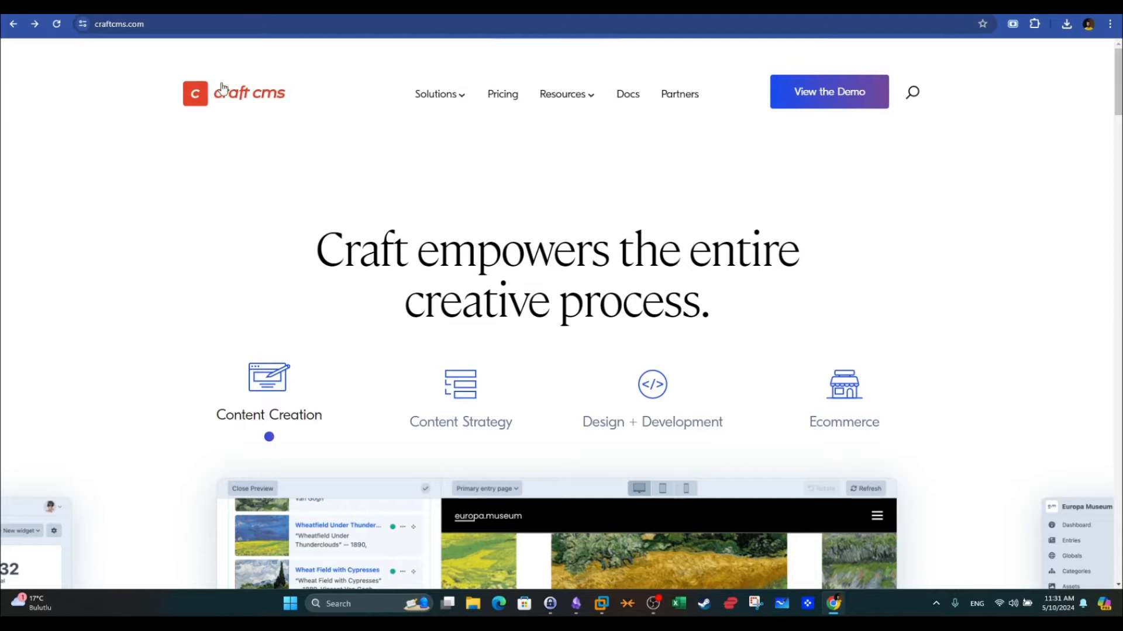
mouse_move(799, 441)
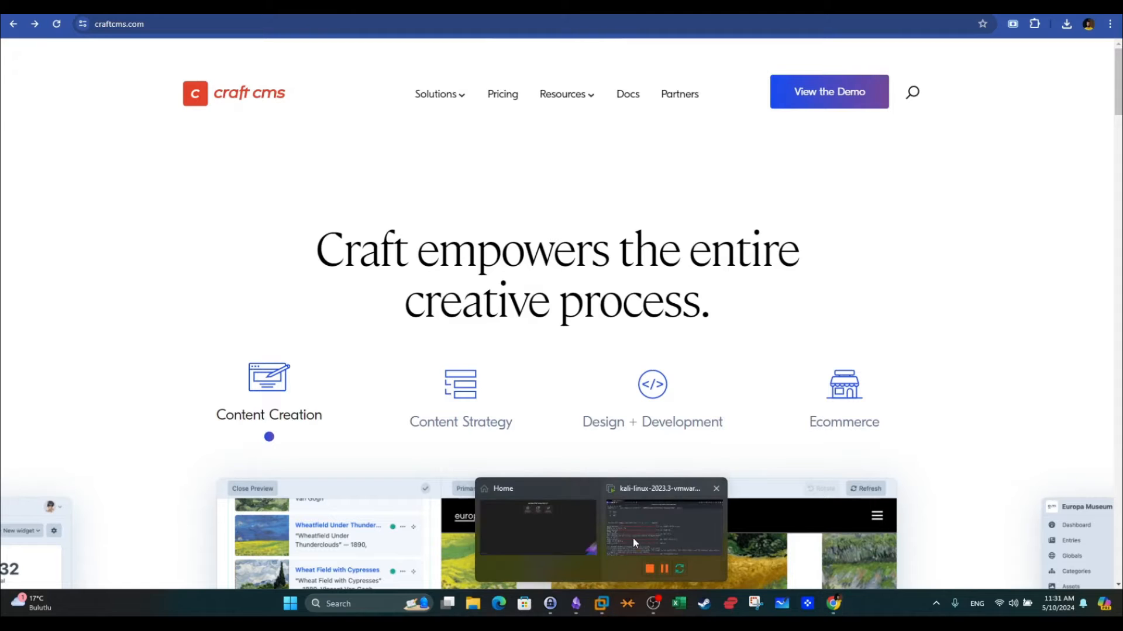
click(658, 529)
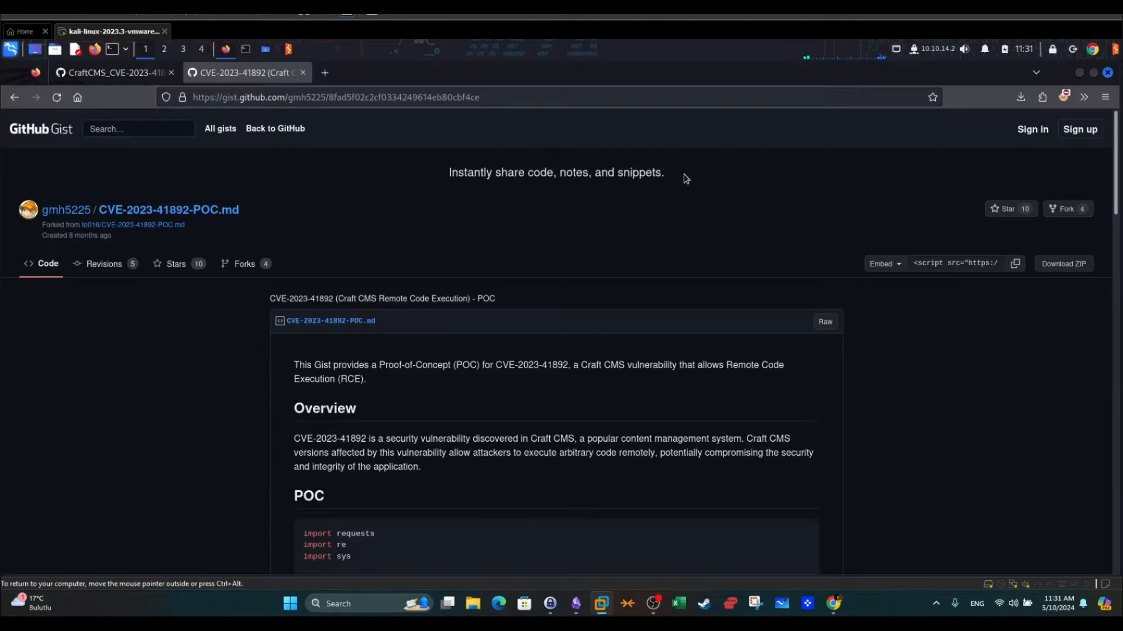
click(114, 72)
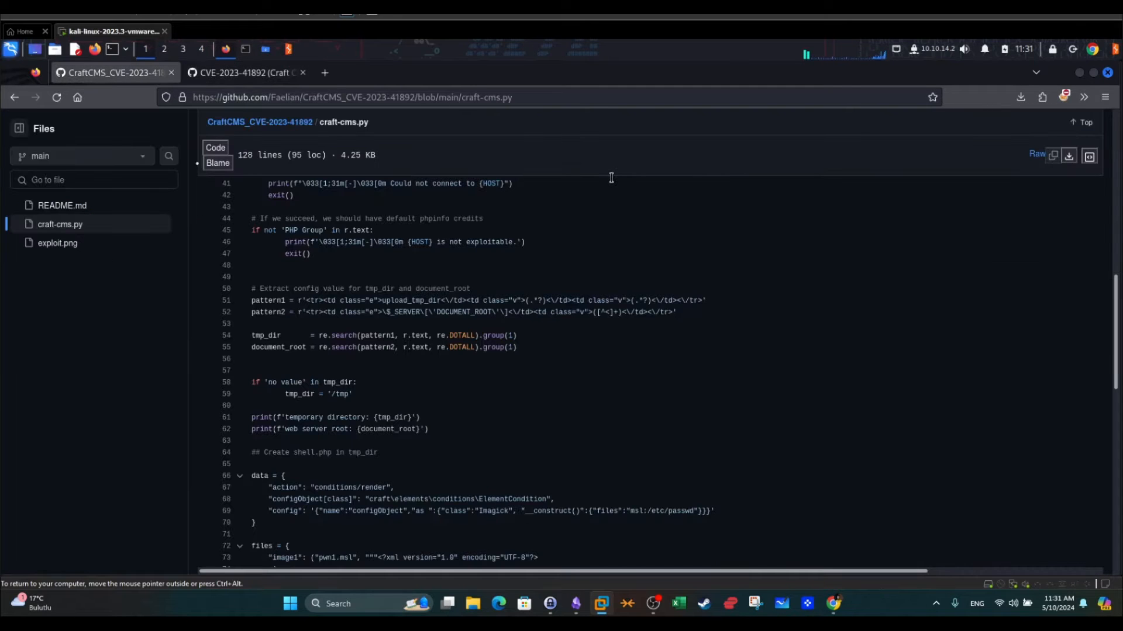
scroll(up, 3)
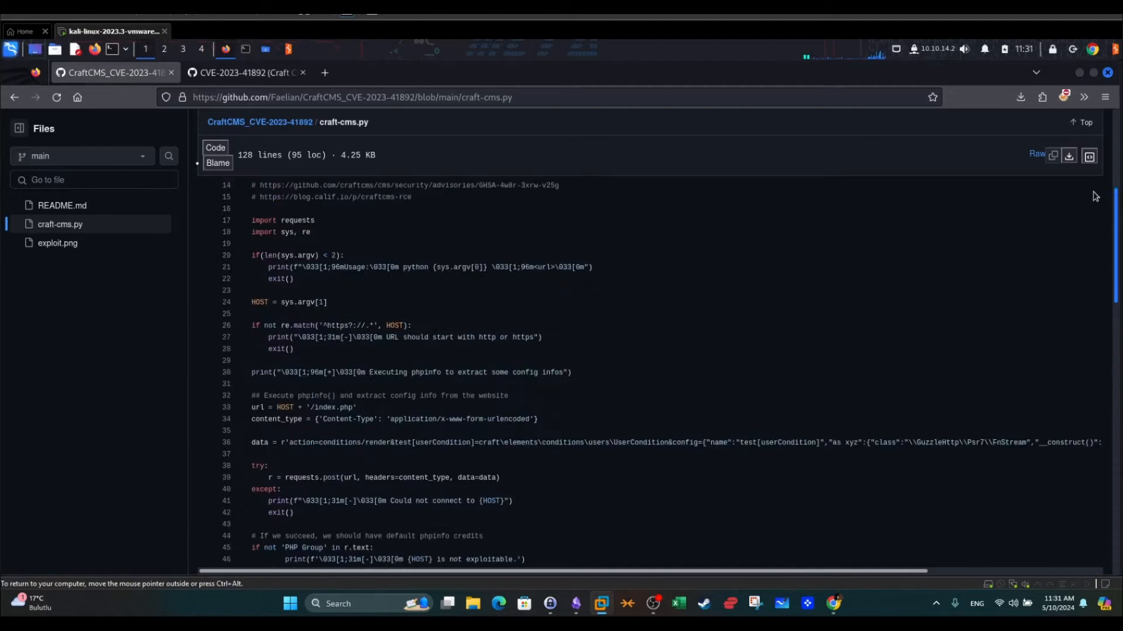
scroll(up, 3)
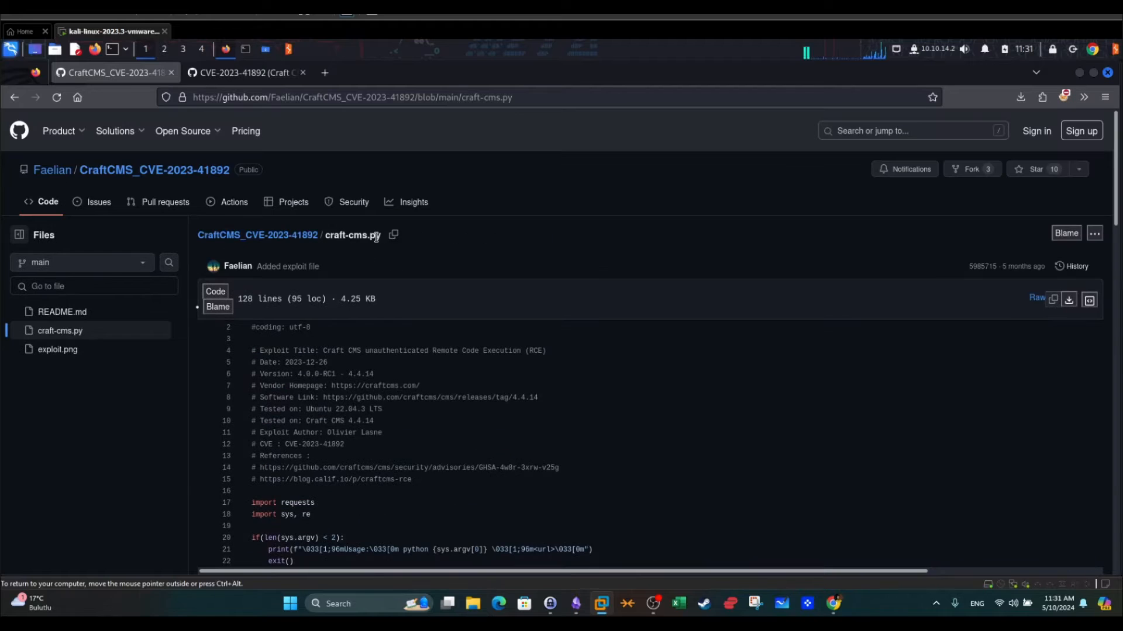
click(243, 73)
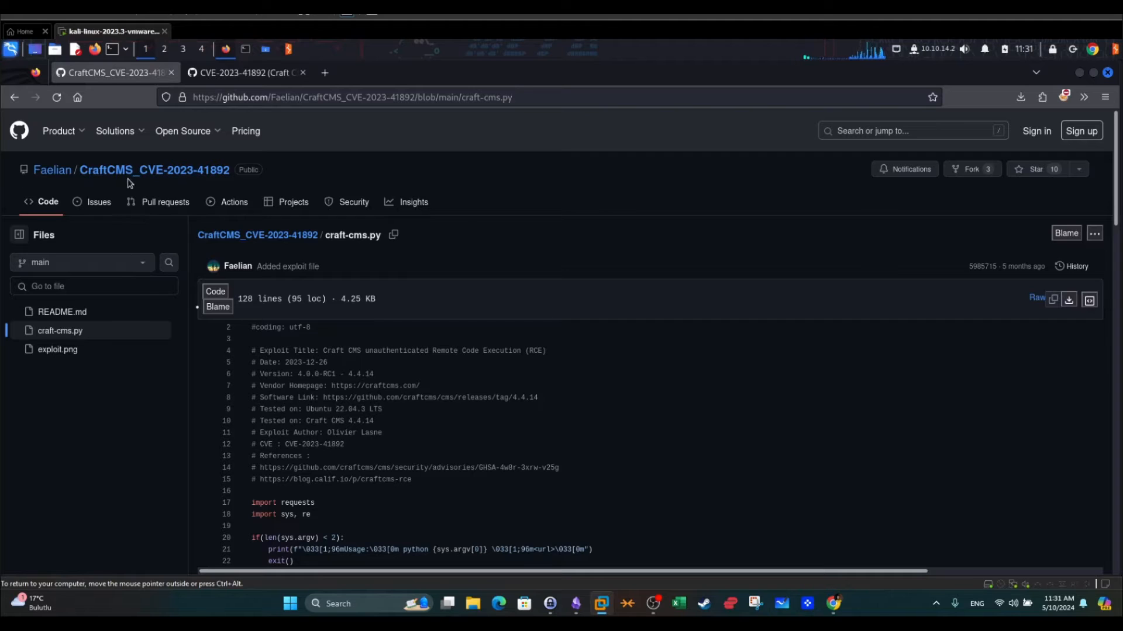
double_click(154, 169)
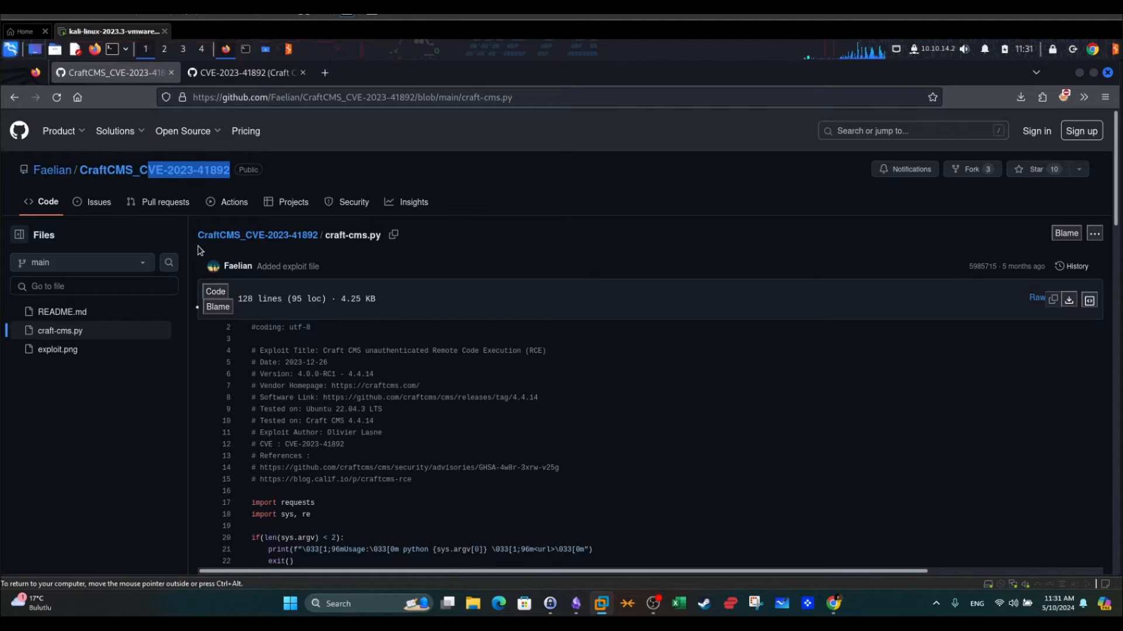
mouse_move(248, 225)
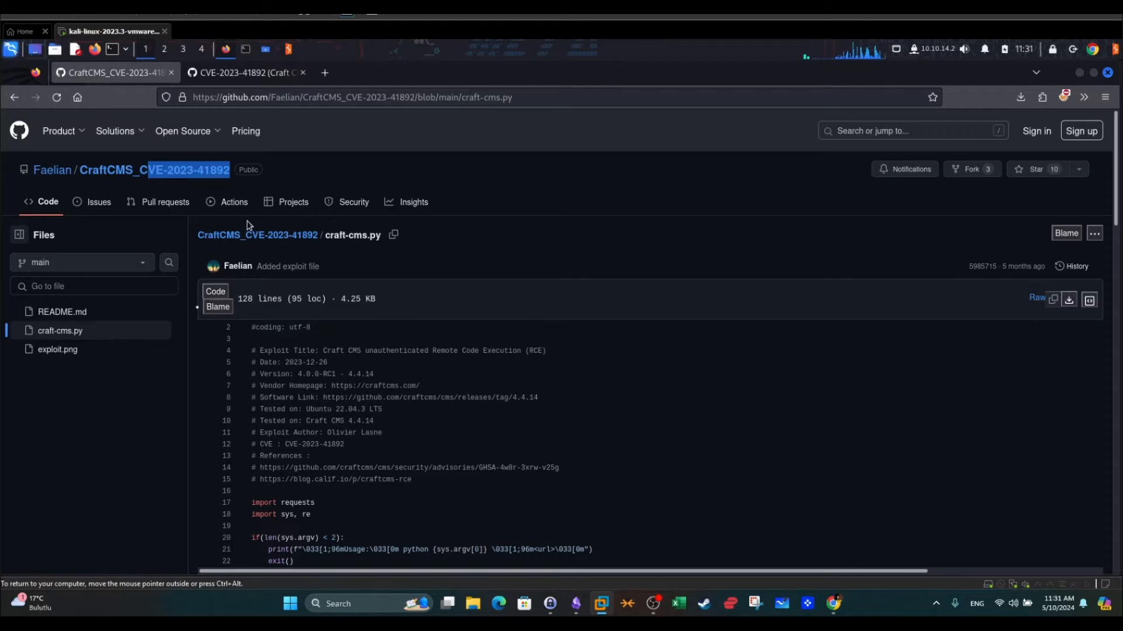
Scroll through the craft-cms.py exploit script and the CVE-2023-41892 POC gist.
scroll(down, 3)
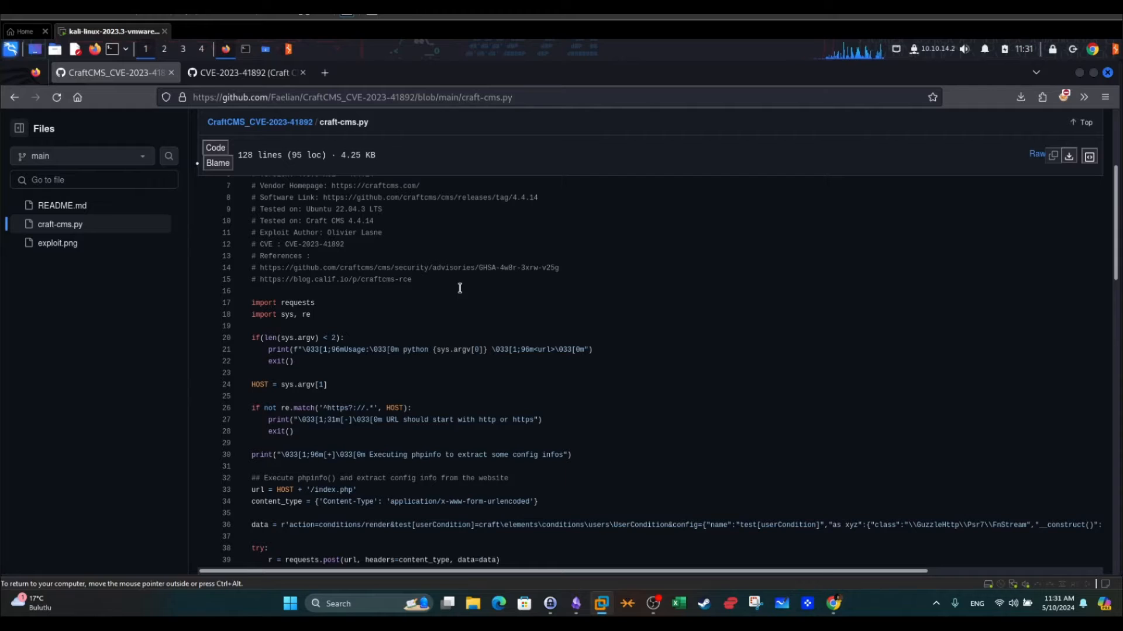
scroll(up, 3)
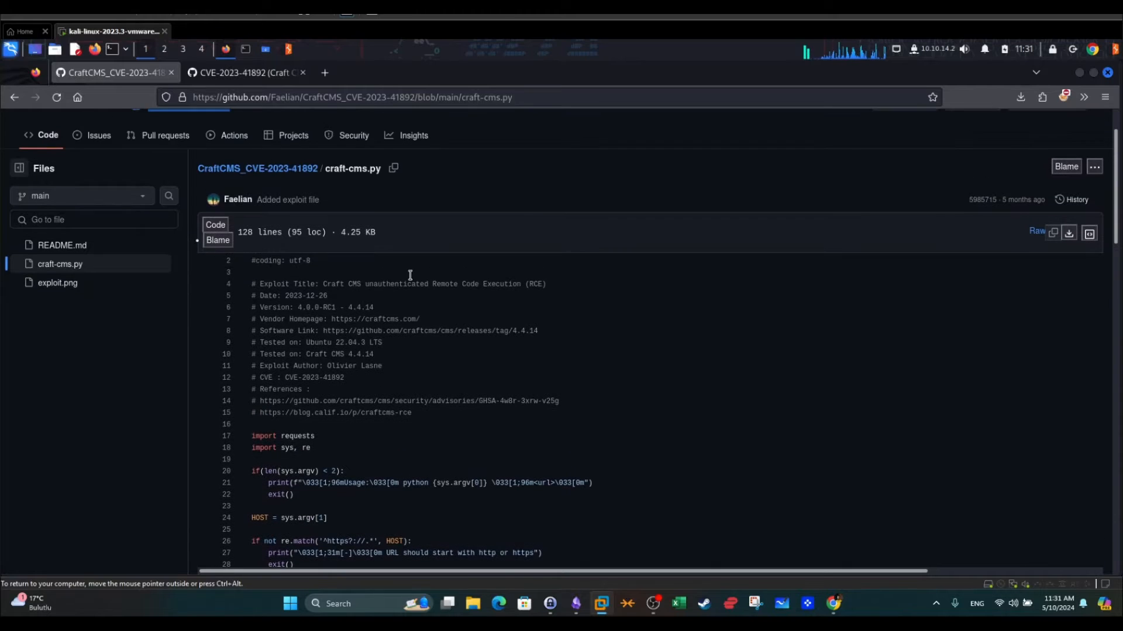
mouse_move(298, 256)
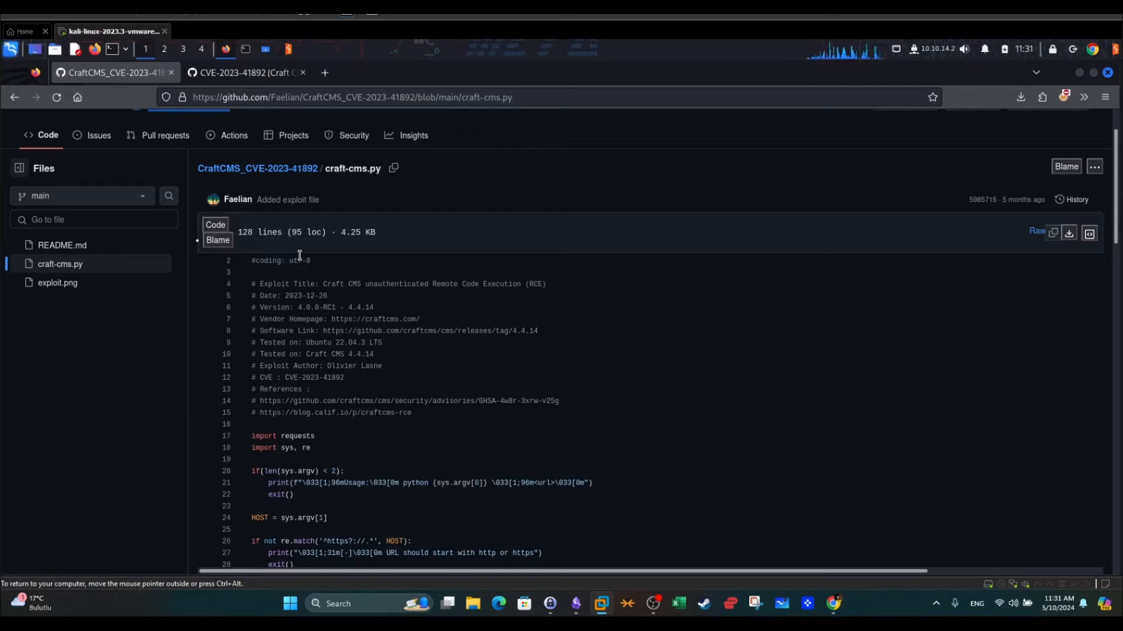
scroll(up, 3)
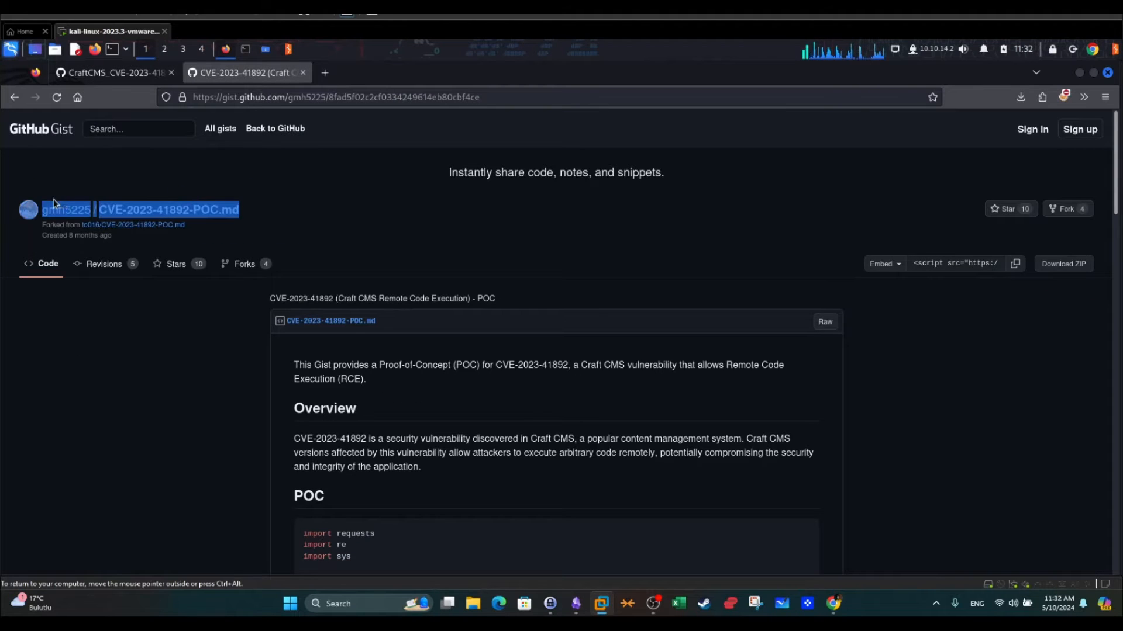
mouse_move(370, 217)
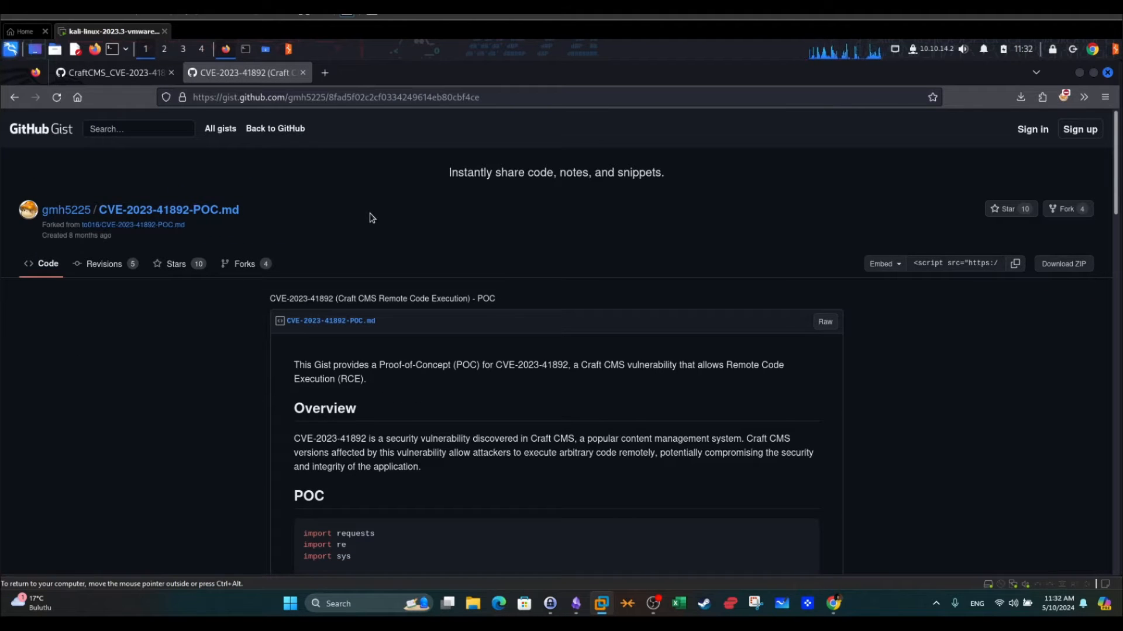
mouse_move(397, 283)
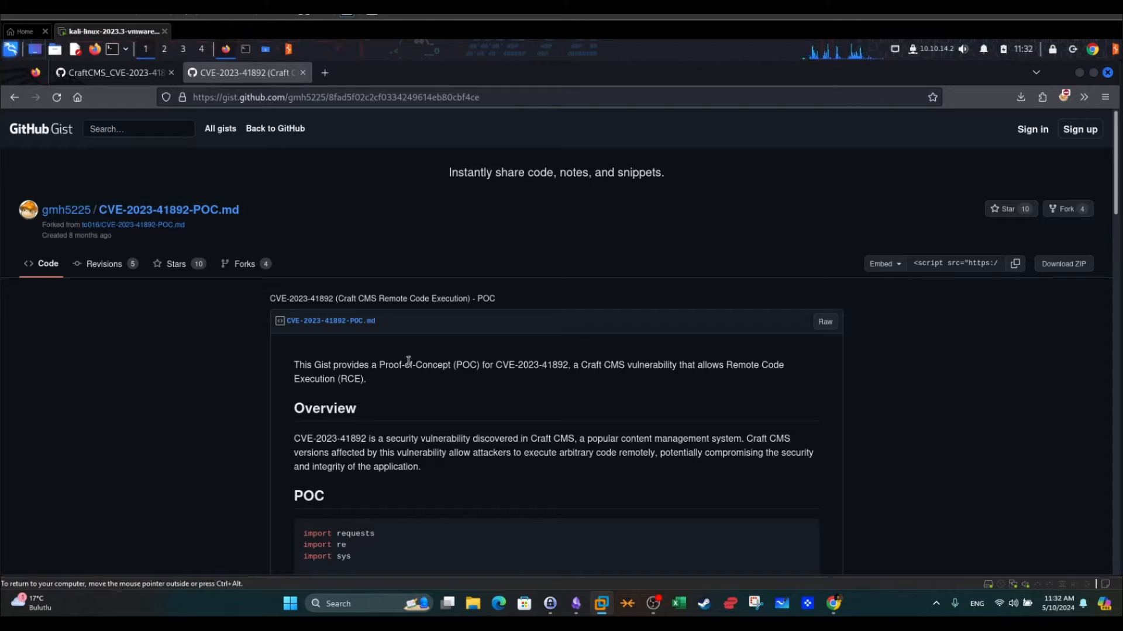
scroll(down, 3)
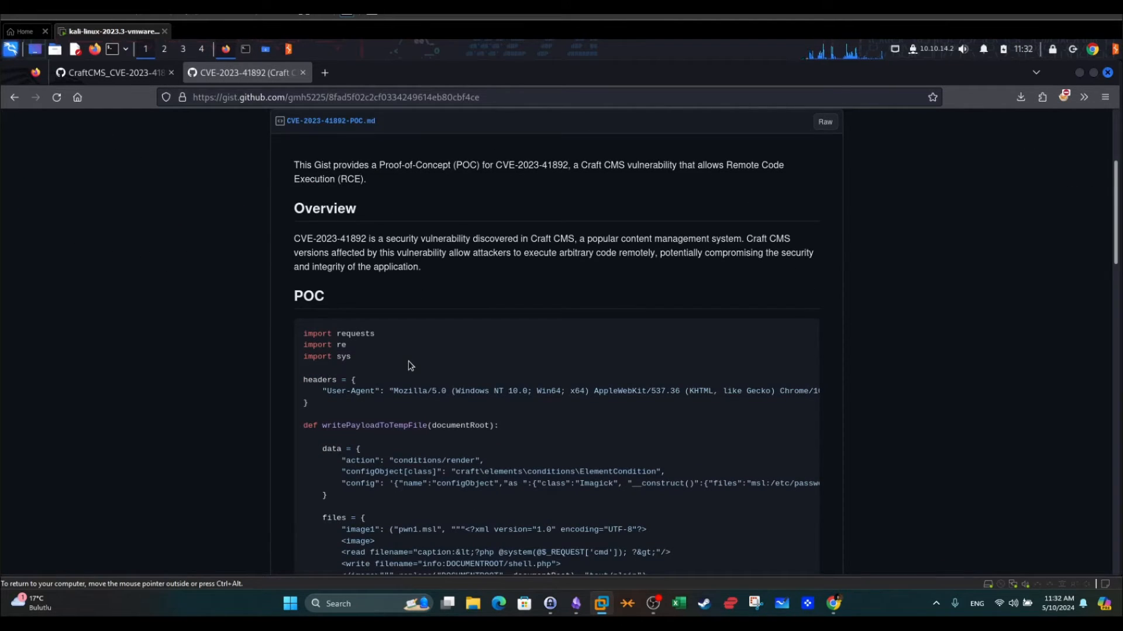
scroll(up, 3)
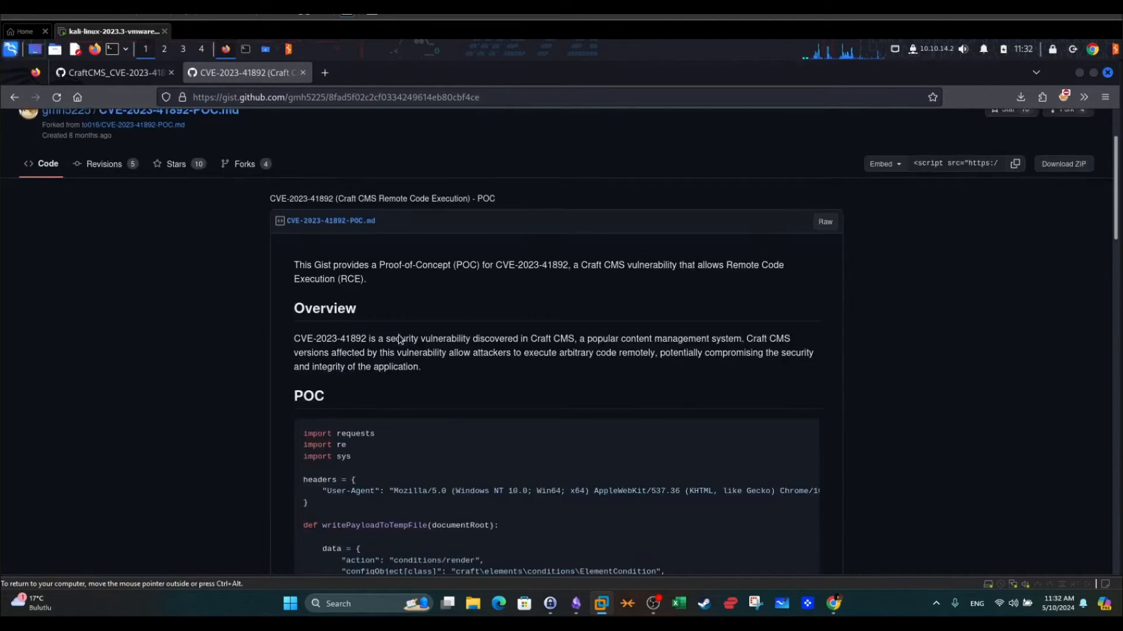
scroll(up, 3)
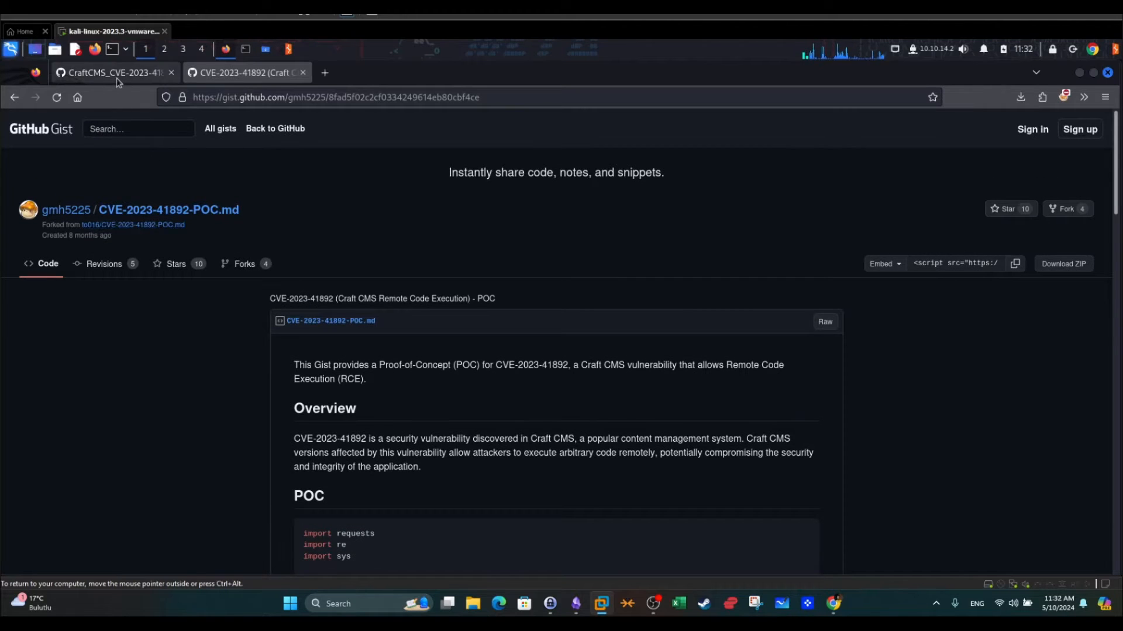
Scroll the gist down to the Overview and highlight its description of the Craft CMS RCE flaw.
click(114, 72)
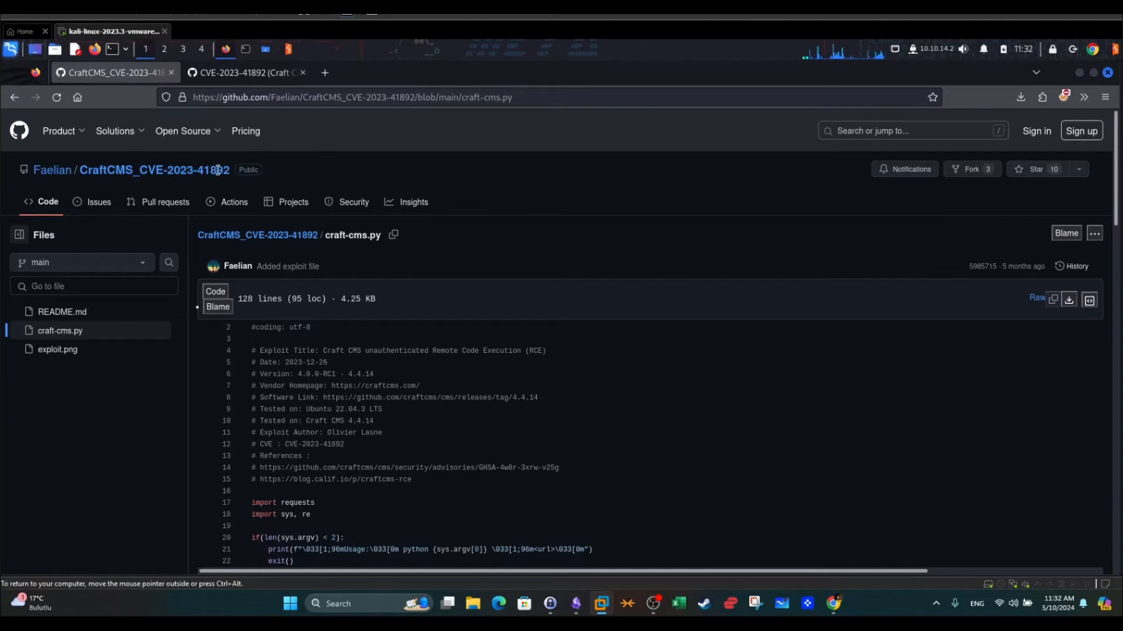
scroll(down, 3)
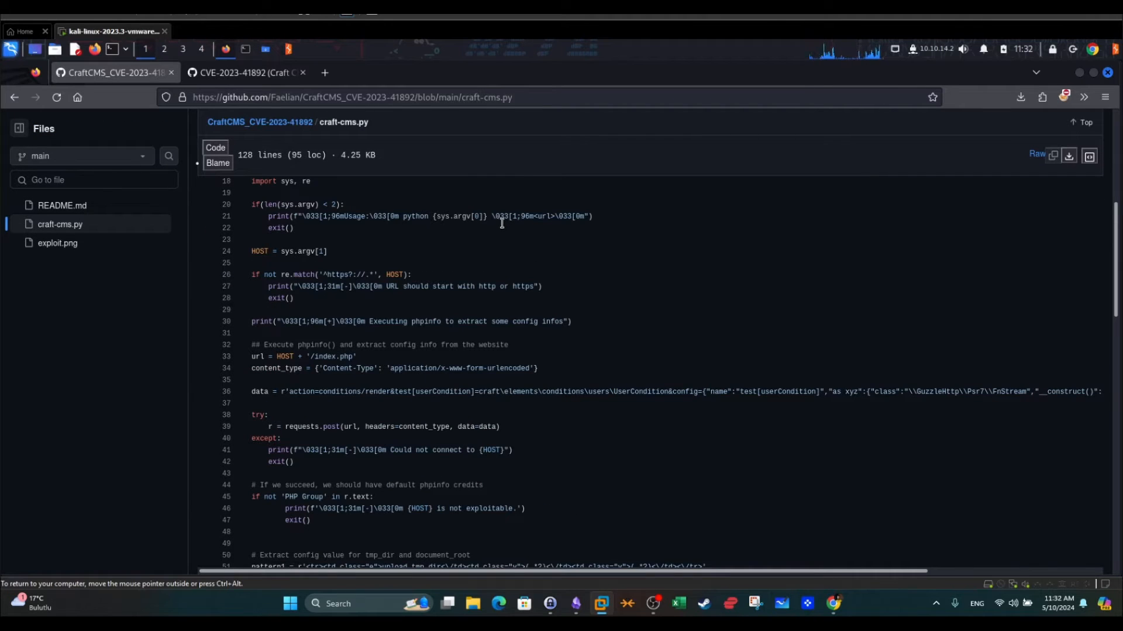
scroll(down, 3)
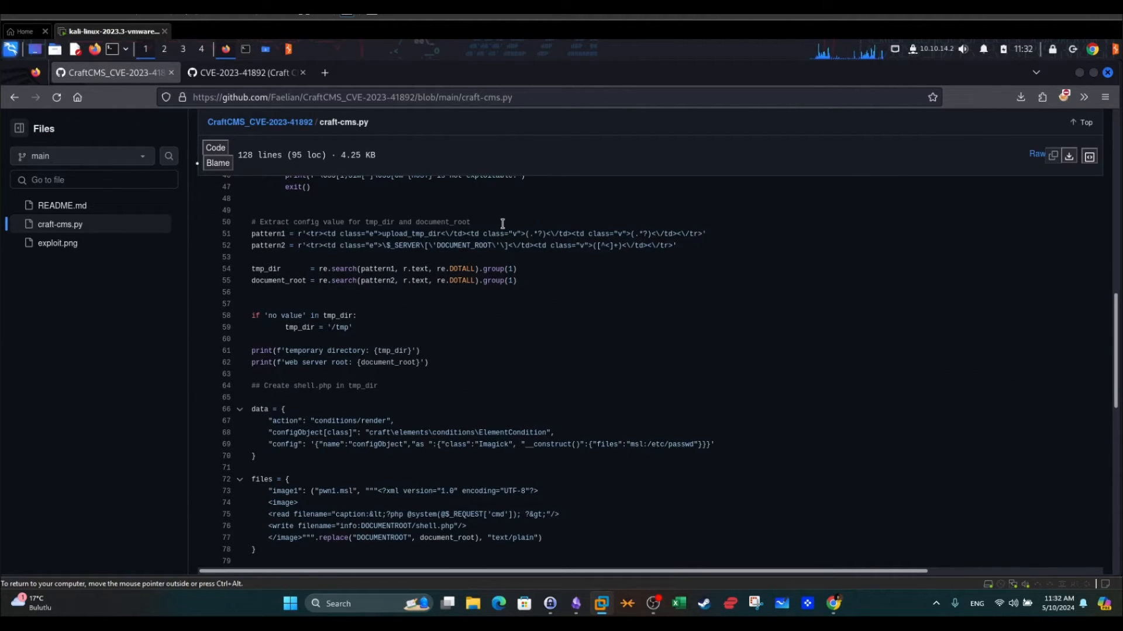
scroll(down, 3)
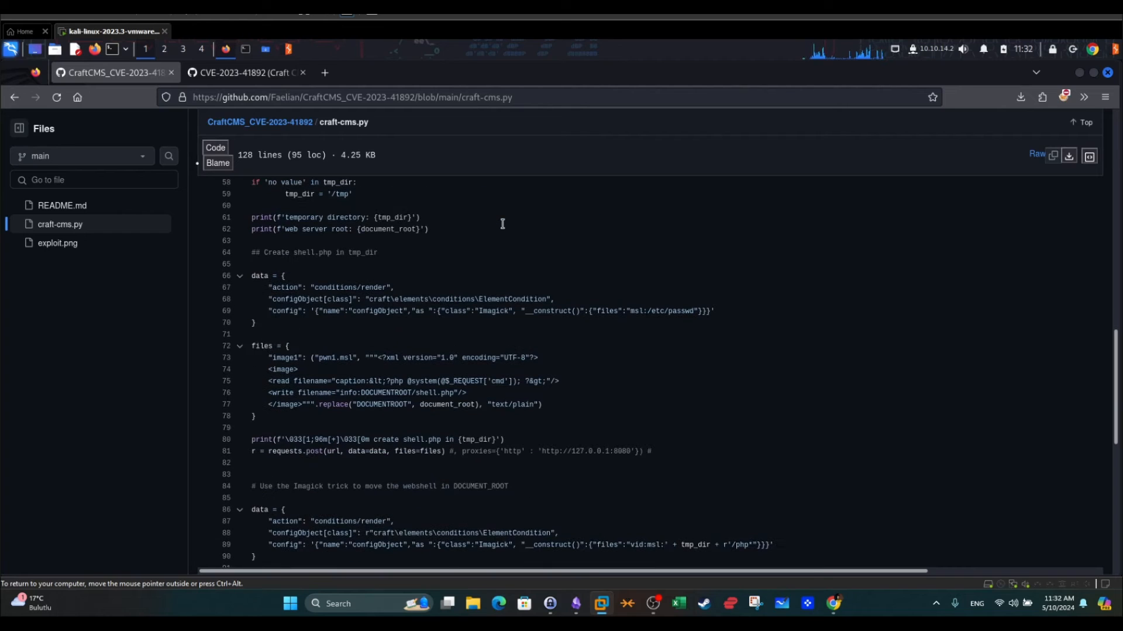
scroll(down, 3)
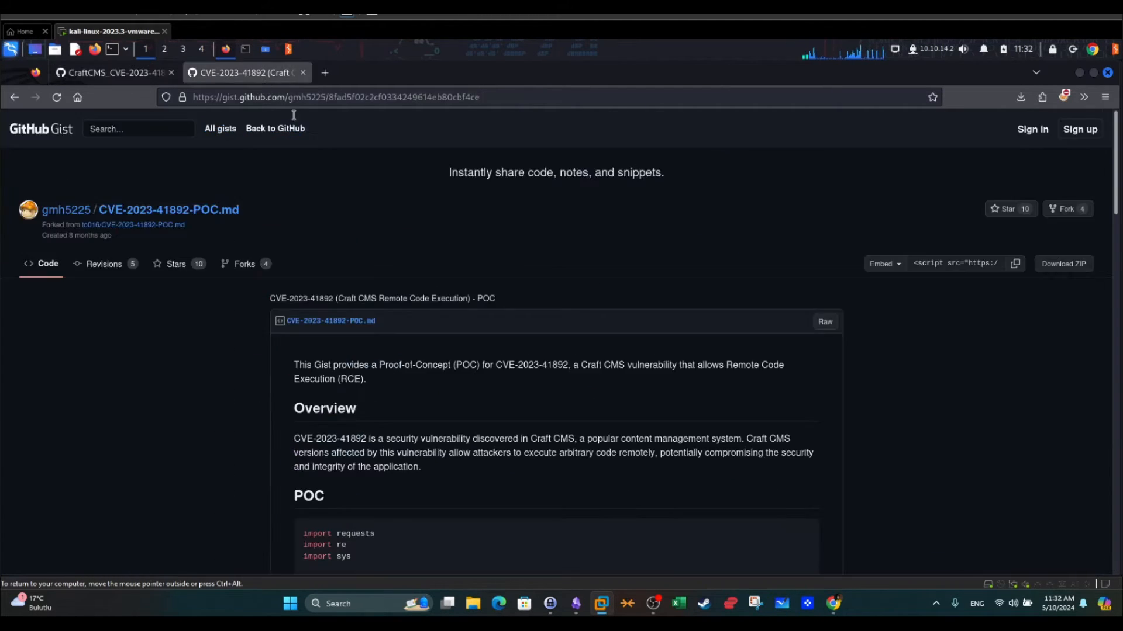
scroll(down, 3)
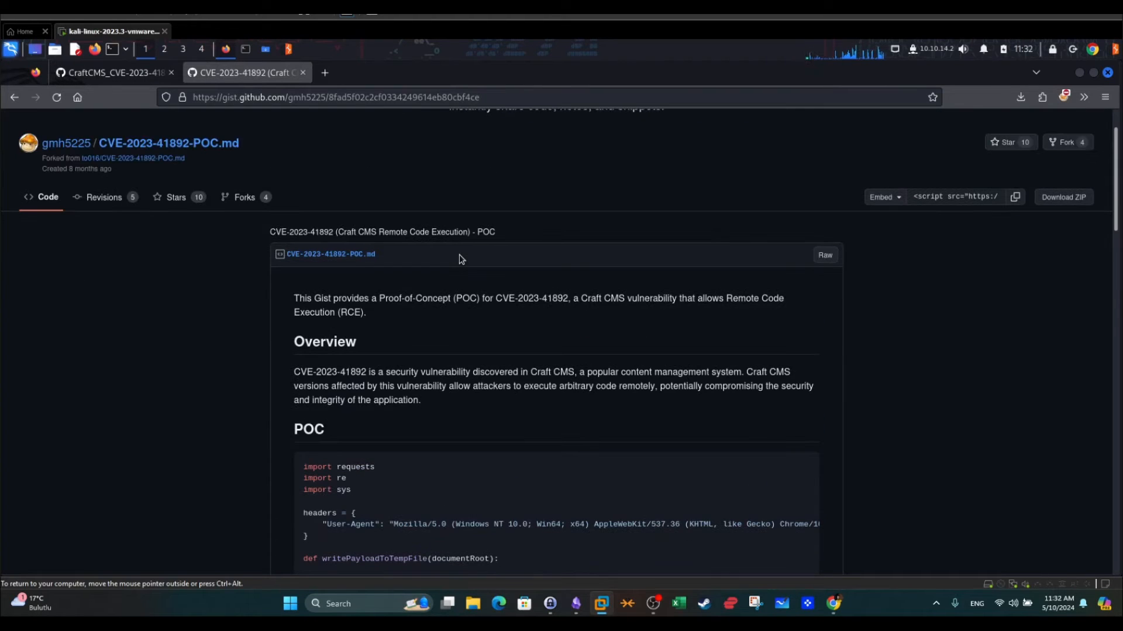
mouse_move(286, 347)
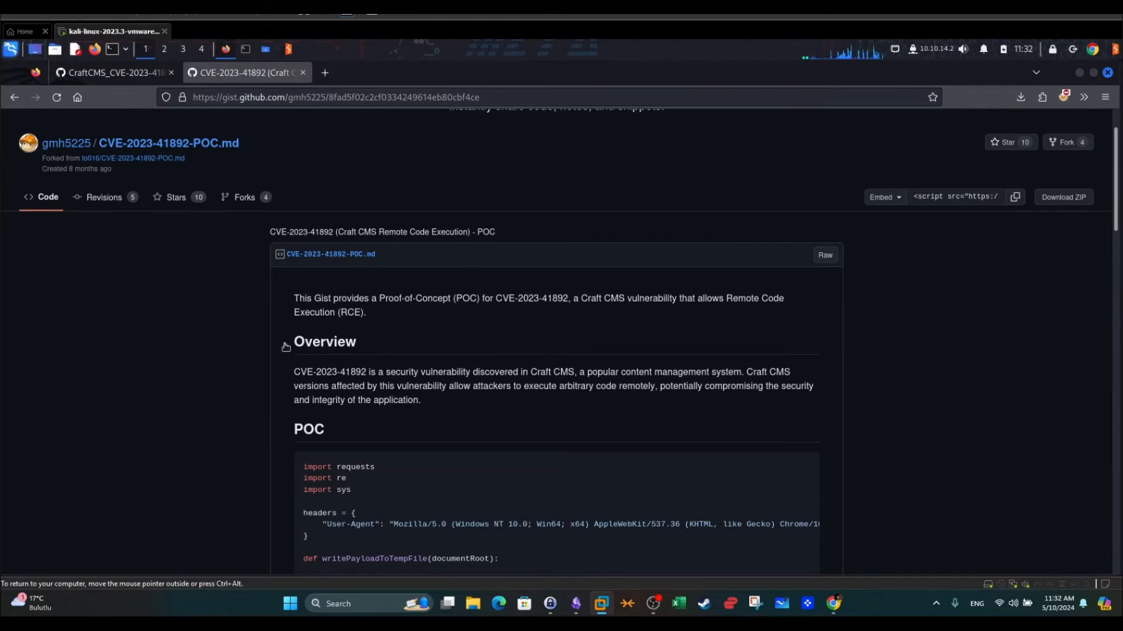
double_click(329, 372)
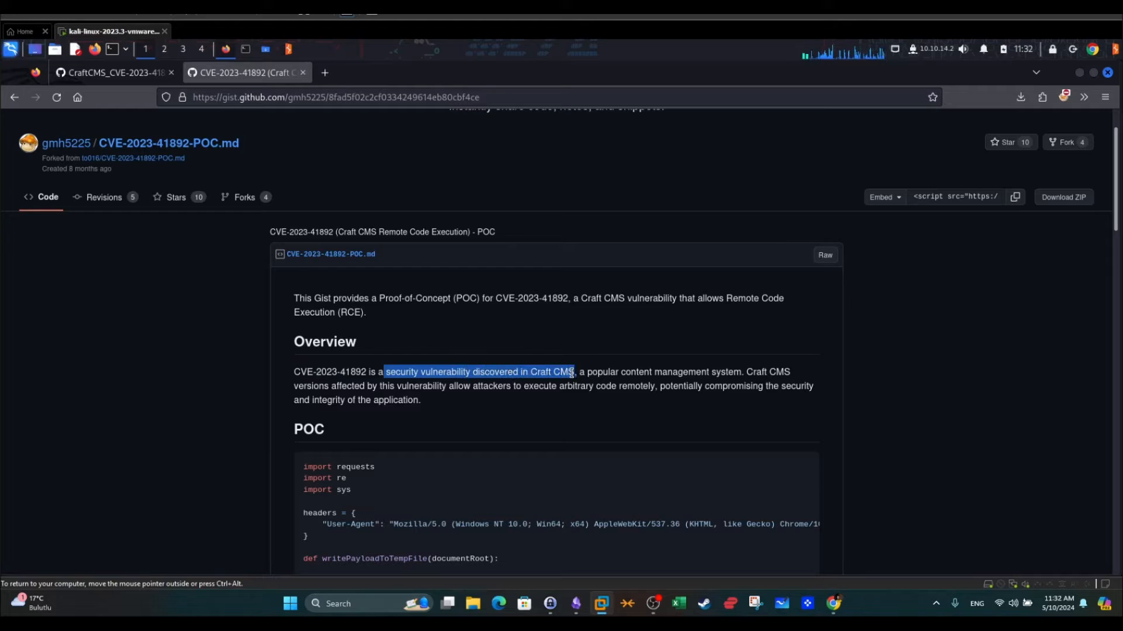
click(747, 372)
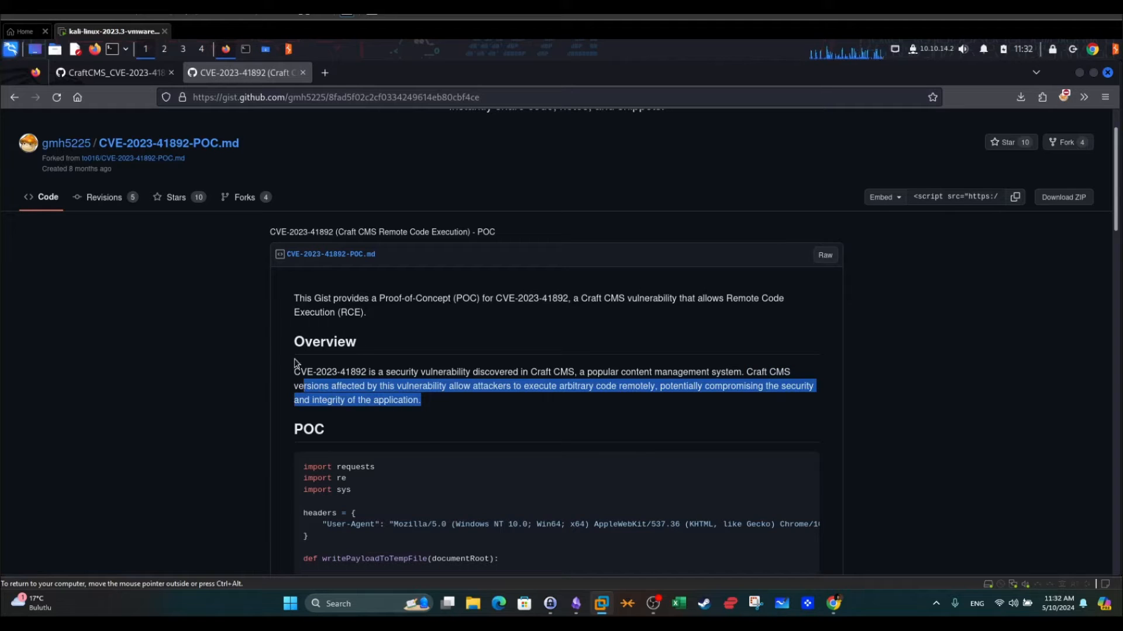
mouse_move(327, 414)
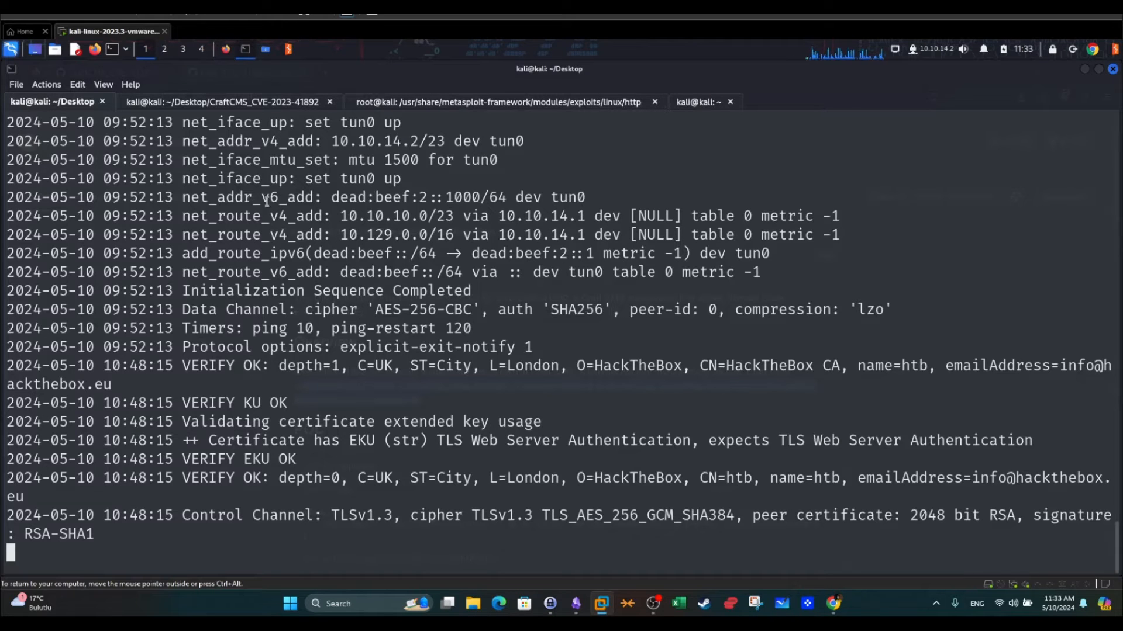
Review the aborted Metasploit output, then return to the craft-cms.py exploit code on GitHub.
click(497, 102)
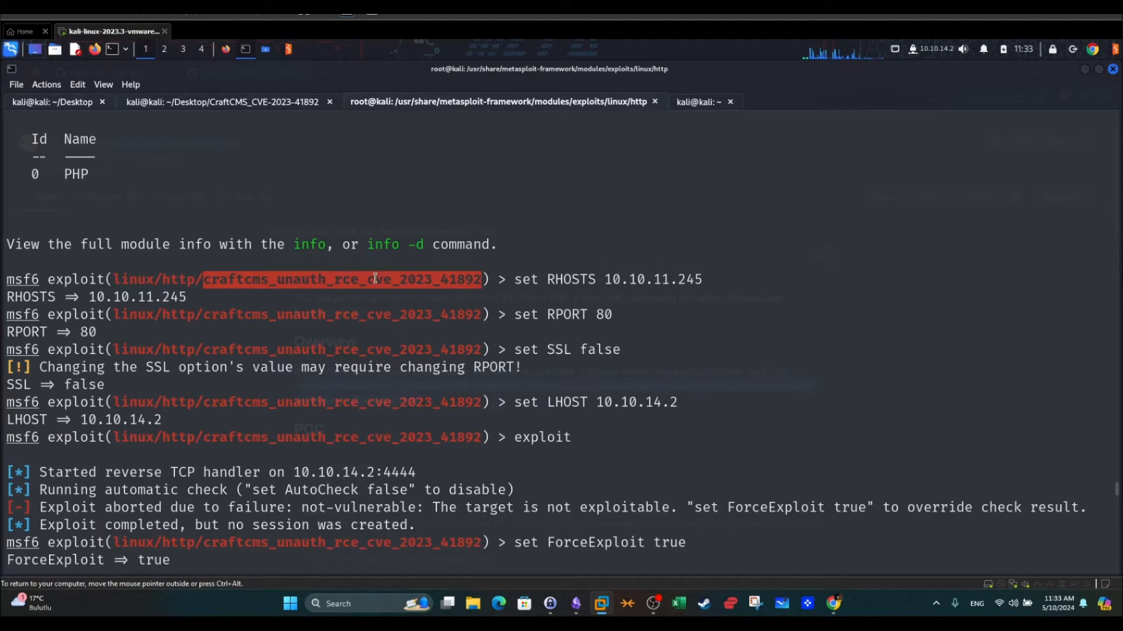
click(224, 102)
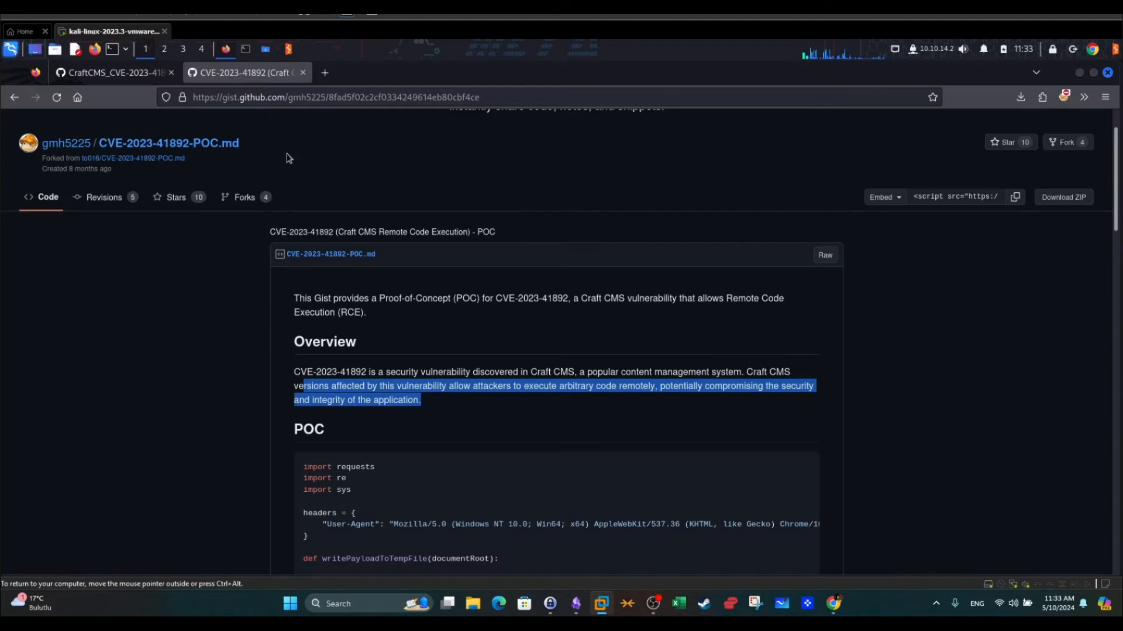
click(115, 72)
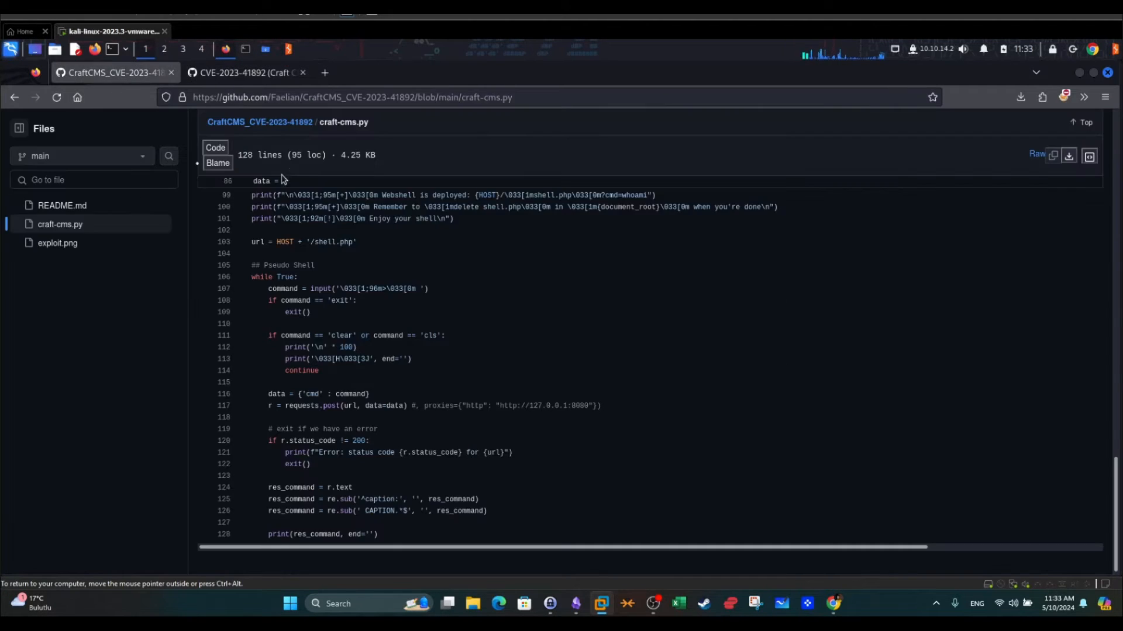
scroll(up, 3)
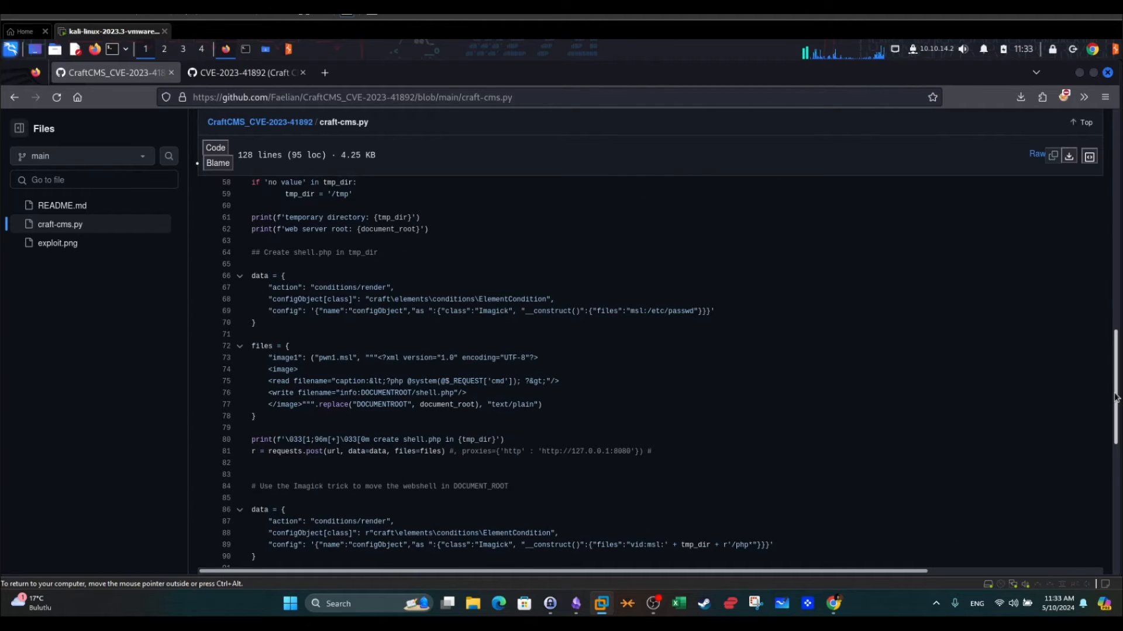
Scroll the craft-cms.py repository page back up to the script header.
scroll(up, 3)
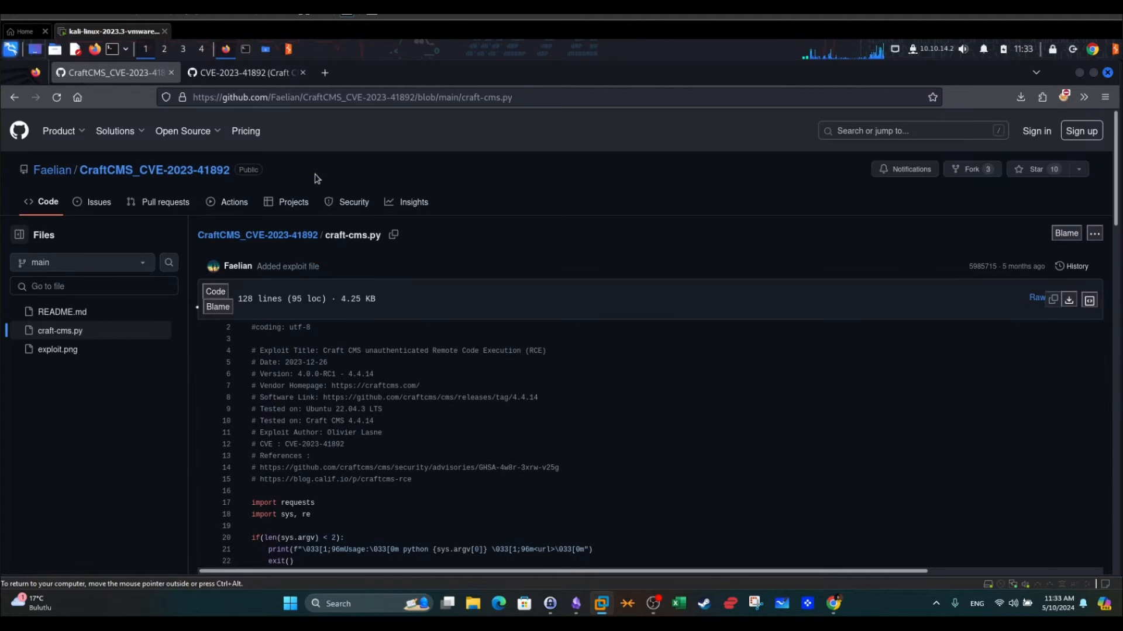
mouse_move(432, 171)
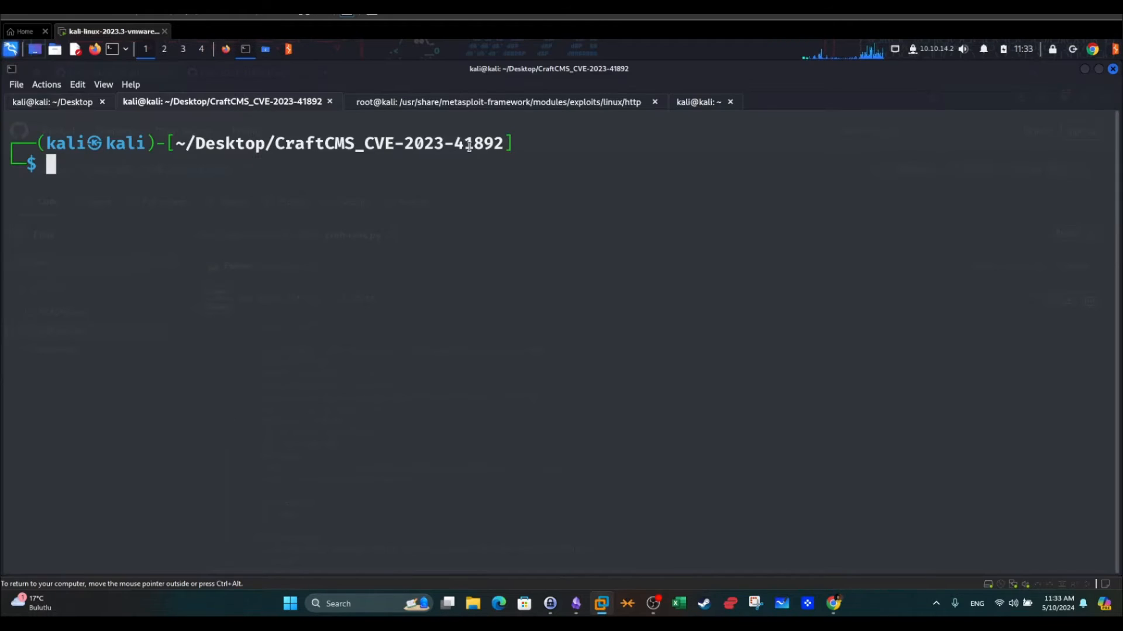
mouse_move(277, 222)
text(ls)
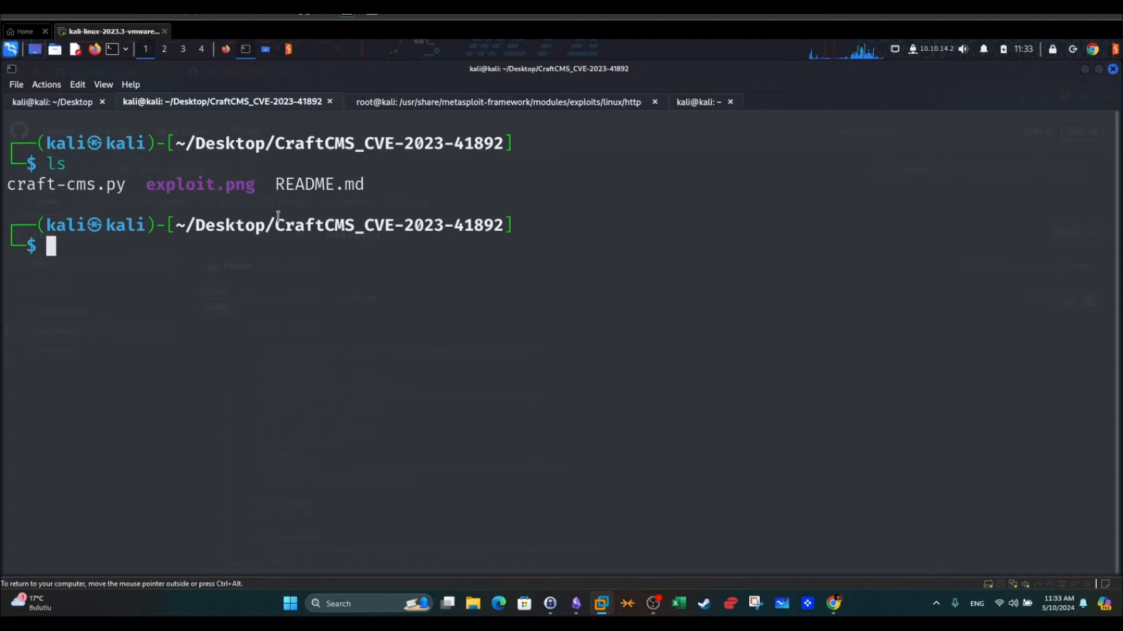
mouse_move(282, 222)
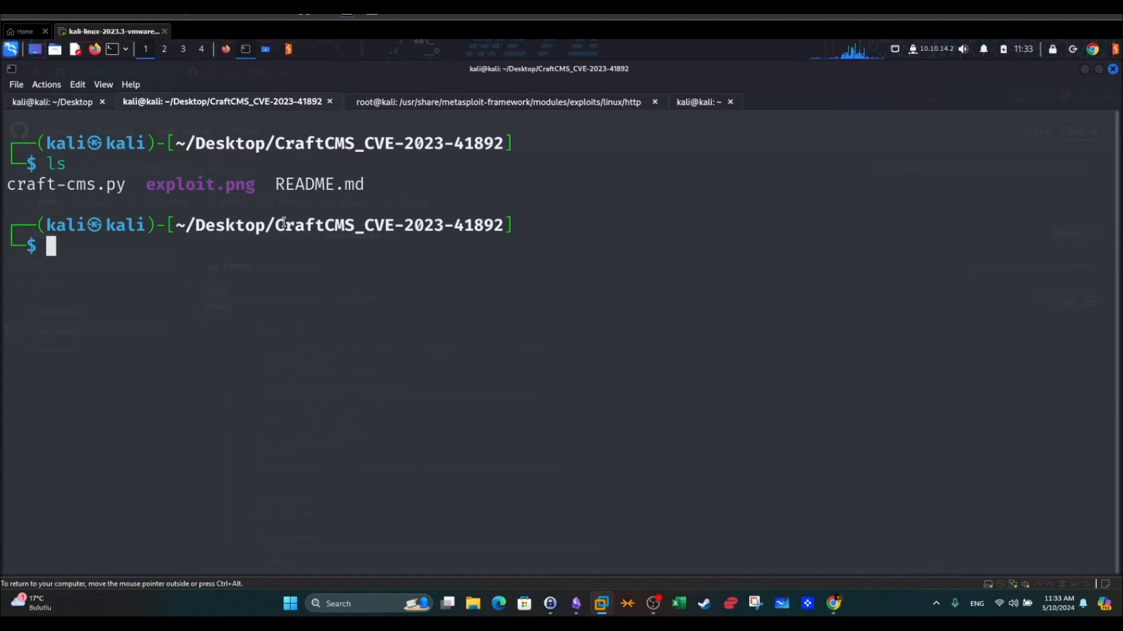
text(cra)
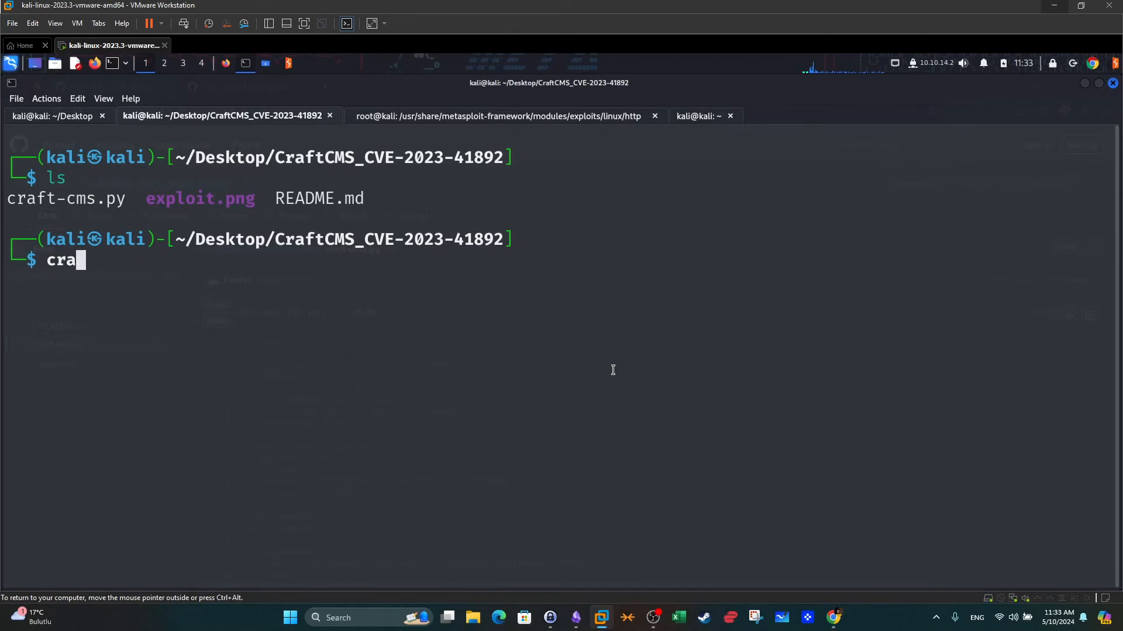
text(./exploit.py http://10.10.11.245)
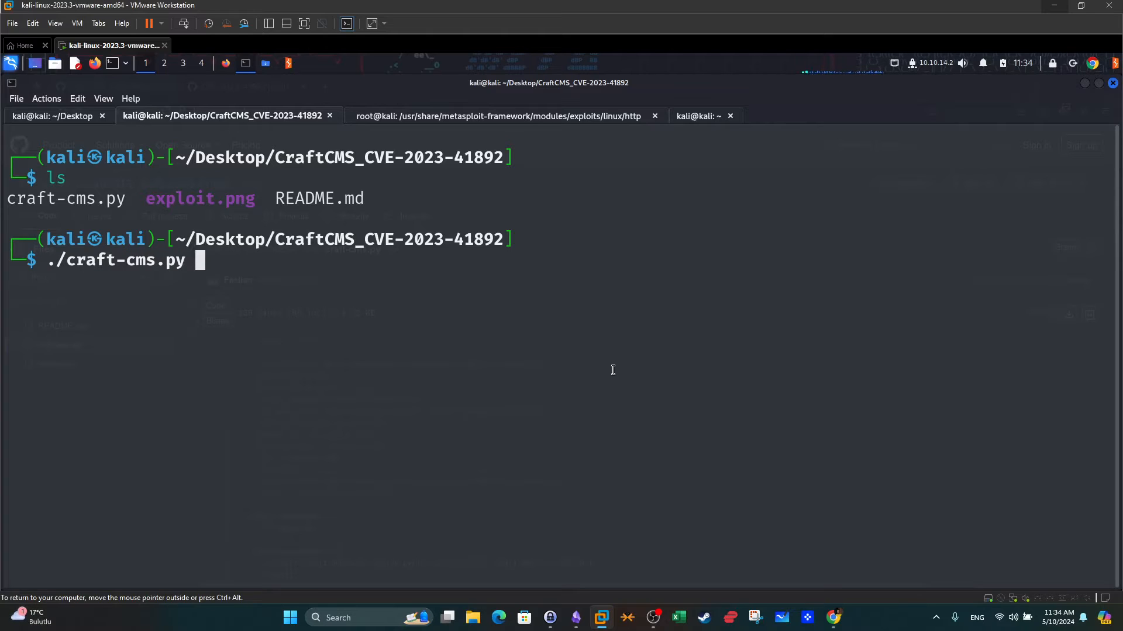
text(http://)
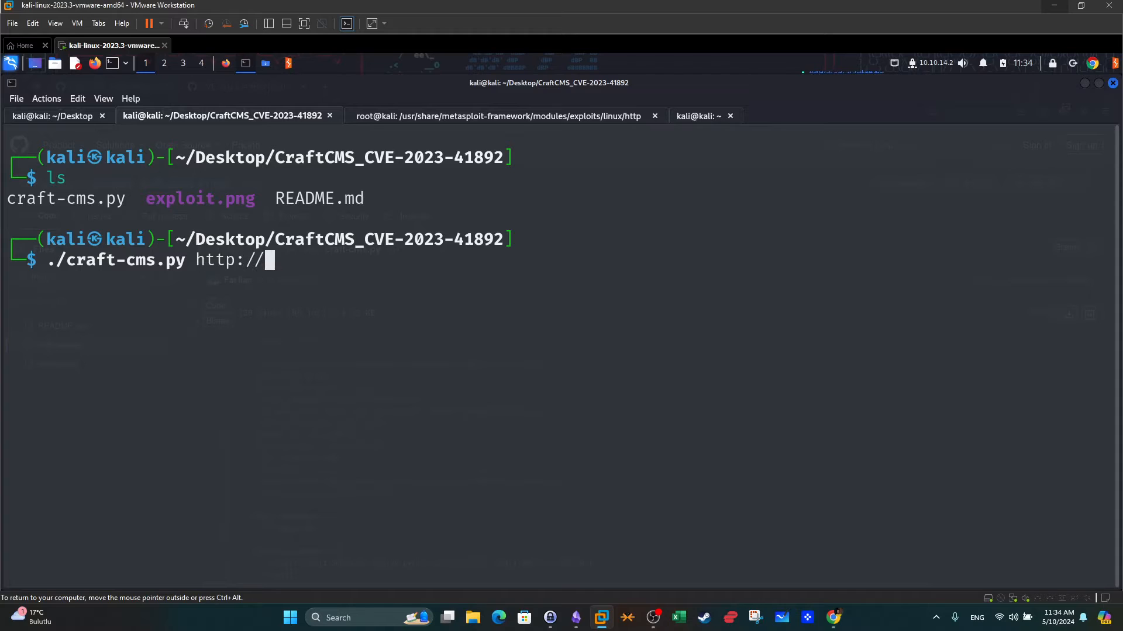
text(10.10.11.245)
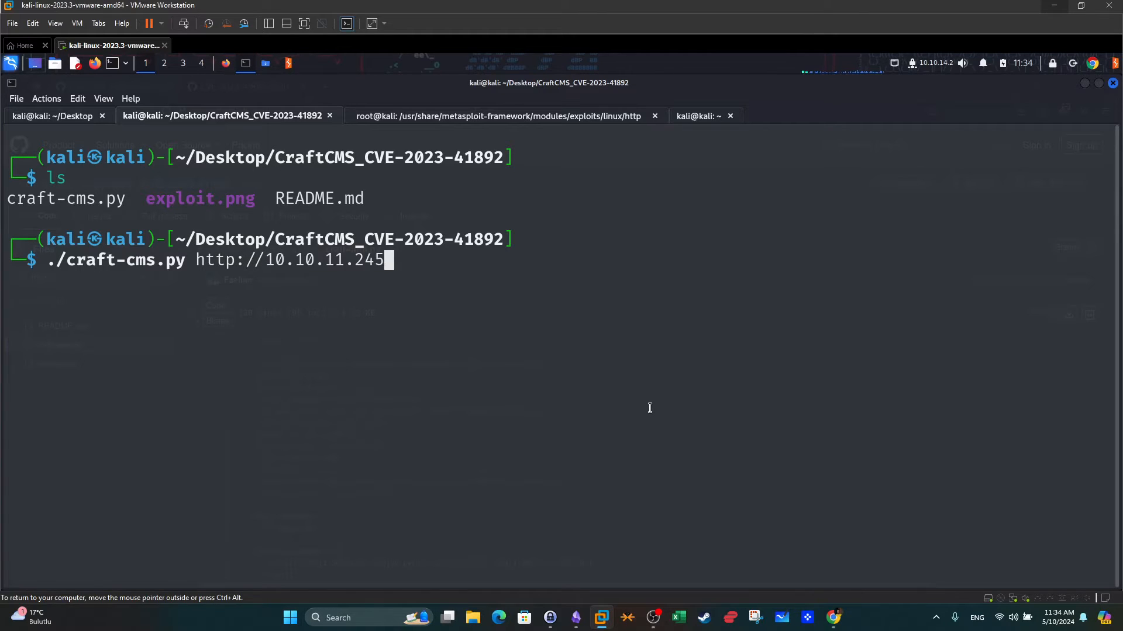
key(Return)
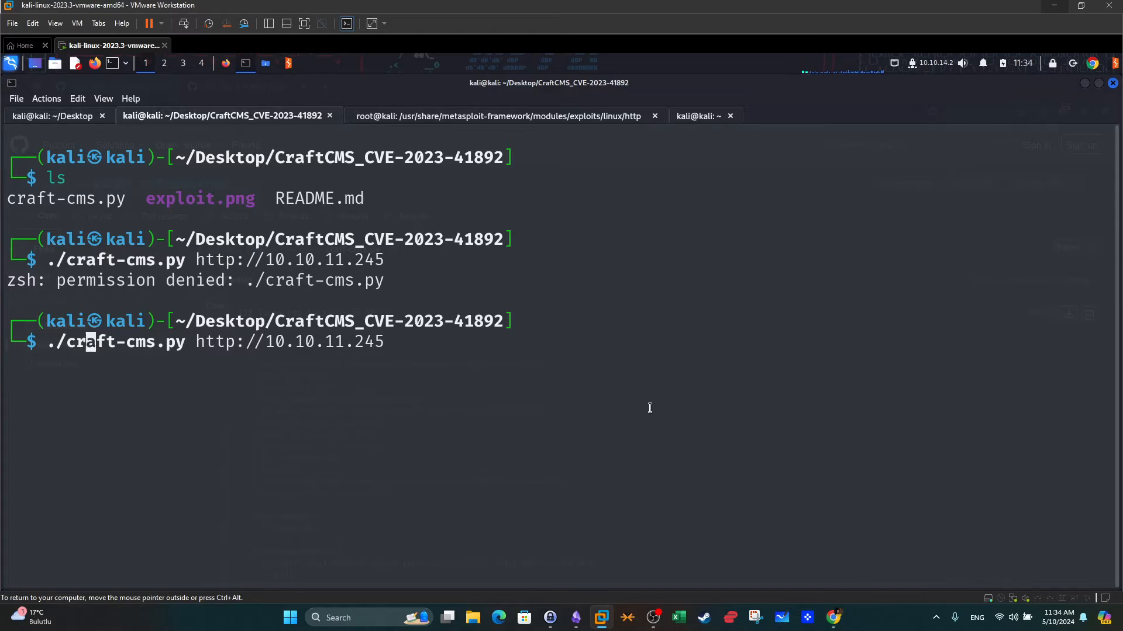
text(python3)
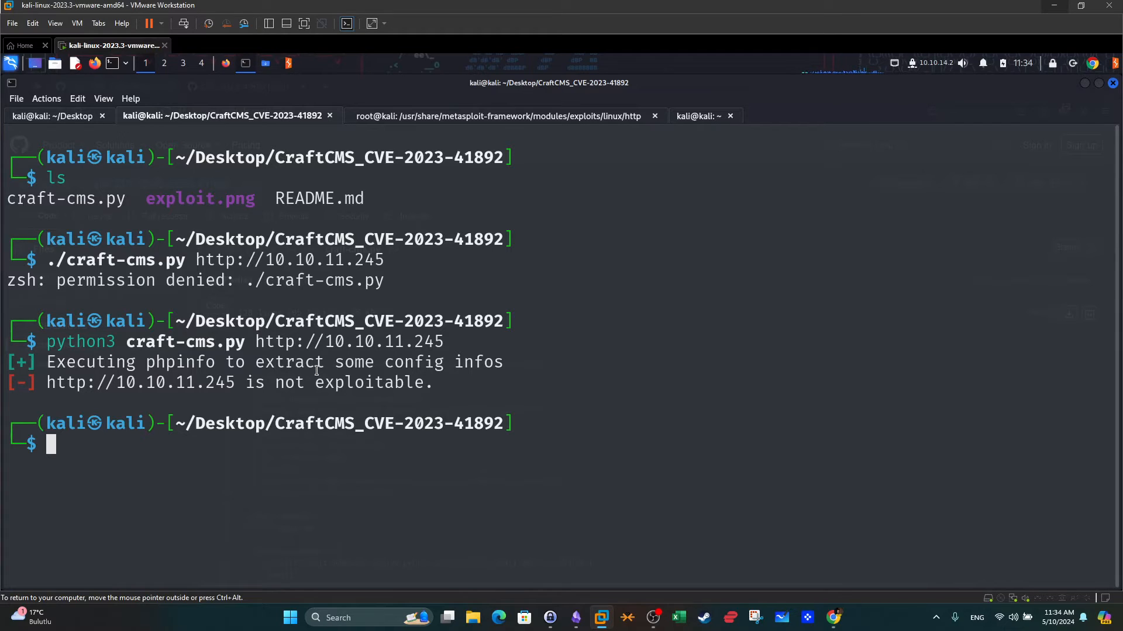
double_click(213, 382)
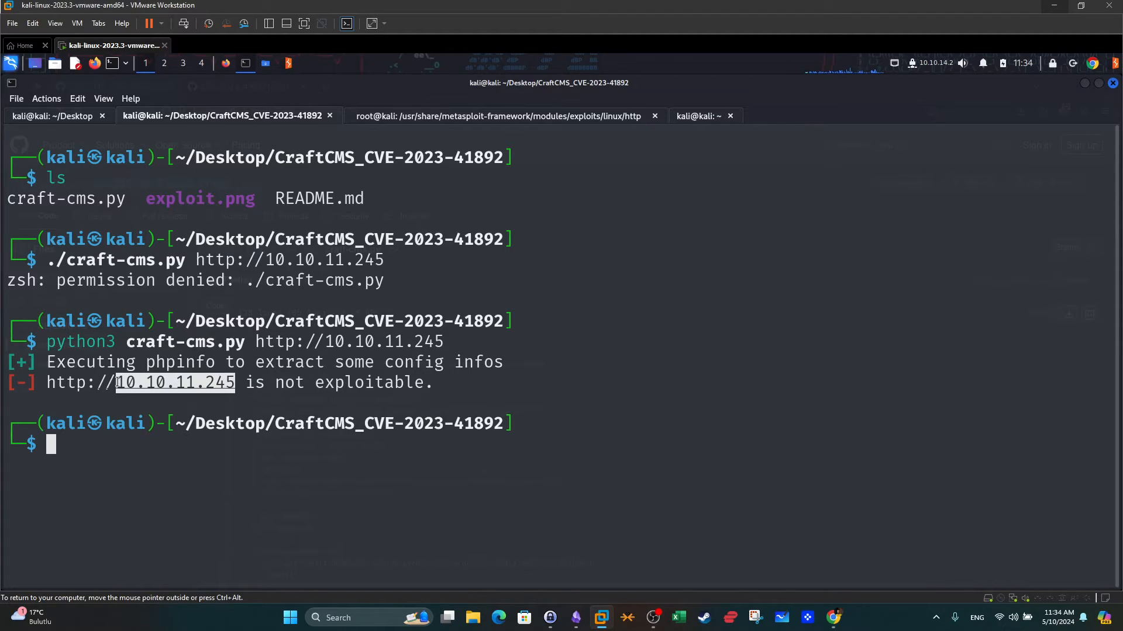
mouse_move(168, 400)
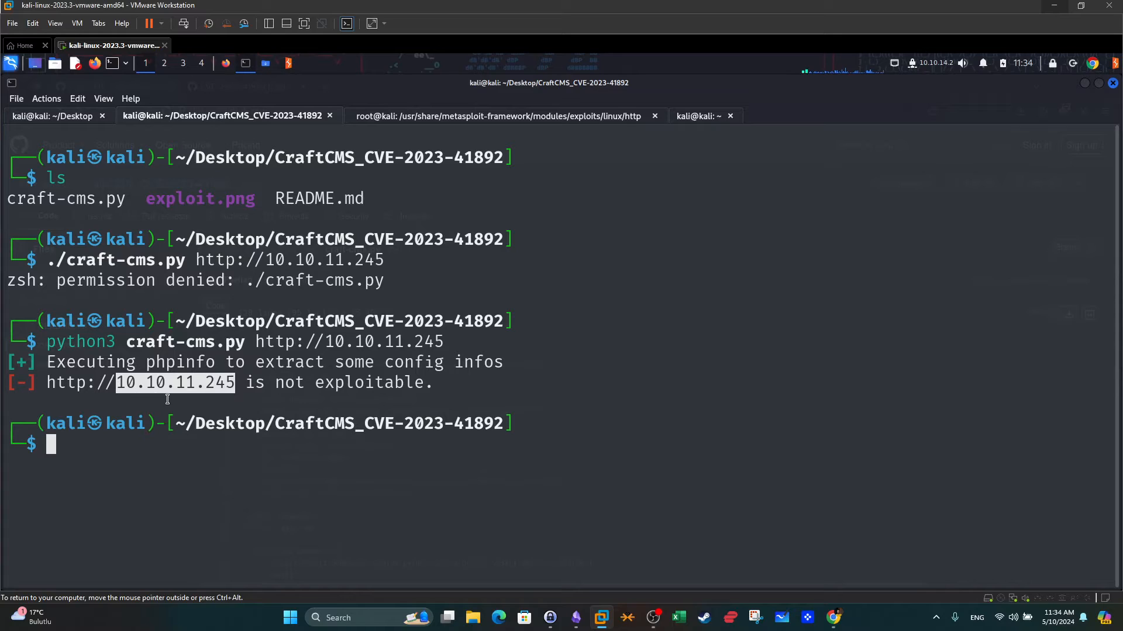
mouse_move(207, 396)
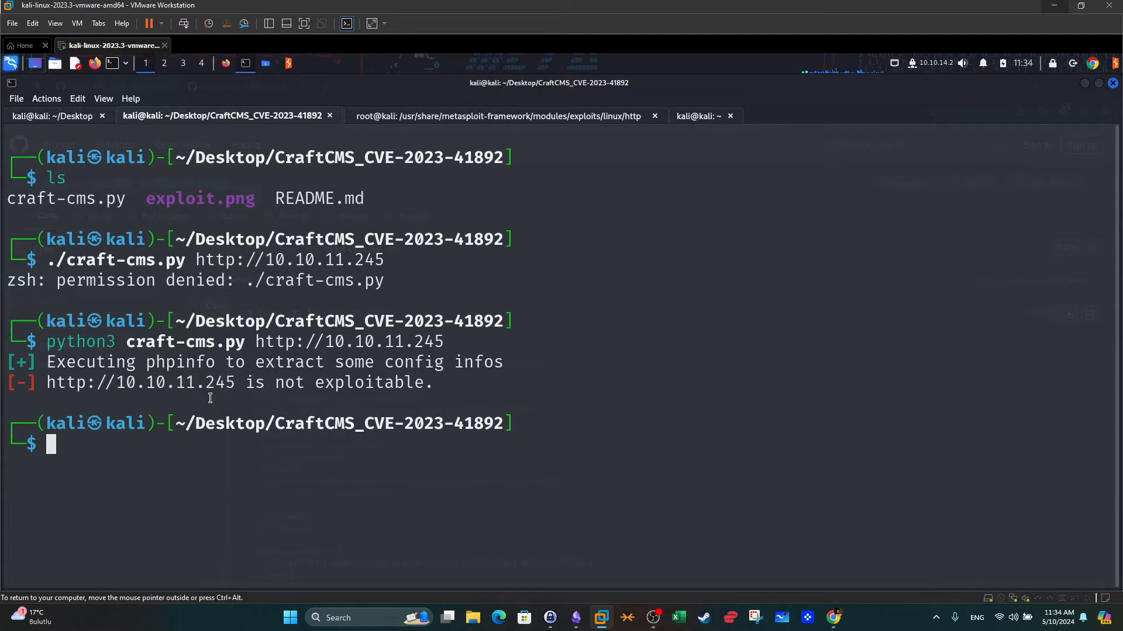
double_click(174, 382)
text(python3 craft-cms.py http://exam)
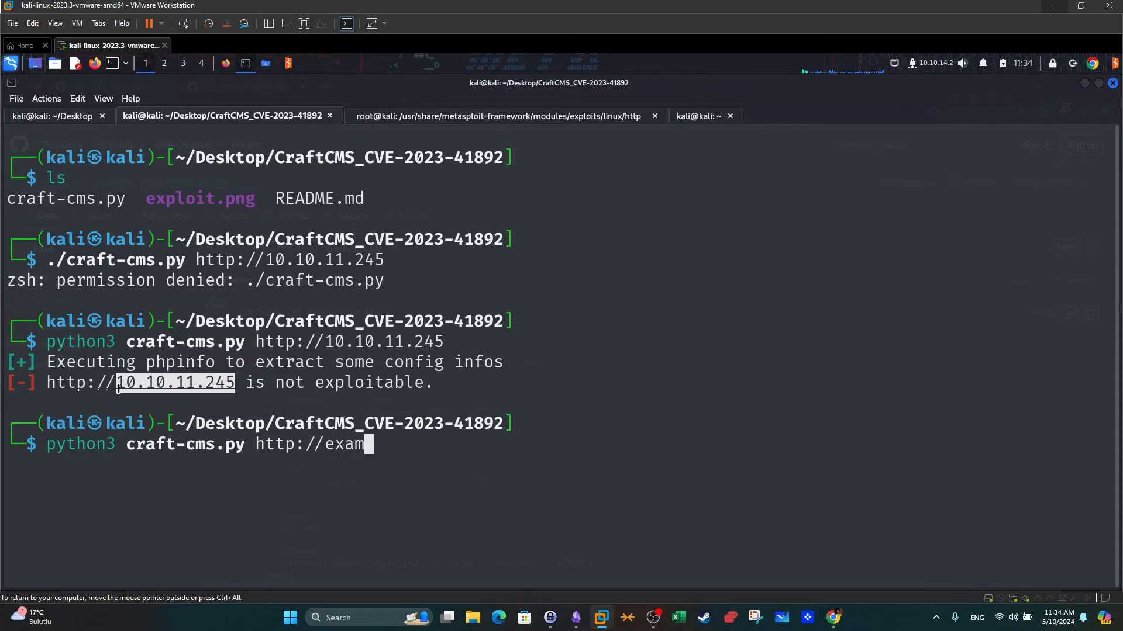
Run craft-cms.py against surveillance.htb; id returns www-data and ls lists the web root with shell.php.
text(ple.com)
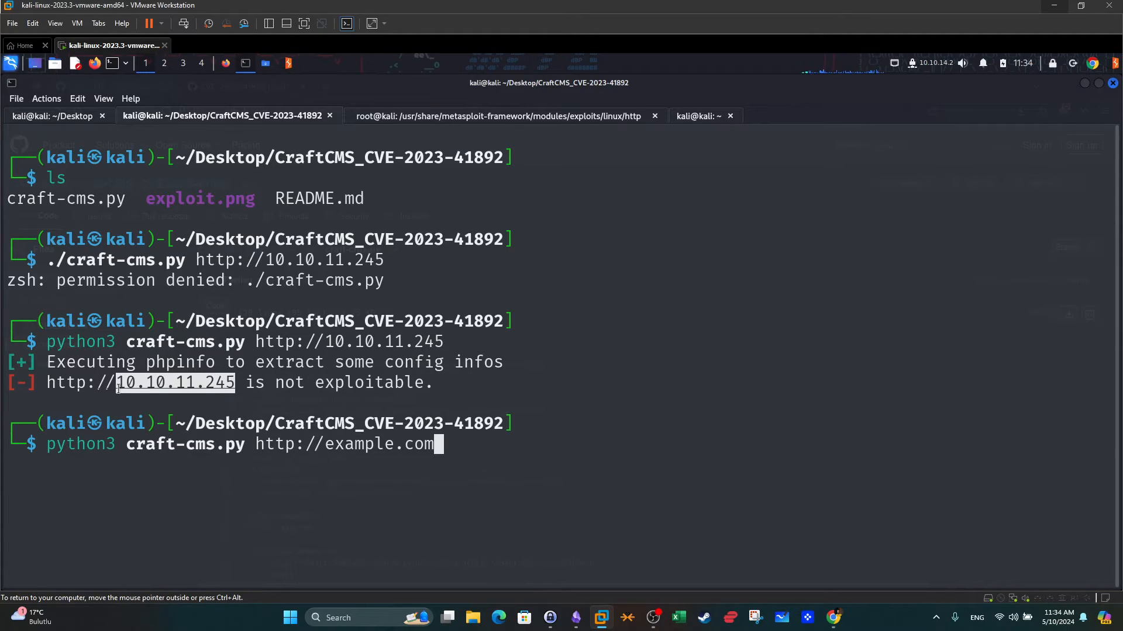
key(Return)
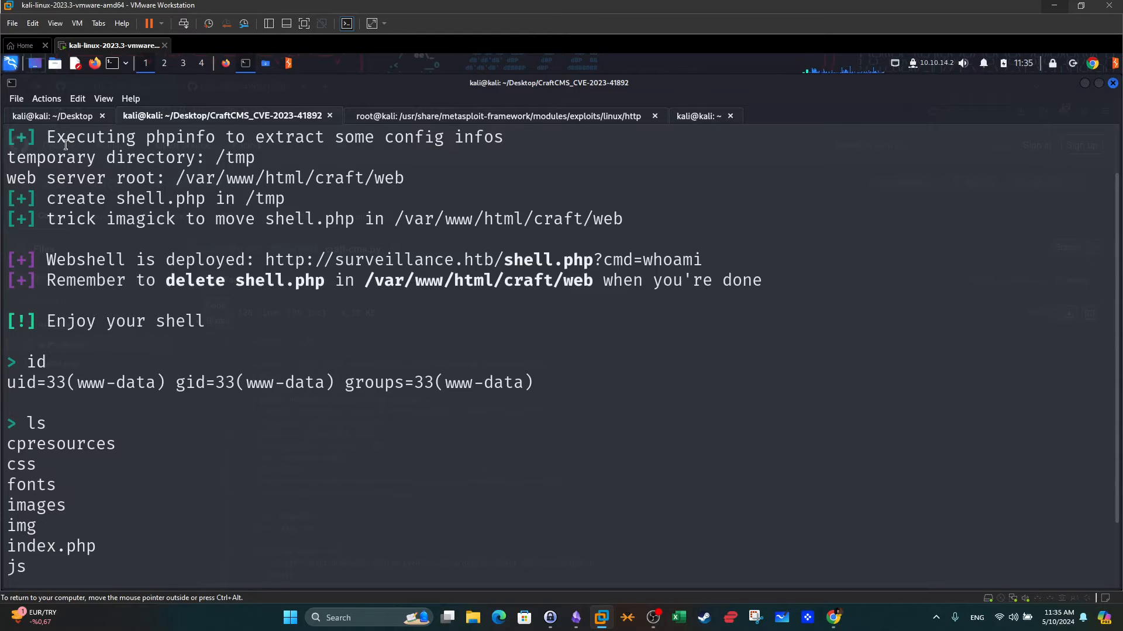
mouse_move(228, 348)
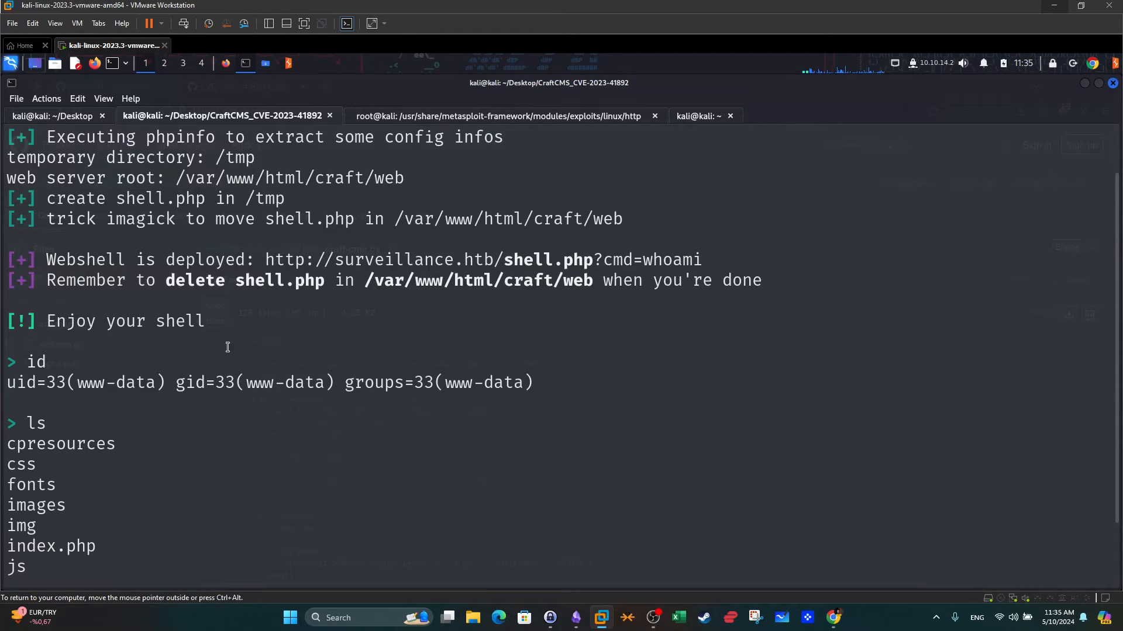
double_click(36, 362)
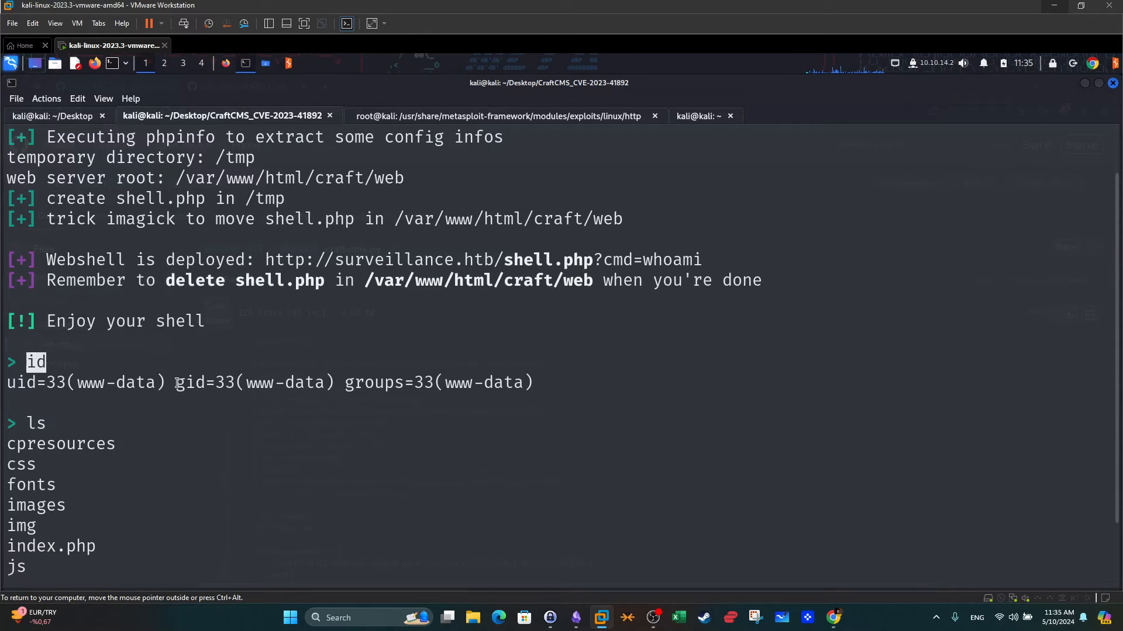
double_click(118, 383)
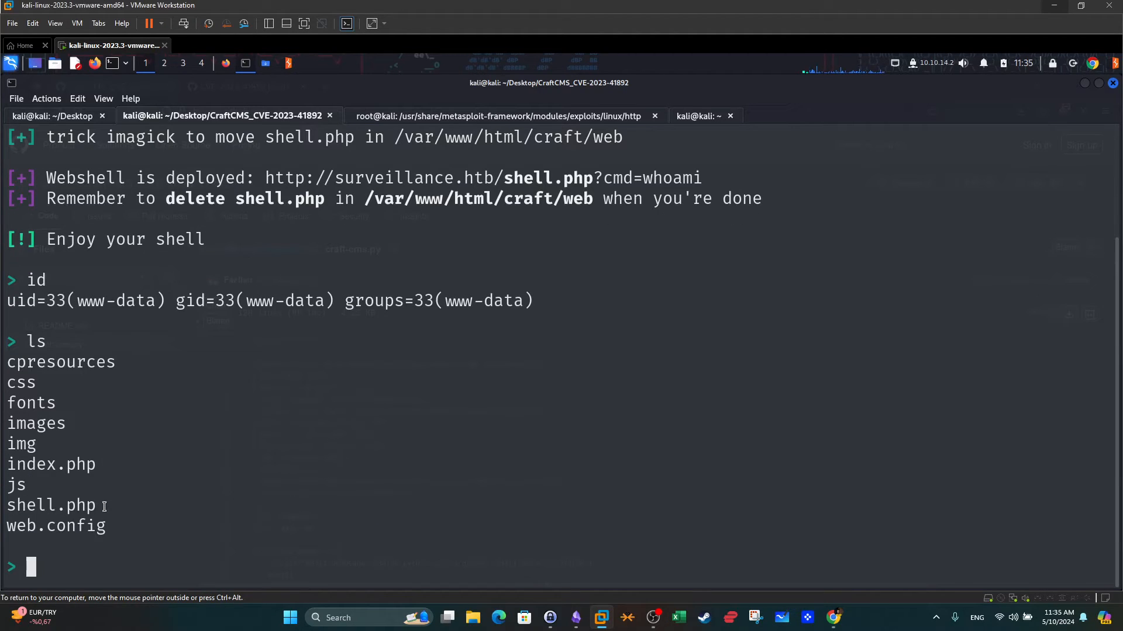
double_click(50, 505)
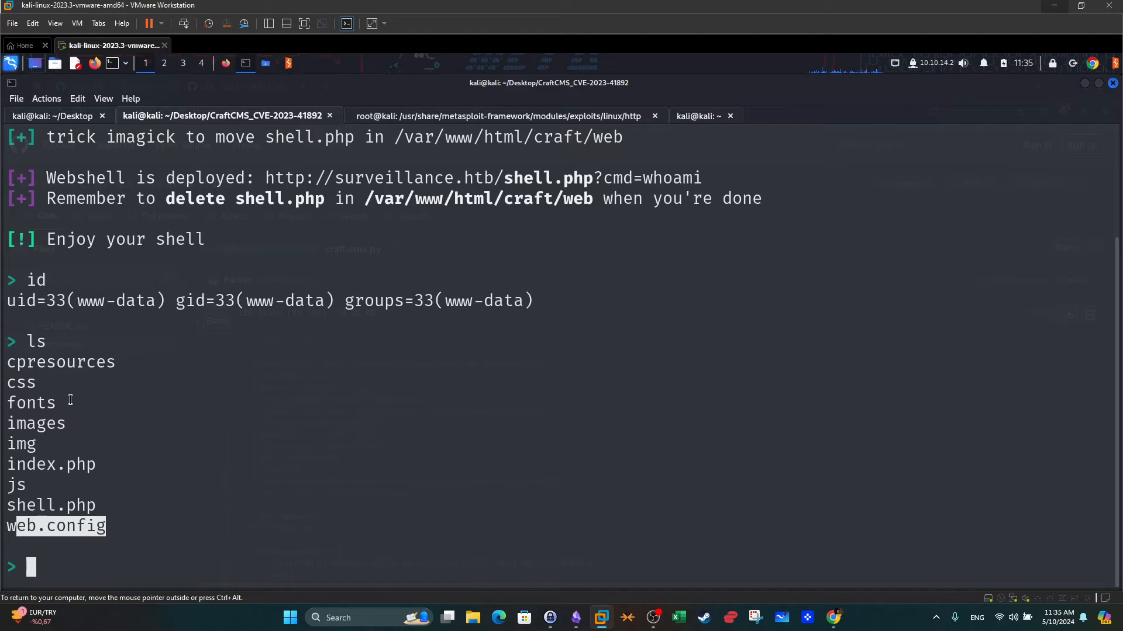
mouse_move(218, 388)
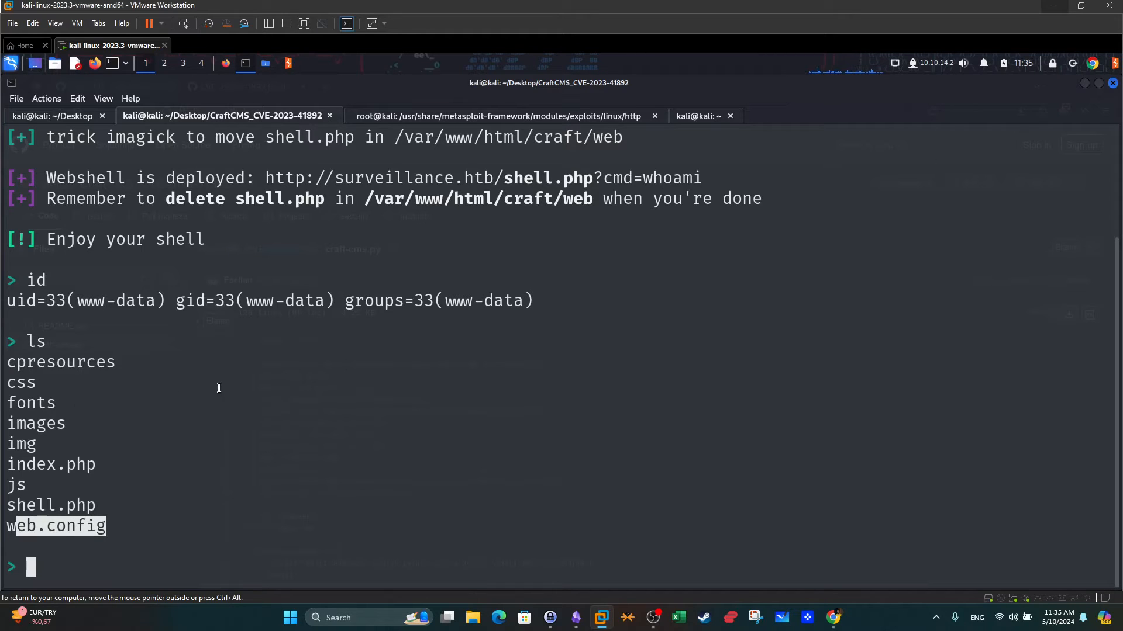
On the Rapid7 Craft CMS unauthenticated RCE module page, follow the Source Code link to GitHub.
click(698, 116)
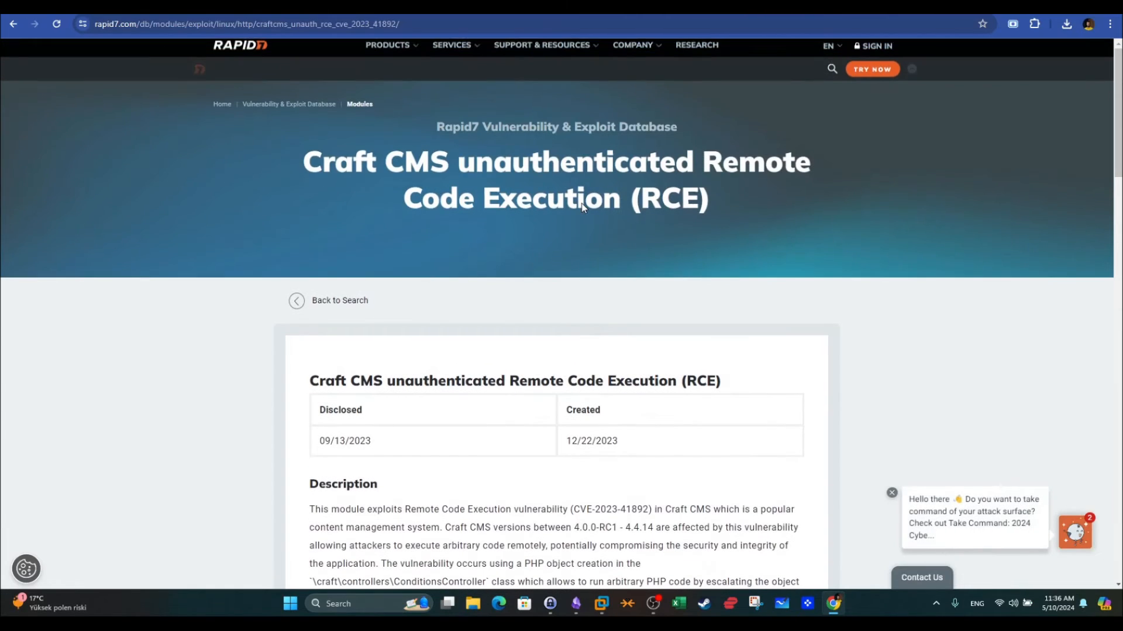
double_click(458, 161)
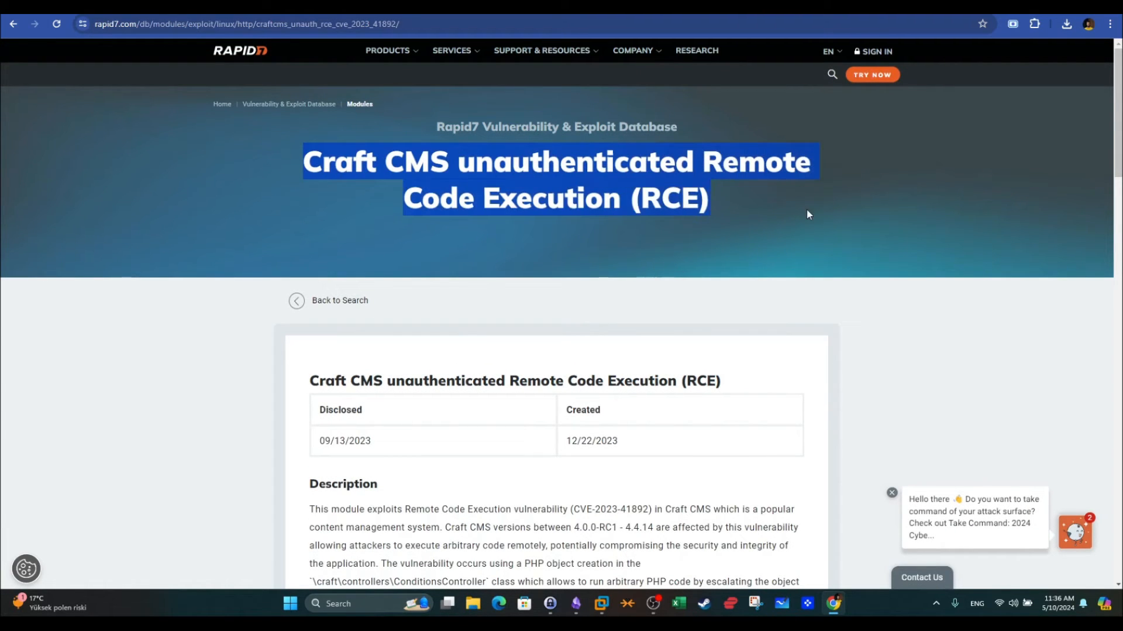
scroll(down, 3)
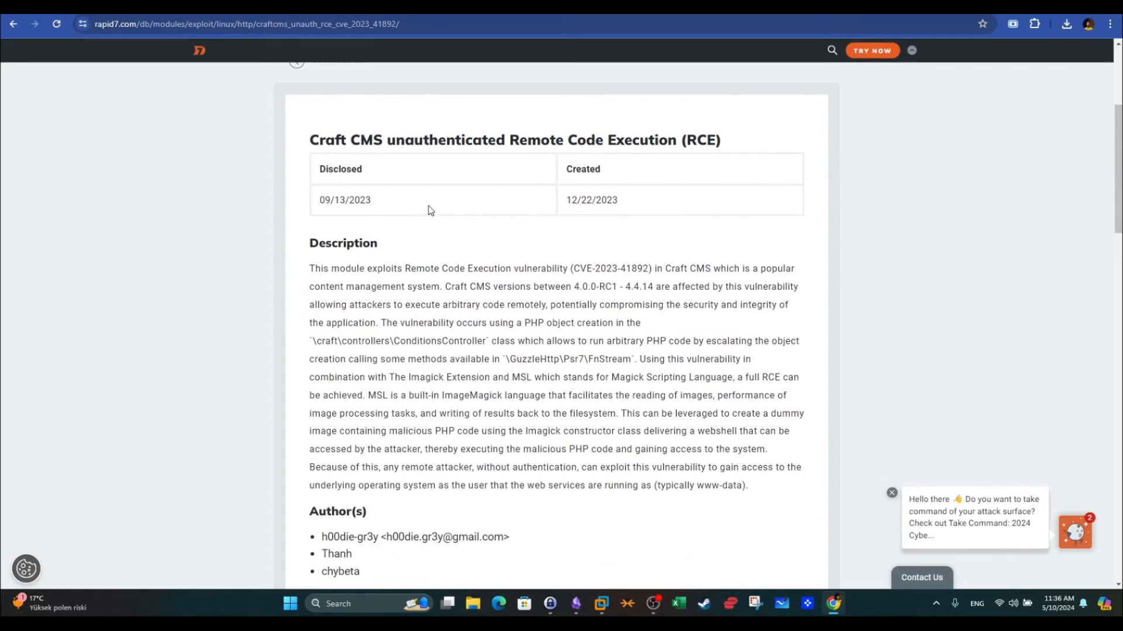
scroll(down, 3)
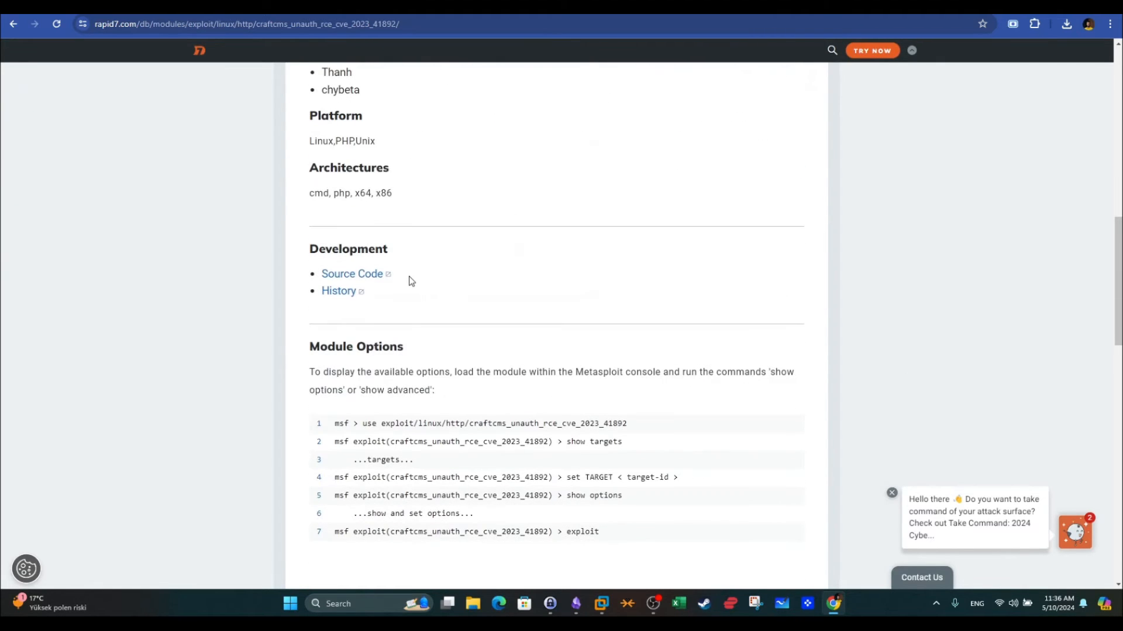
mouse_move(352, 274)
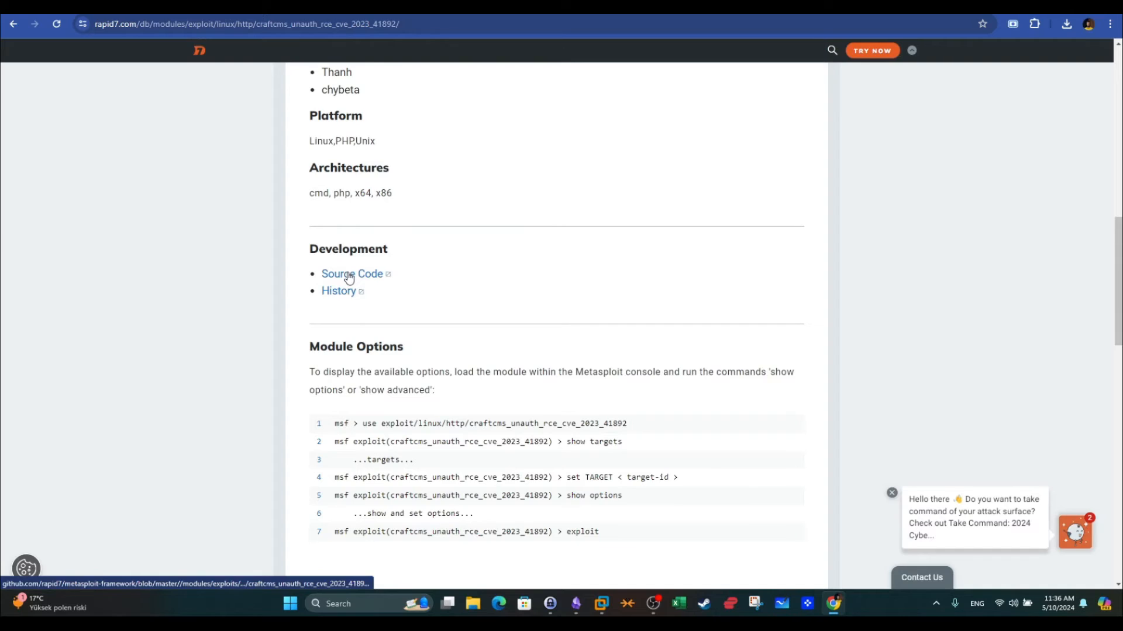
click(352, 273)
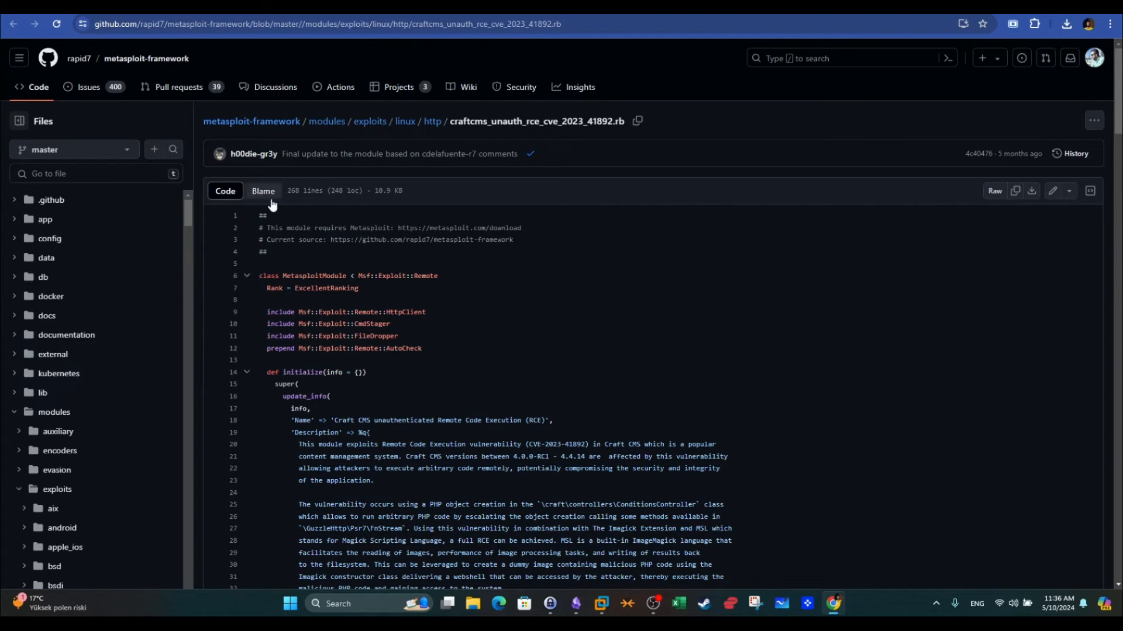
mouse_move(523, 219)
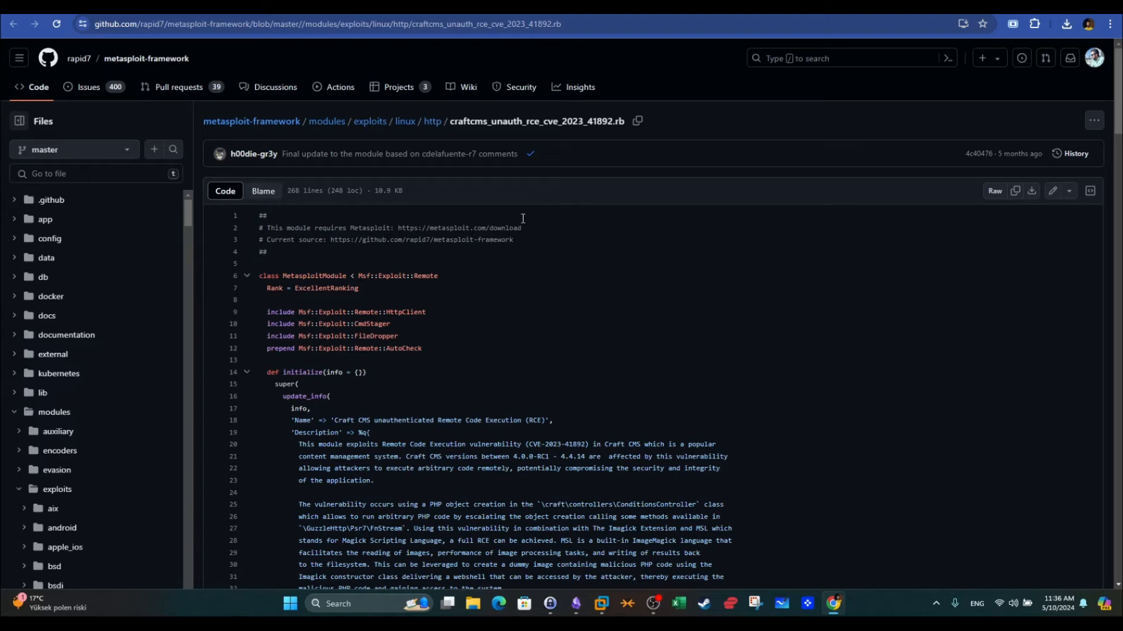
mouse_move(538, 244)
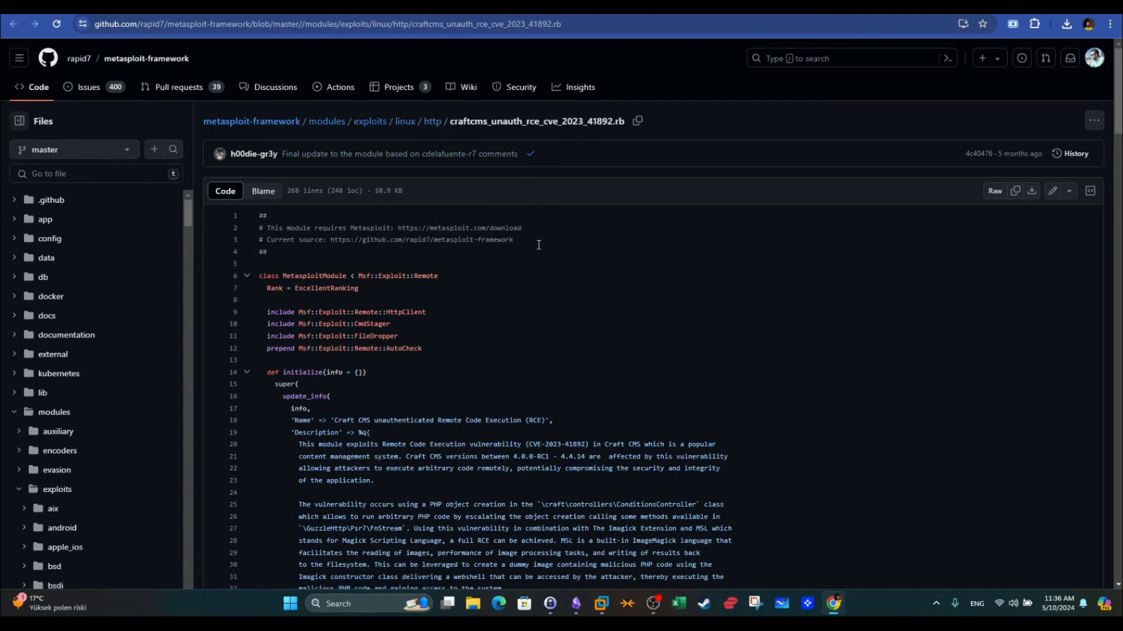
mouse_move(1032, 191)
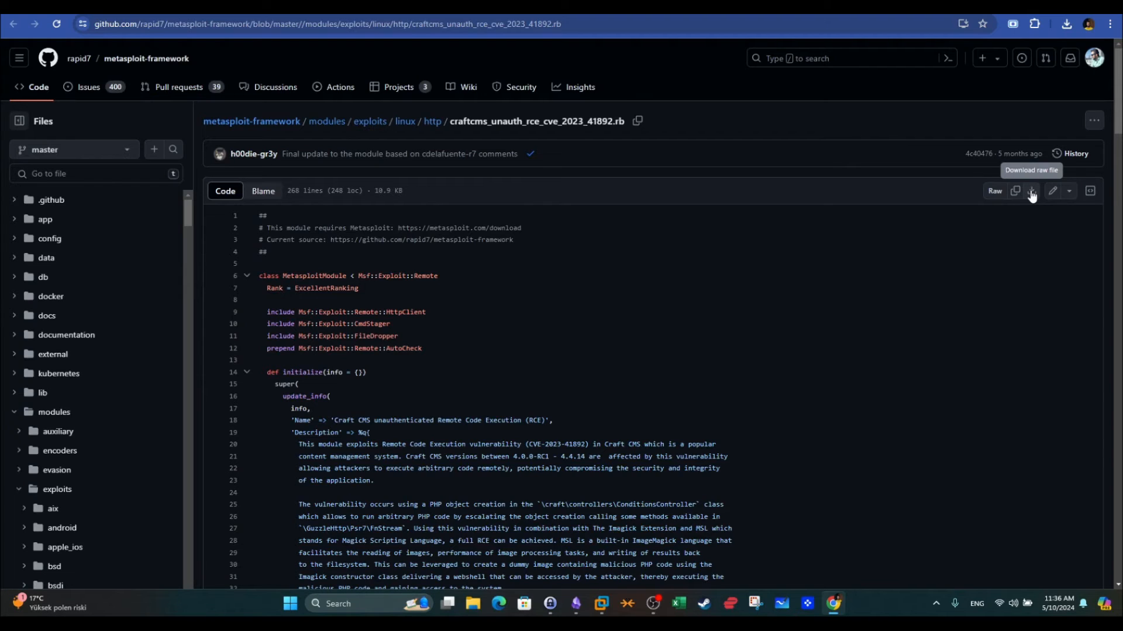
mouse_move(757, 415)
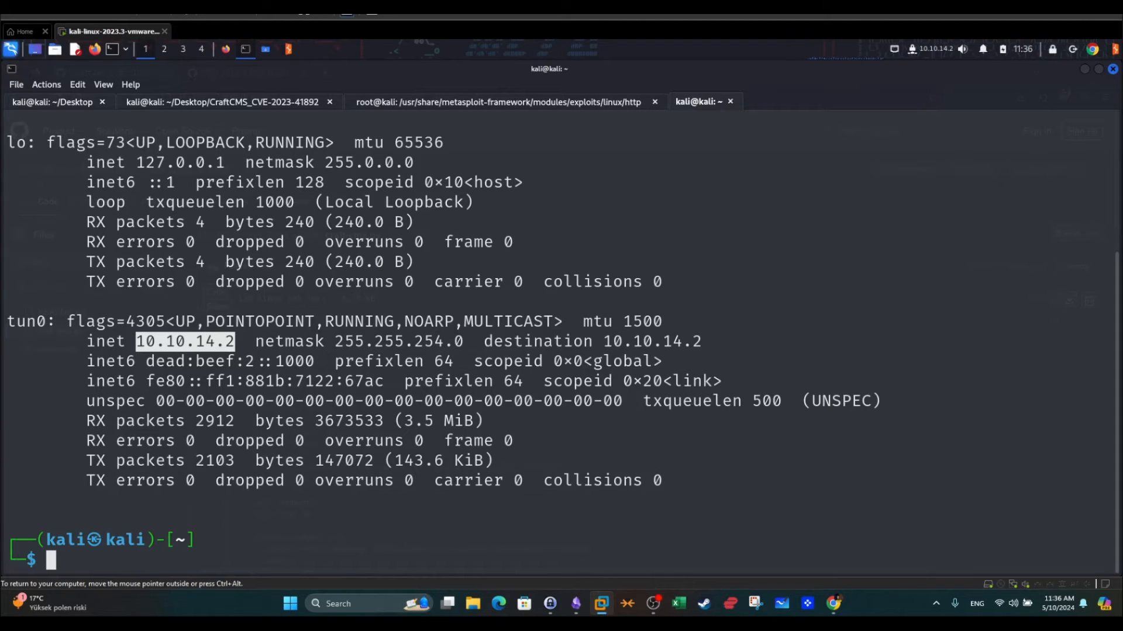
From Desktop, start a cp command with craftcms_unauth_rce_cve_2023_41892.rb tab-completed as source.
text(cd volatility3-2.4.1)
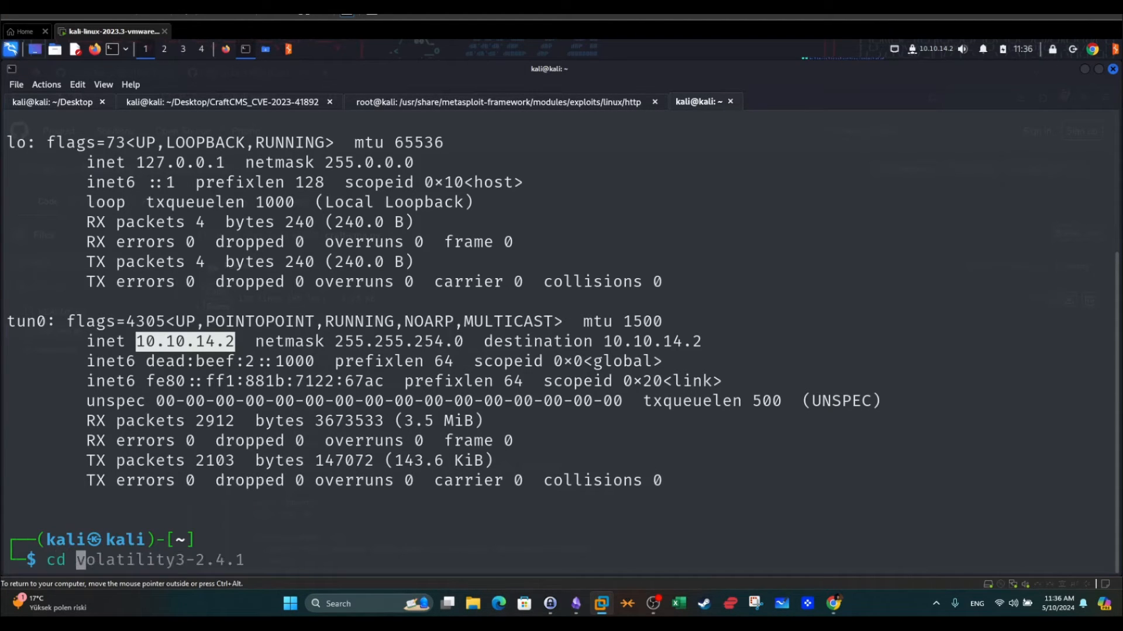
key(Return)
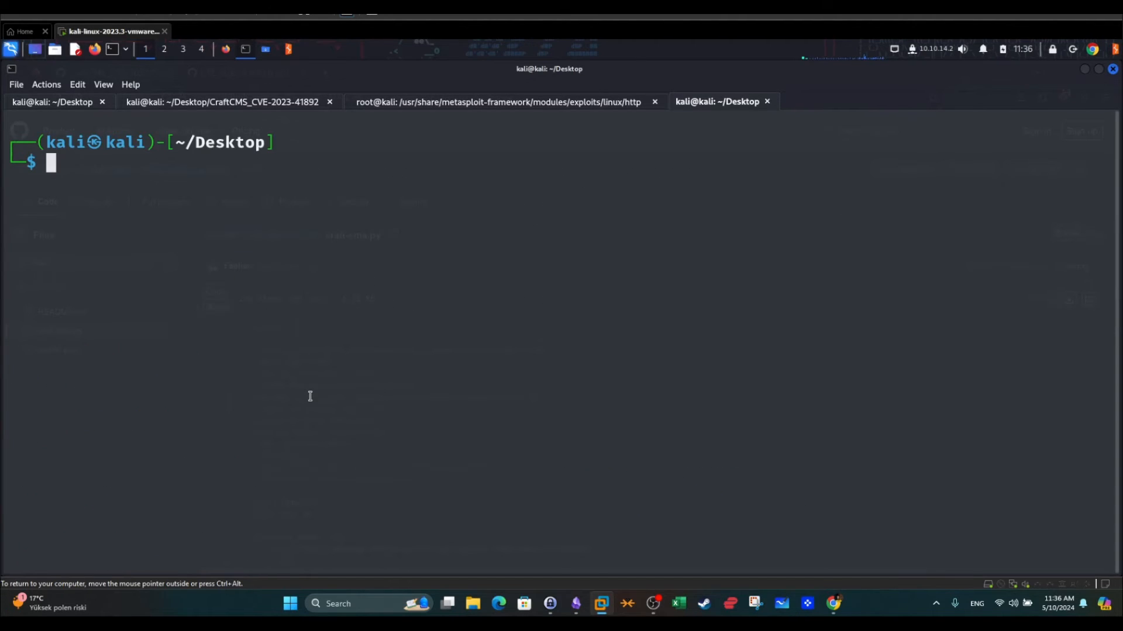
text(cp c)
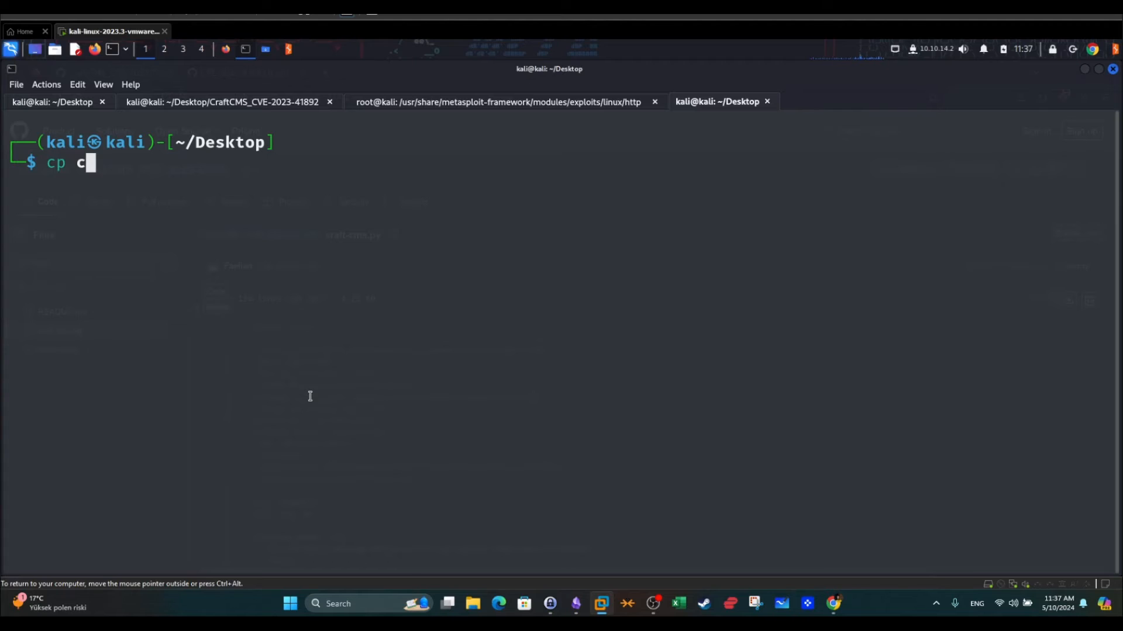
text(raftCMS_)
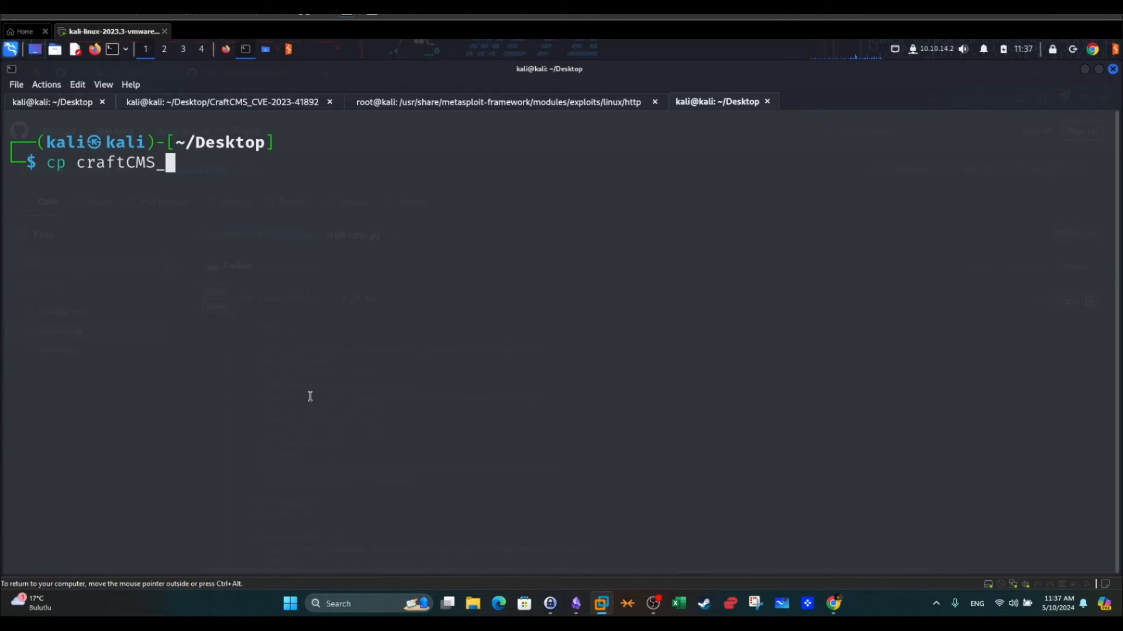
key(Tab)
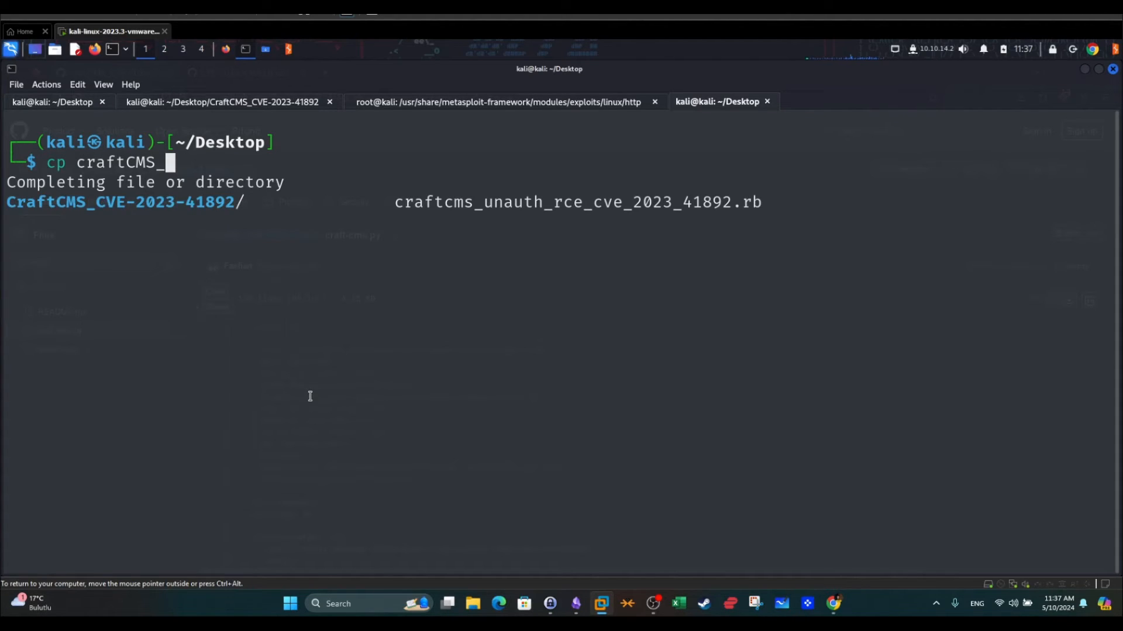
key(Tab)
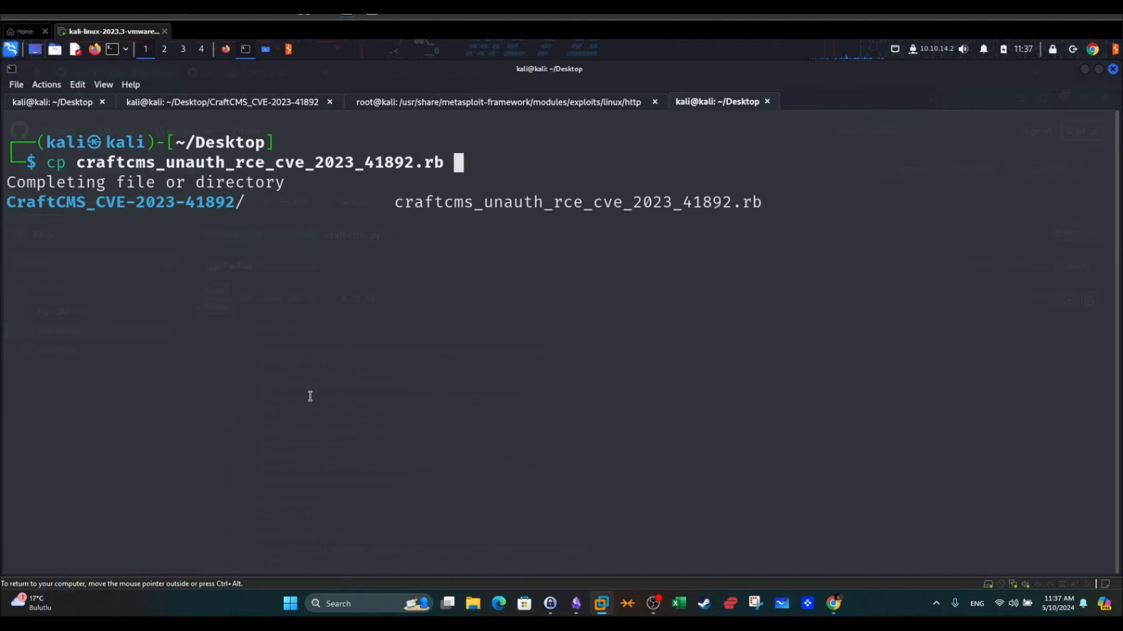
Type the destination /usr/share/metasploit-framework/modules/exploits/lin for the copy.
text(/usr)
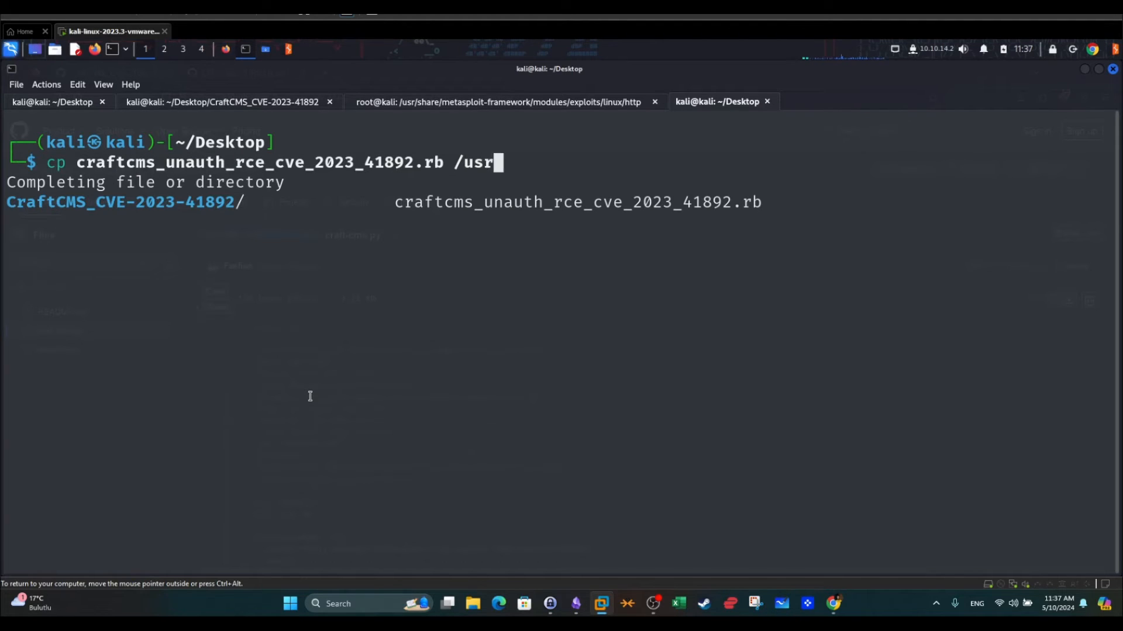
text(/share/metasploit-framework/)
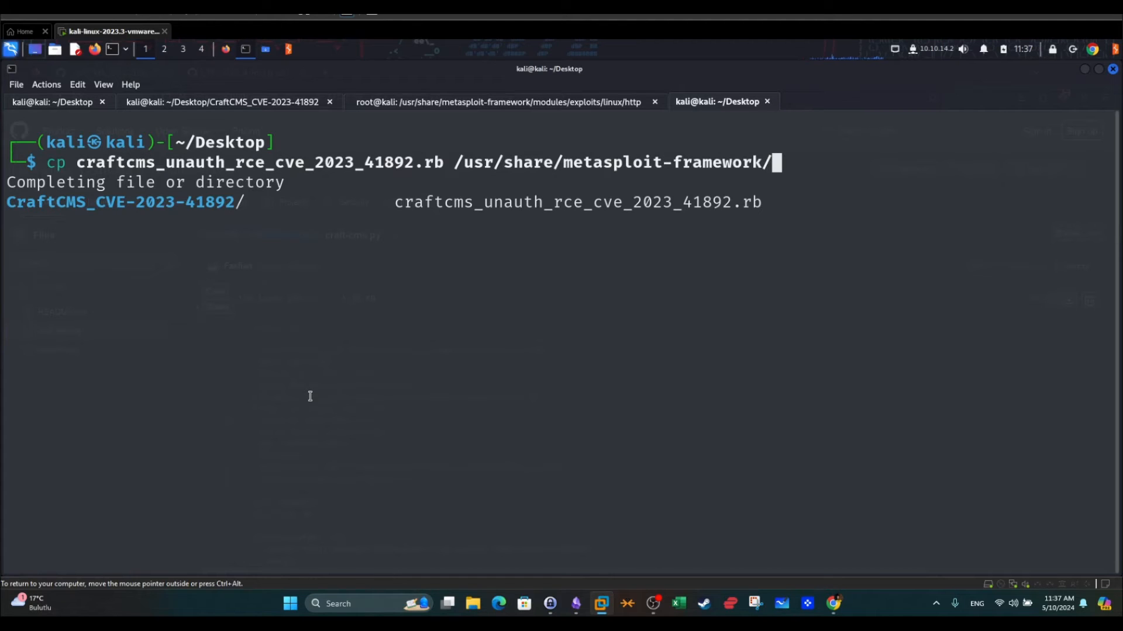
text(module)
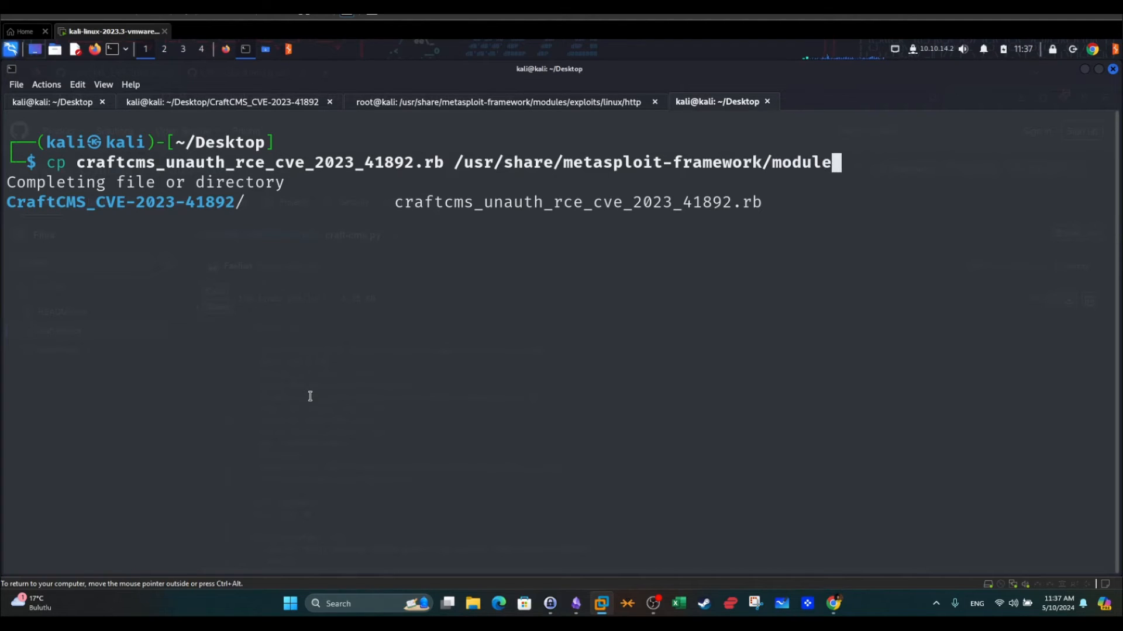
text(s/exploits/)
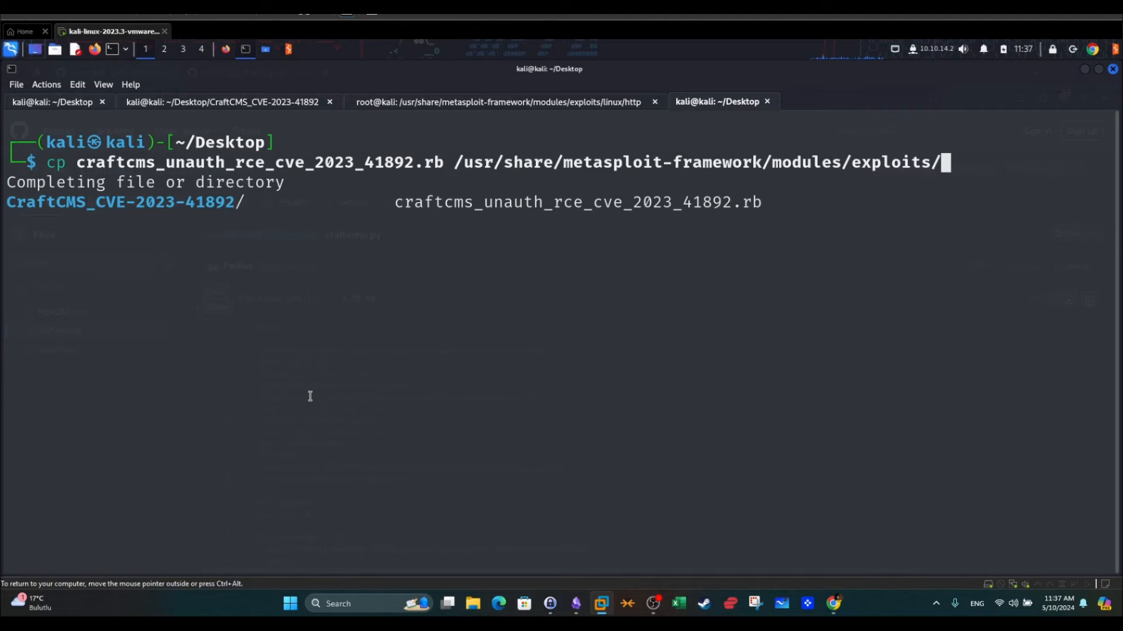
mouse_move(536, 235)
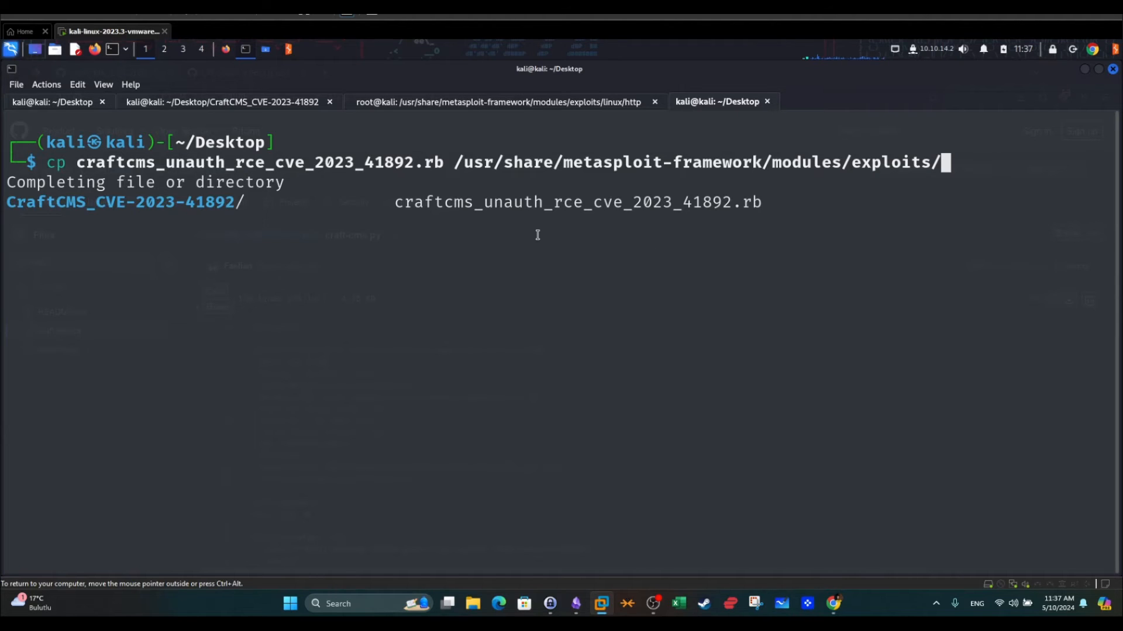
mouse_move(417, 188)
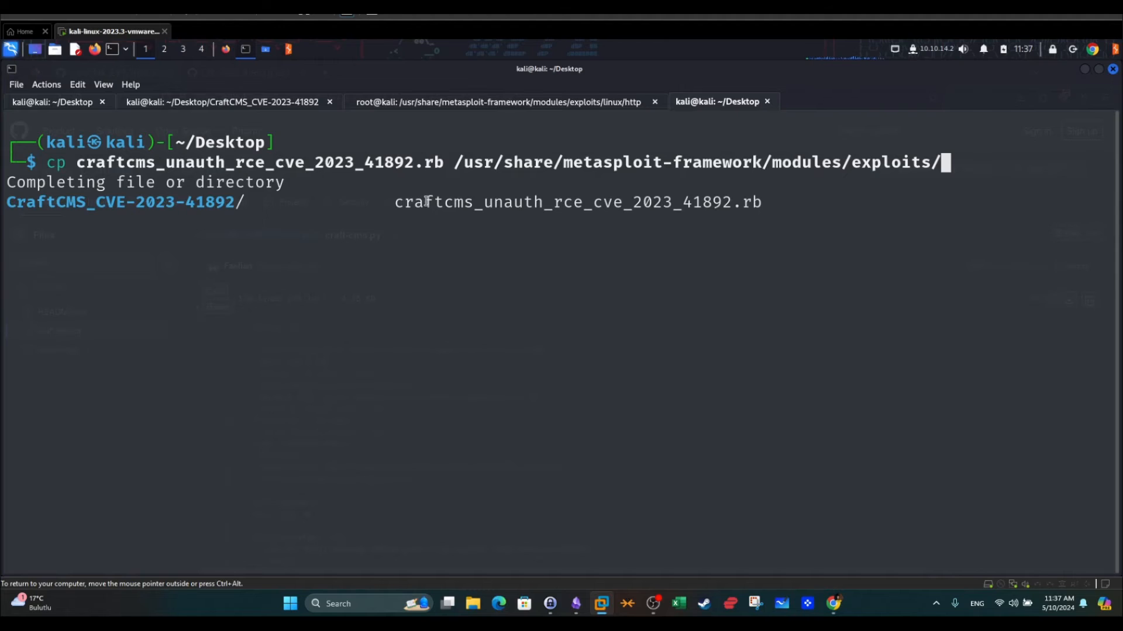
mouse_move(566, 202)
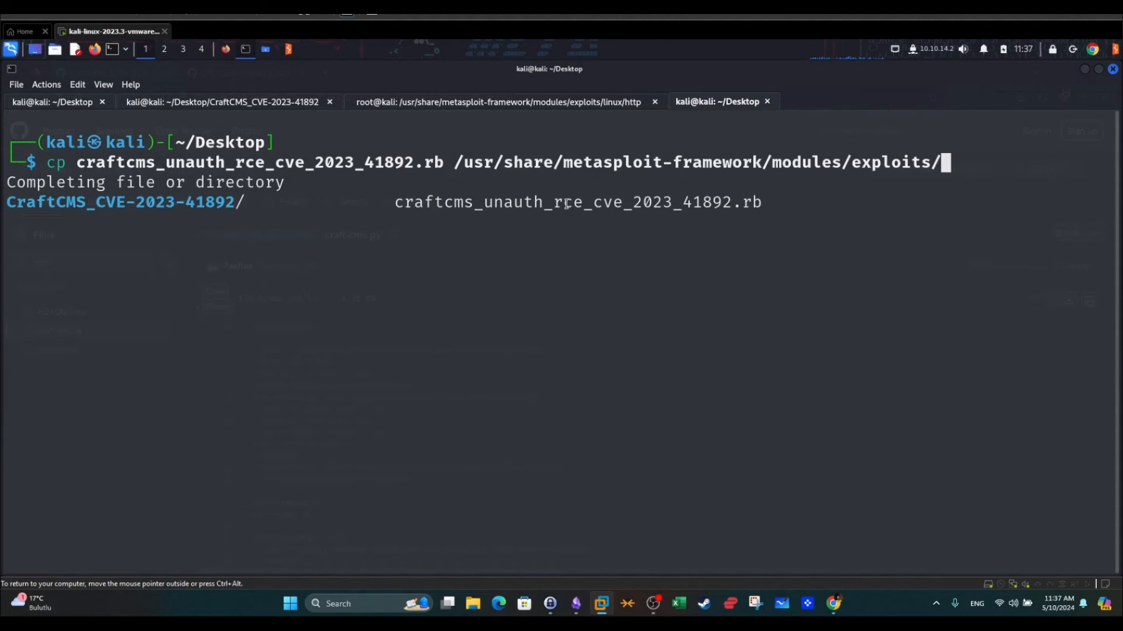
text(lin)
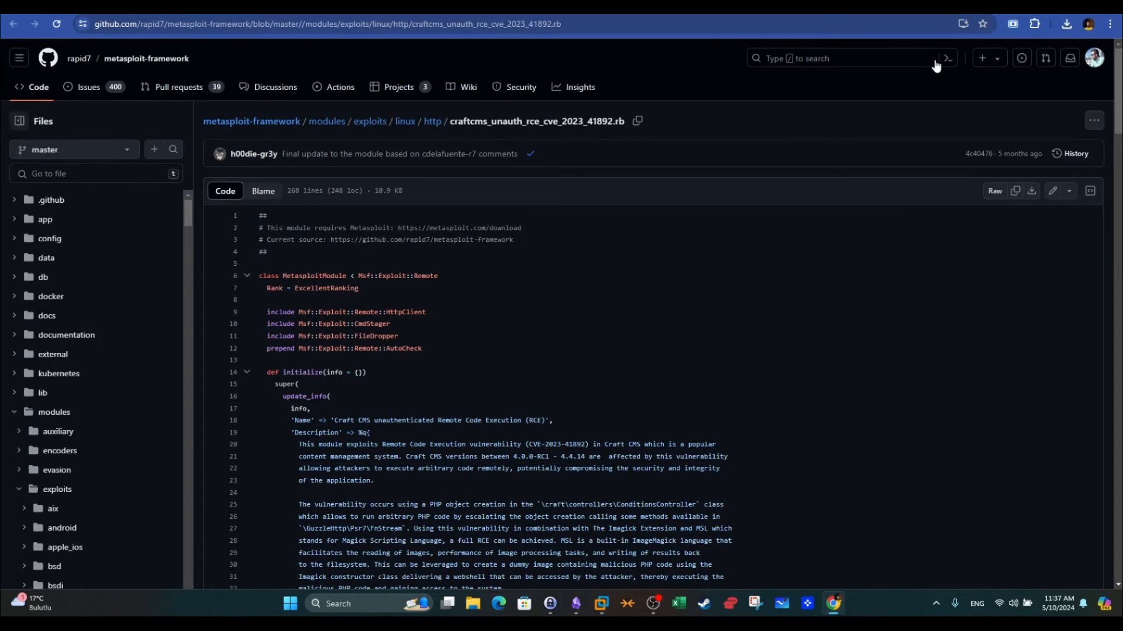
mouse_move(397, 138)
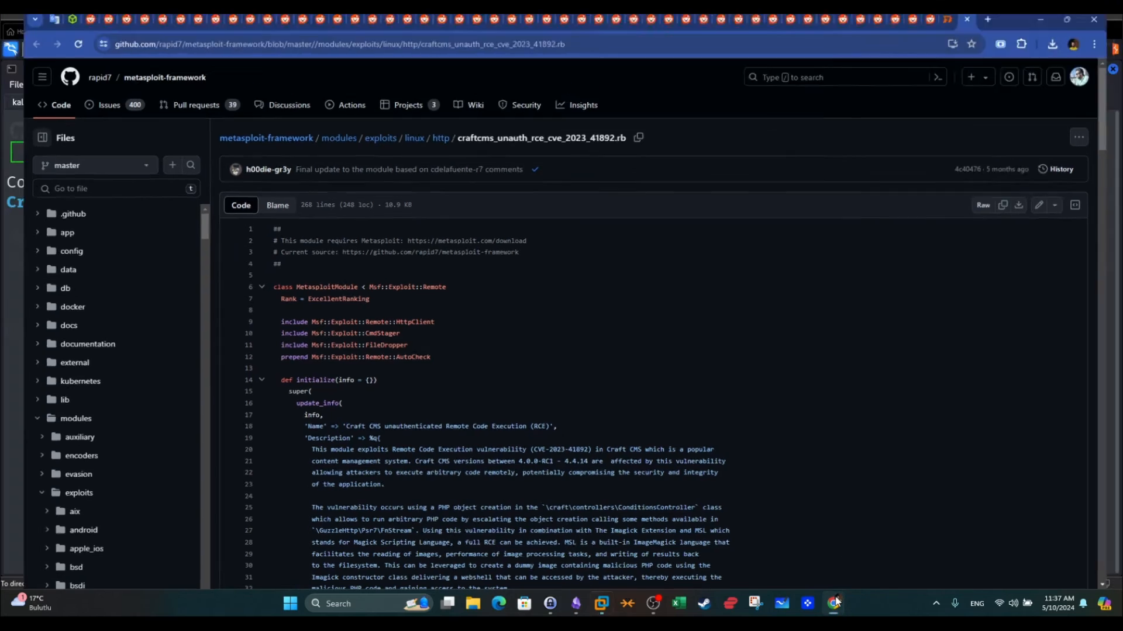
Return to the Kali terminal after checking the module's exploits/linux/http path on GitHub.
click(600, 603)
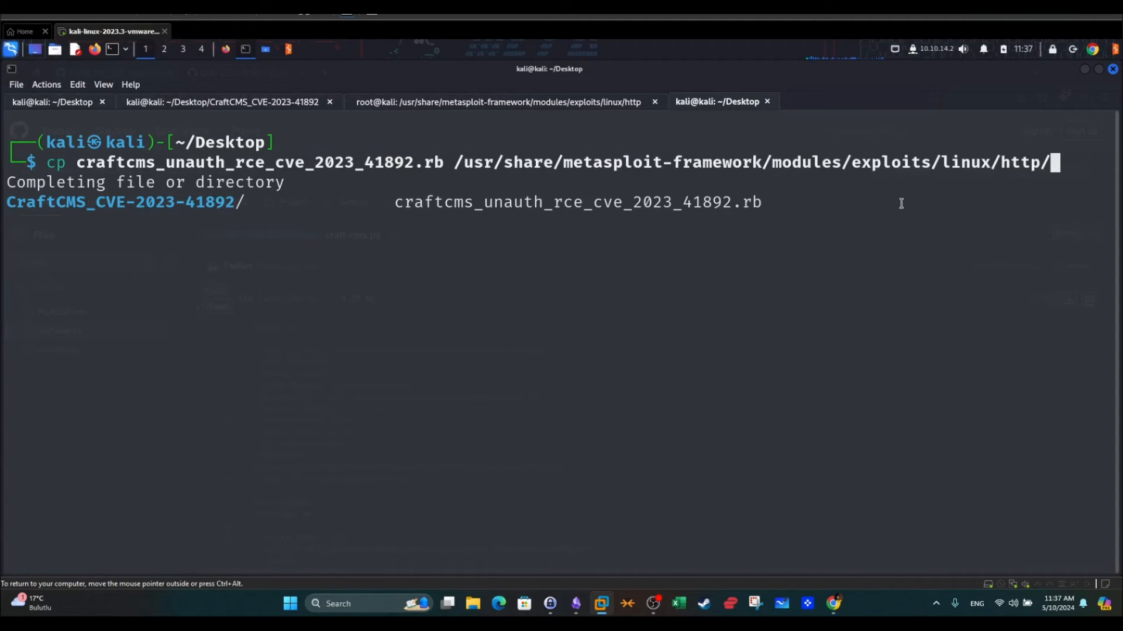
mouse_move(432, 191)
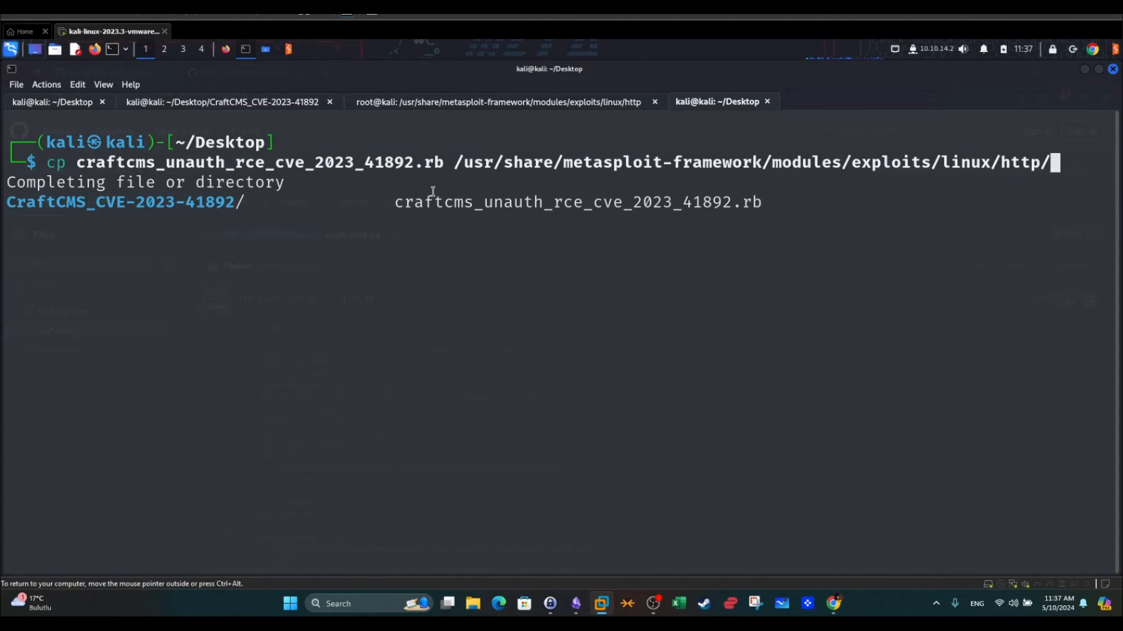
mouse_move(1021, 169)
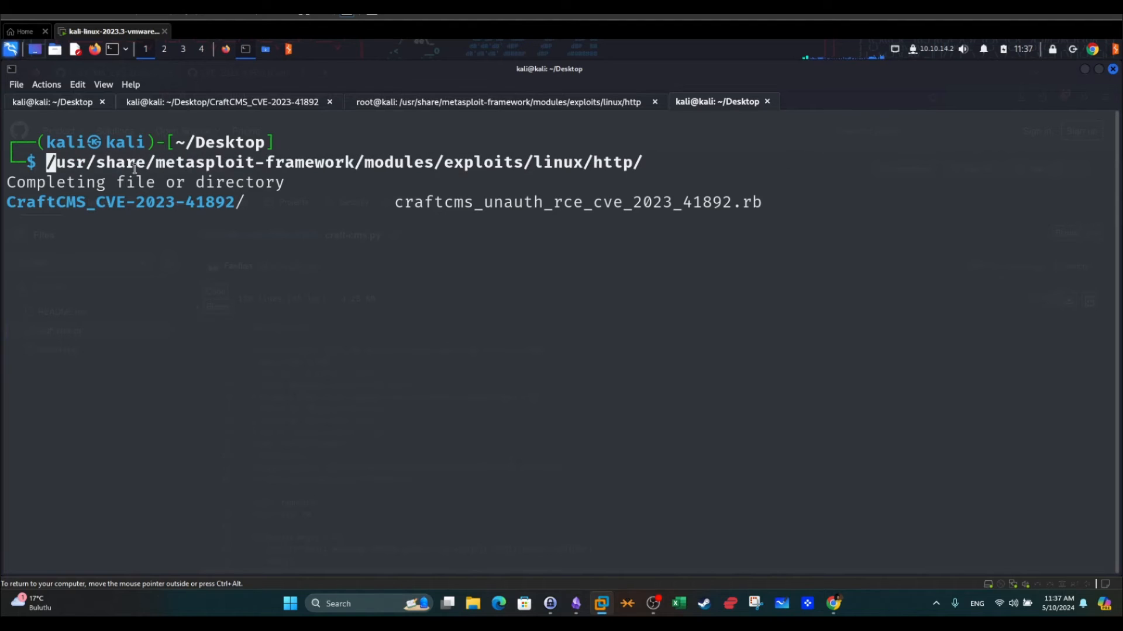
List Metasploit's exploits/linux/http folder filtered with grep craf, showing the craftcms module present.
text(ls)
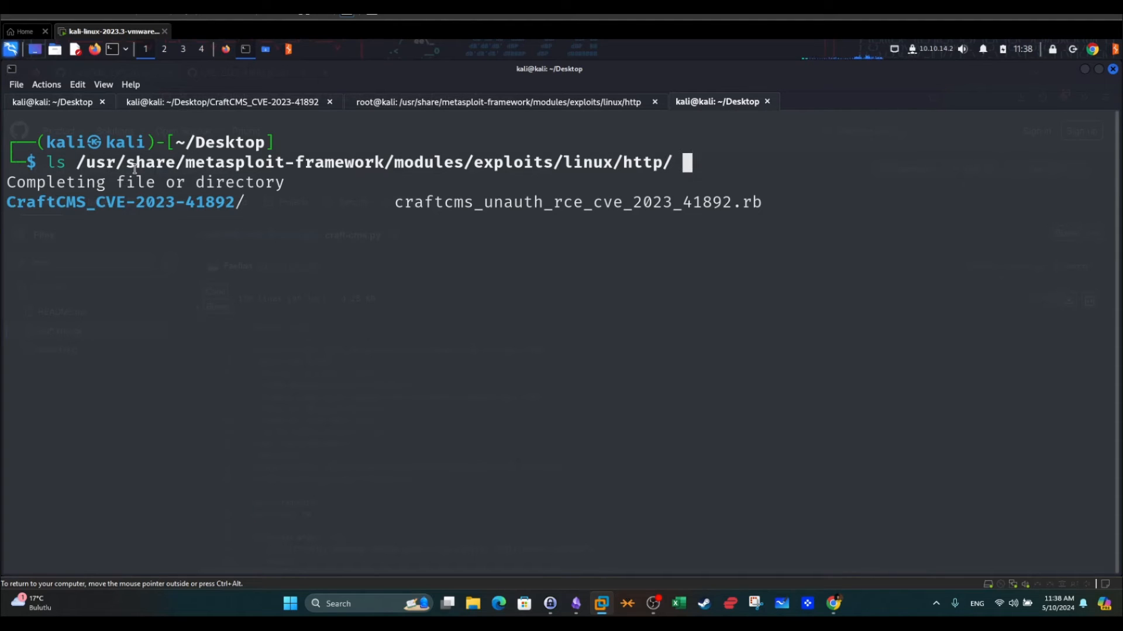
text(| grep craf)
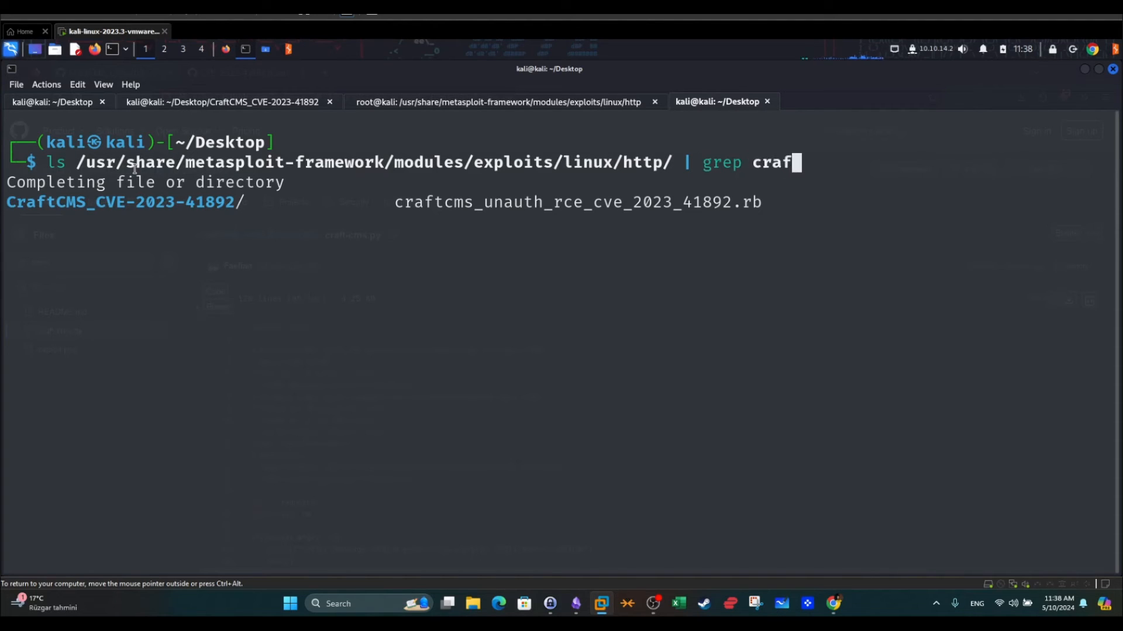
key(Return)
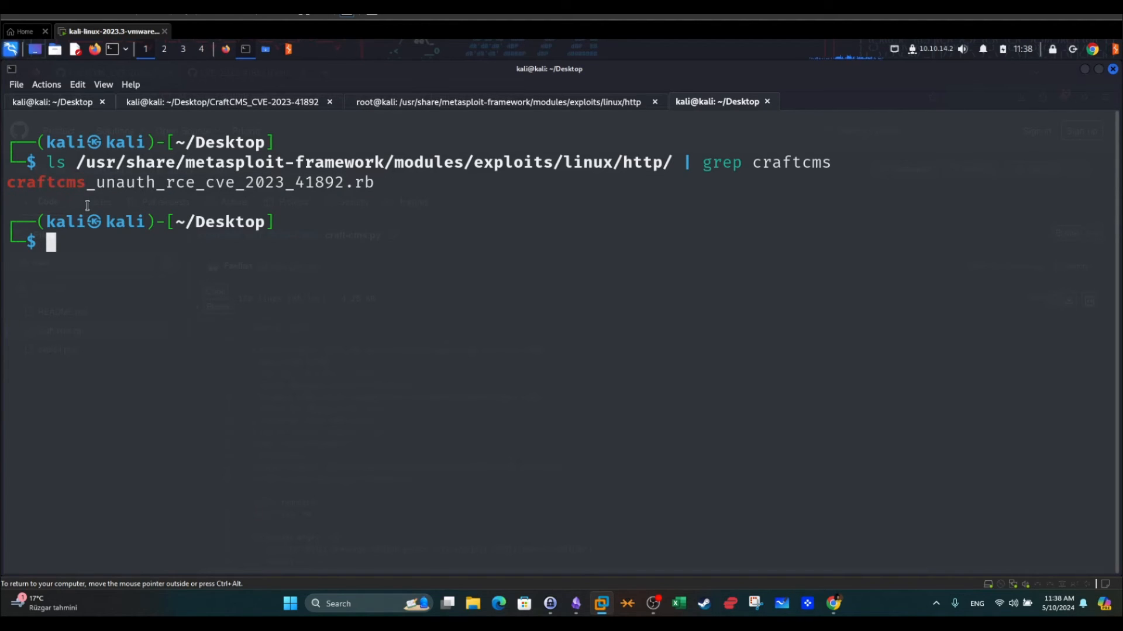
mouse_move(407, 111)
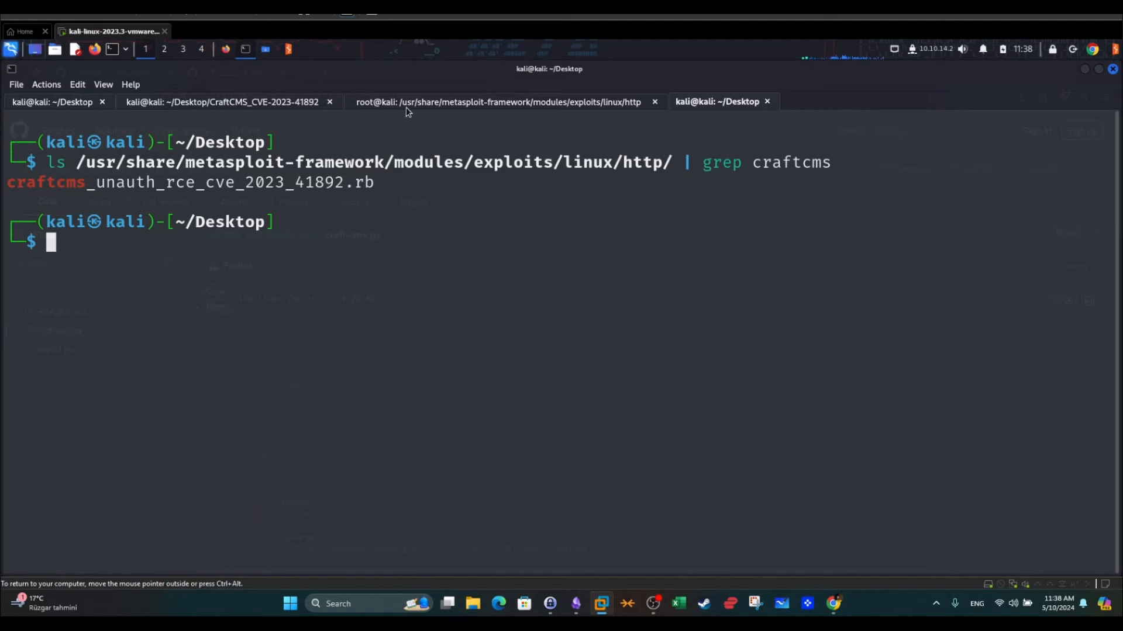
Launch msfconsole and wait for the msf6 prompt.
text(msfconsole)
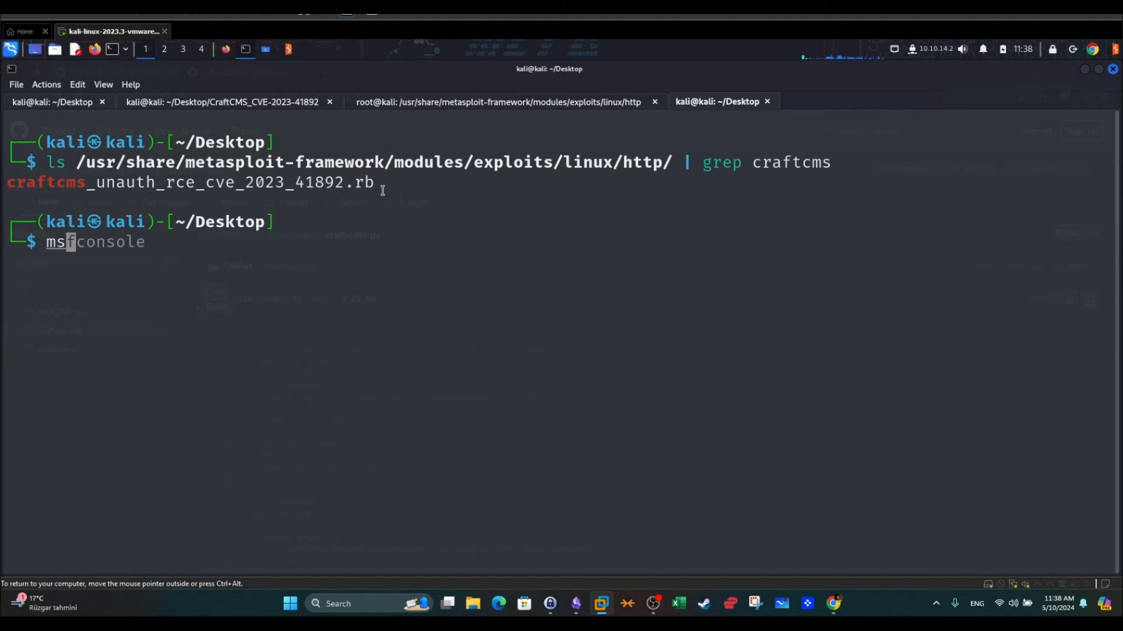
key(Return)
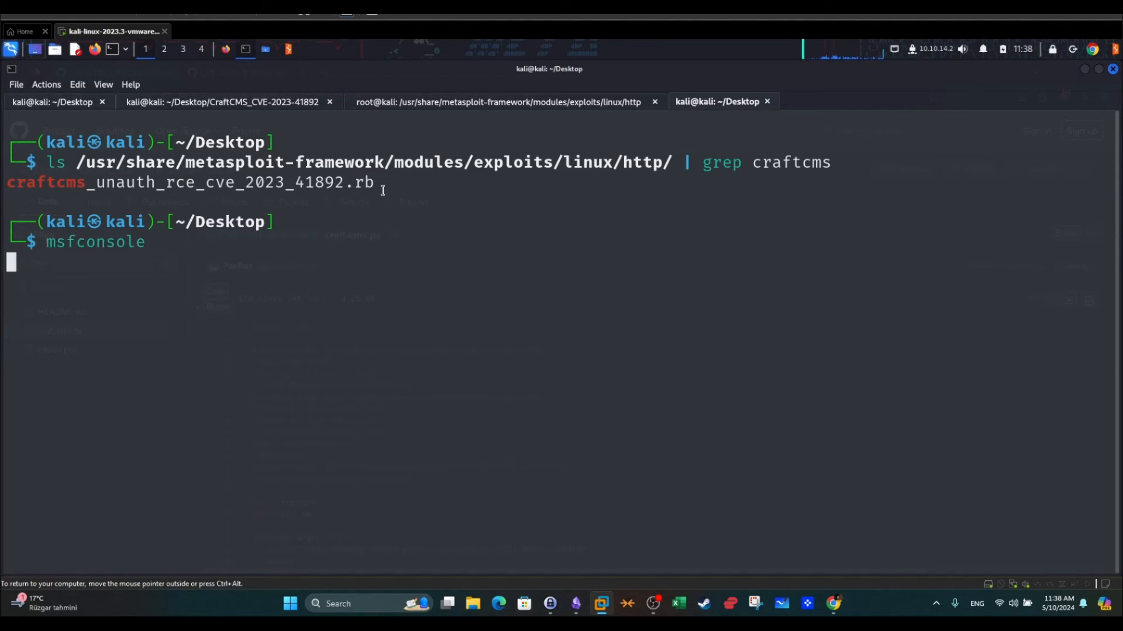
key(Return)
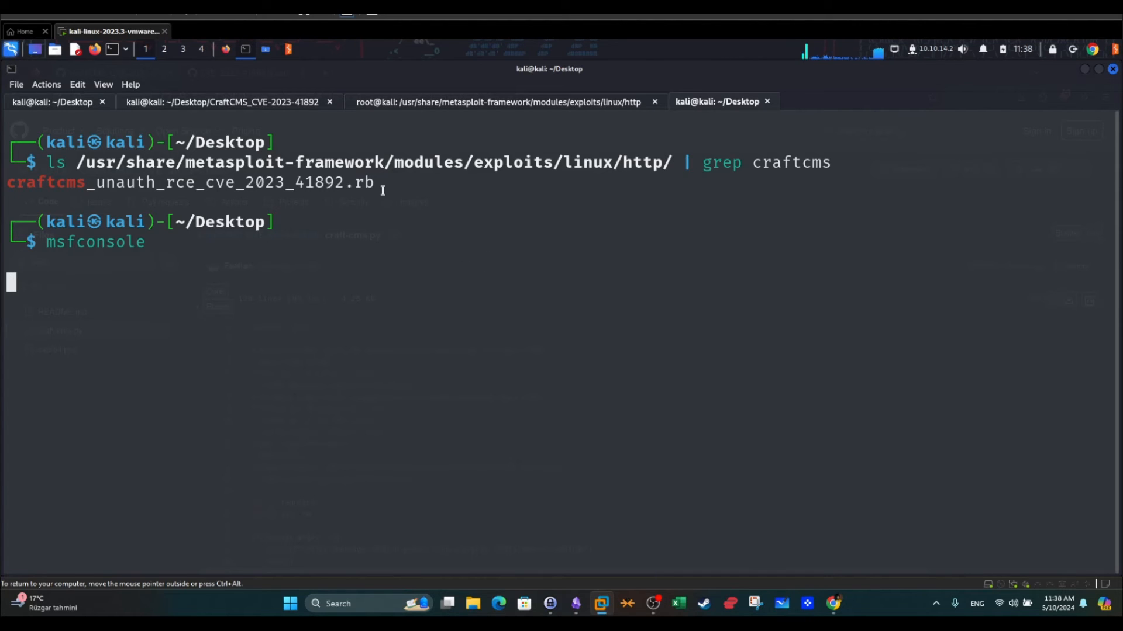
key(Return)
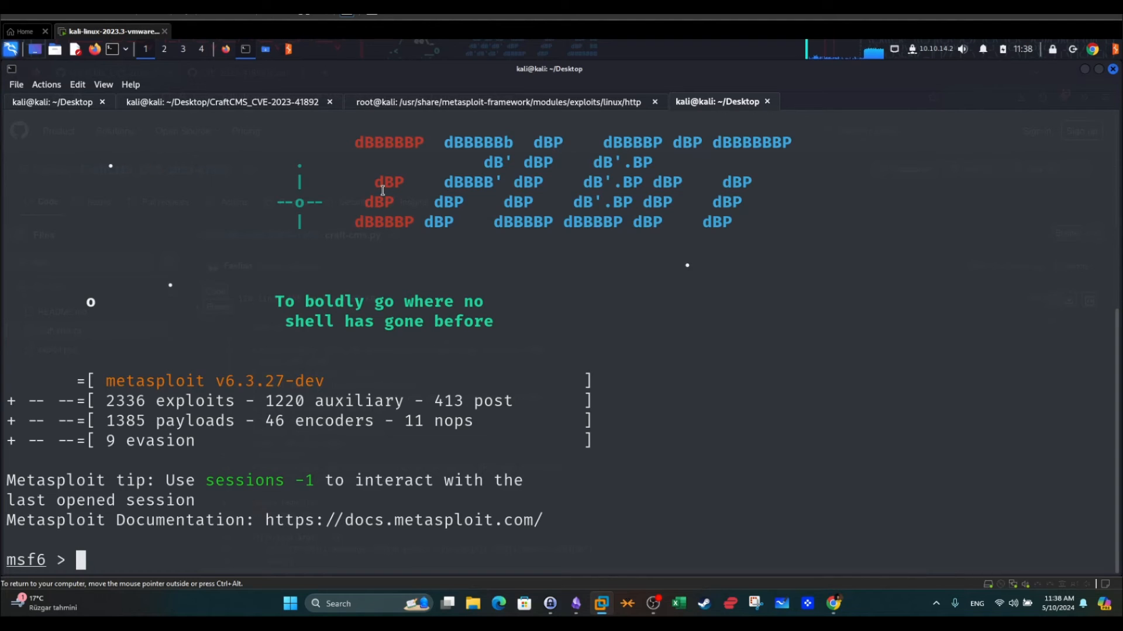
Search Metasploit modules for craftcms.
text(search)
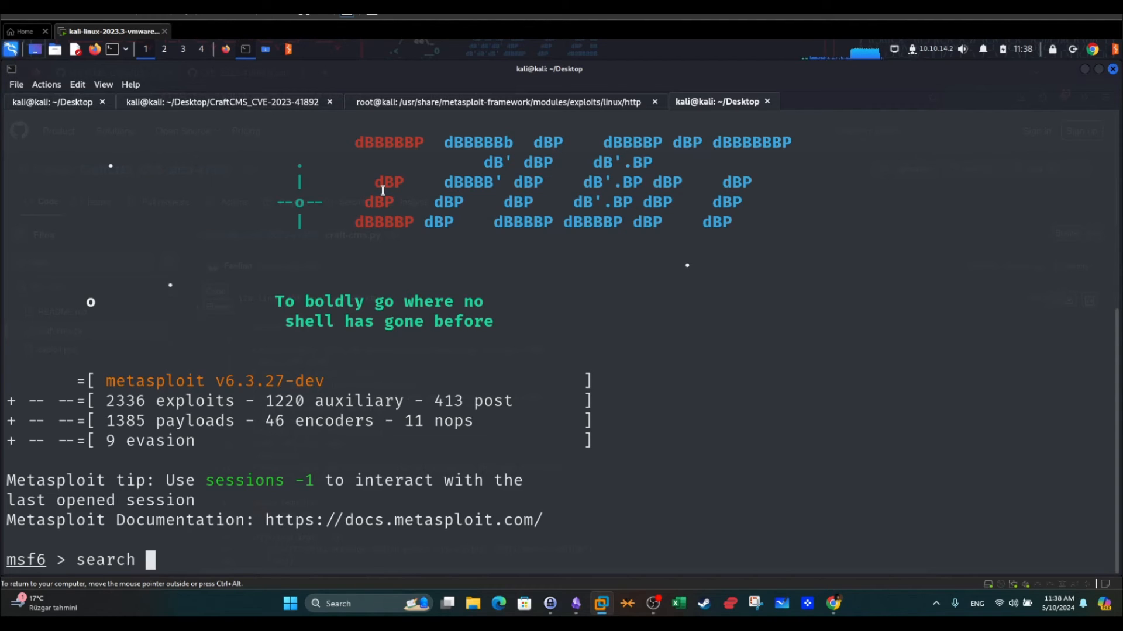
text(craftcms)
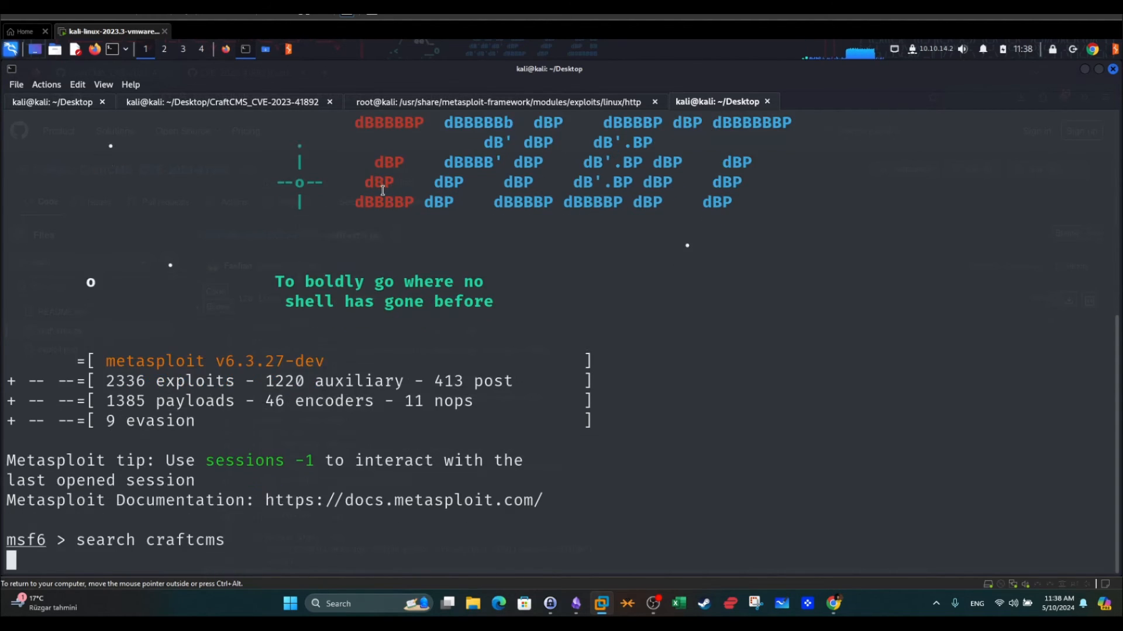
key(Return)
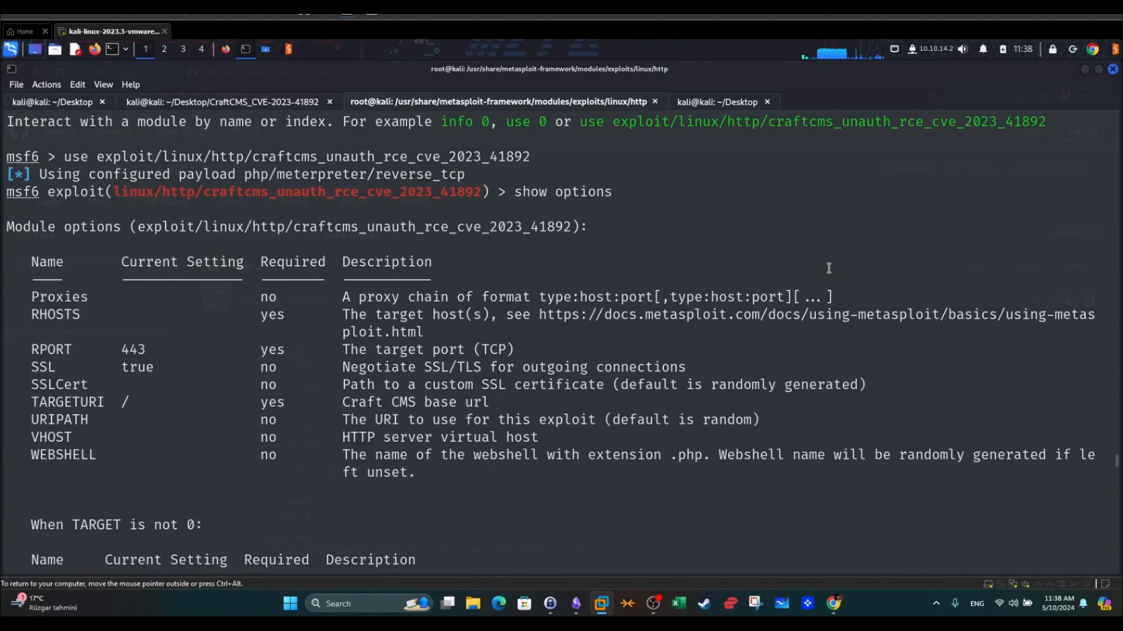
Review the module options, marking the default RPORT 443 and SSL true settings.
scroll(up, 3)
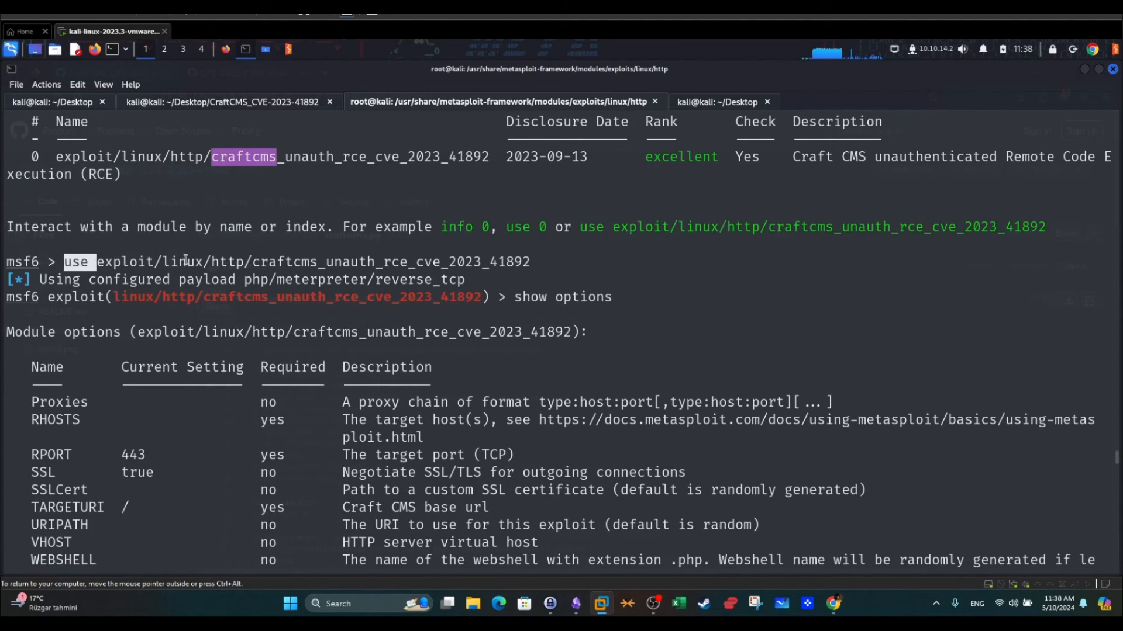
scroll(down, 3)
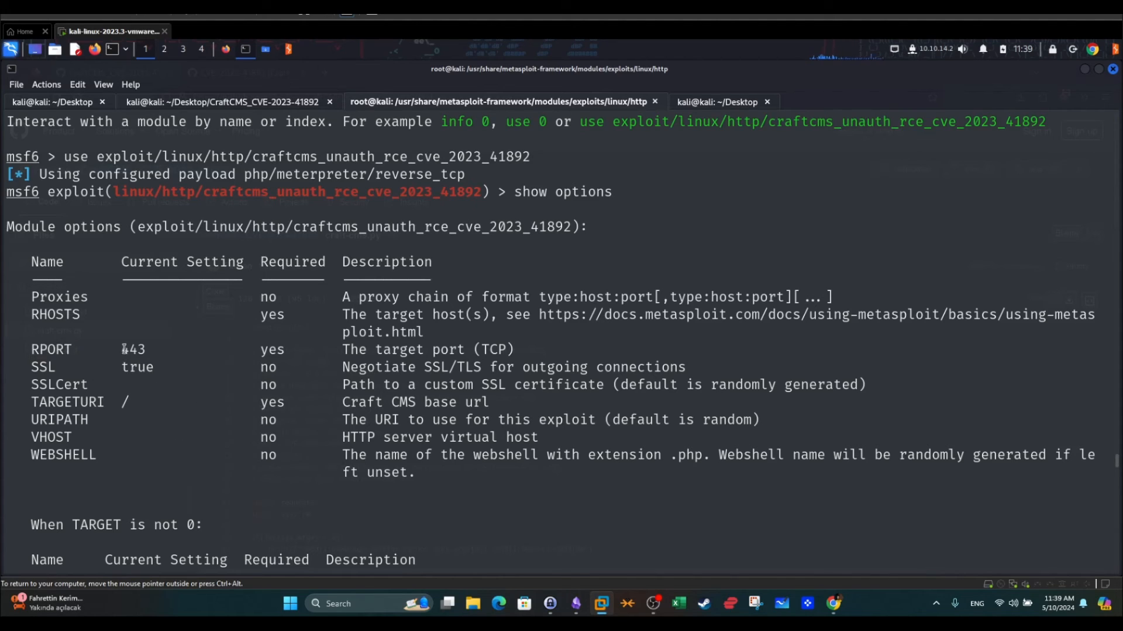
double_click(134, 350)
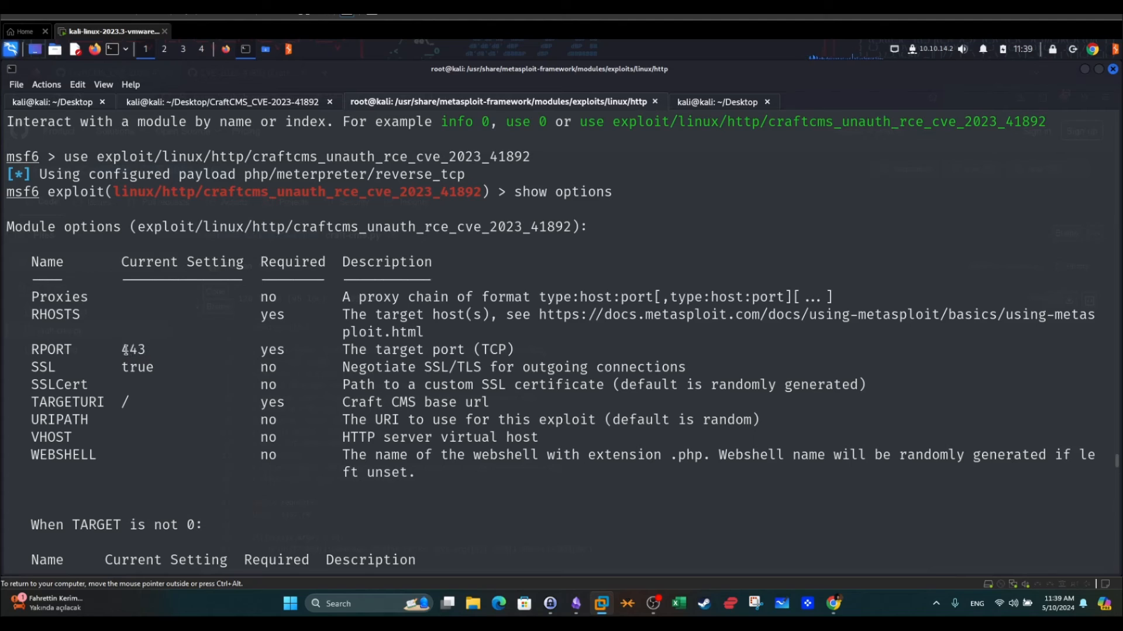
double_click(133, 350)
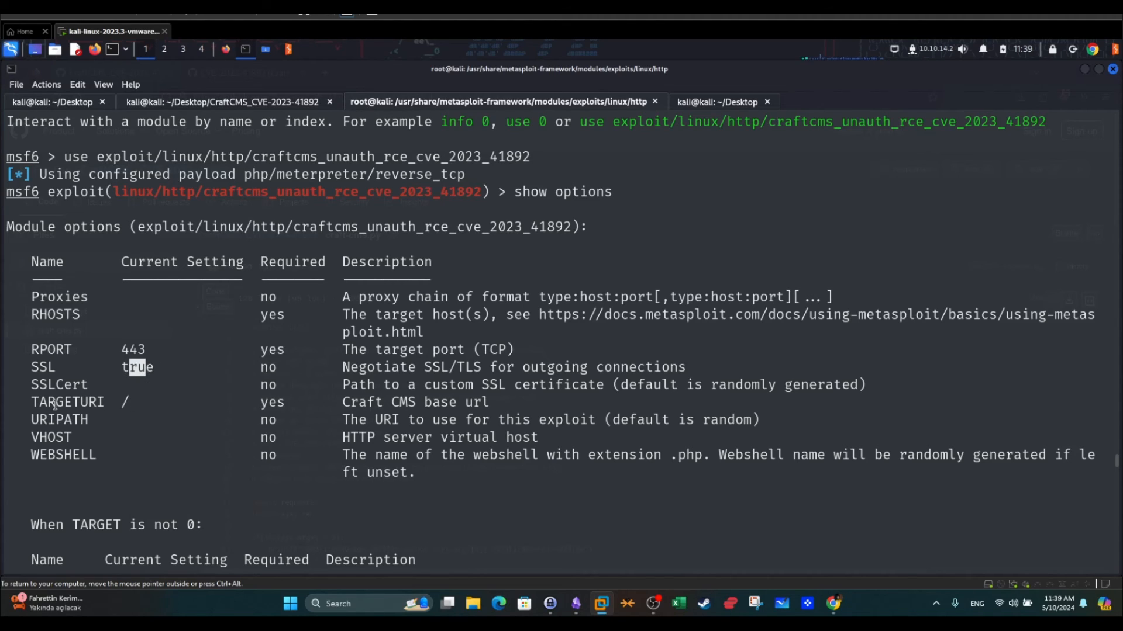
double_click(67, 401)
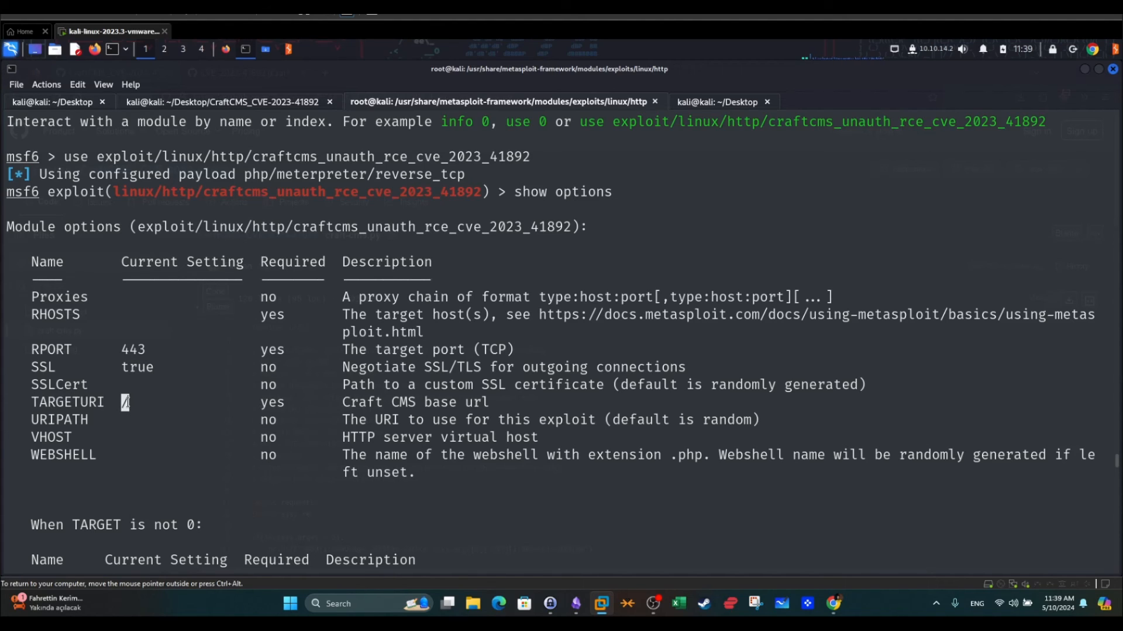
mouse_move(190, 388)
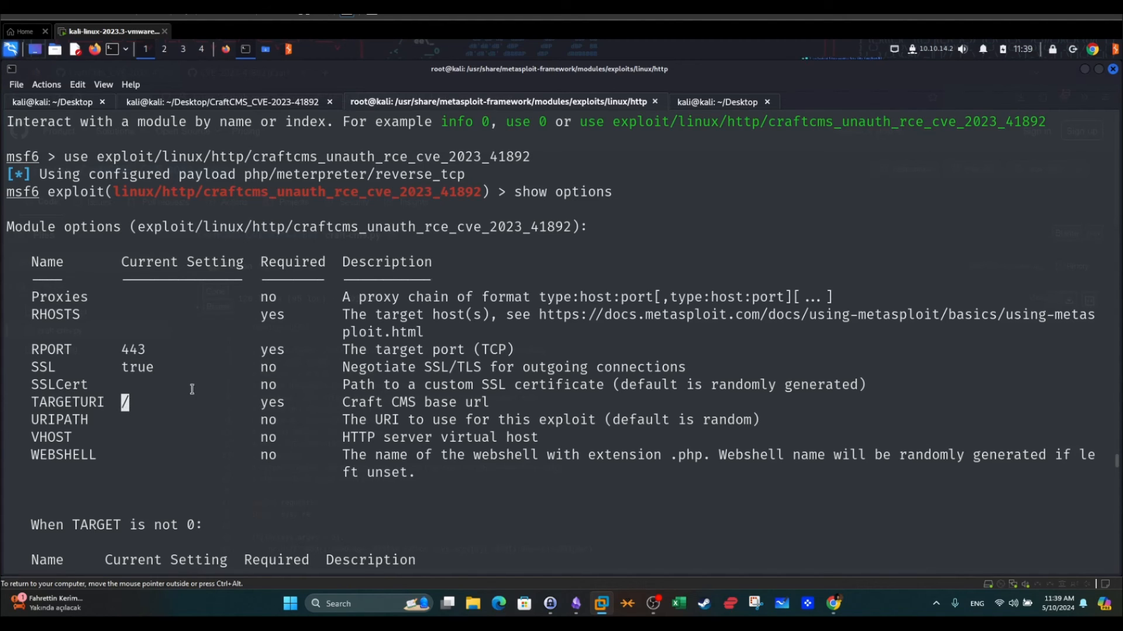
Review the remaining options, marking the LPORT listen port.
scroll(down, 3)
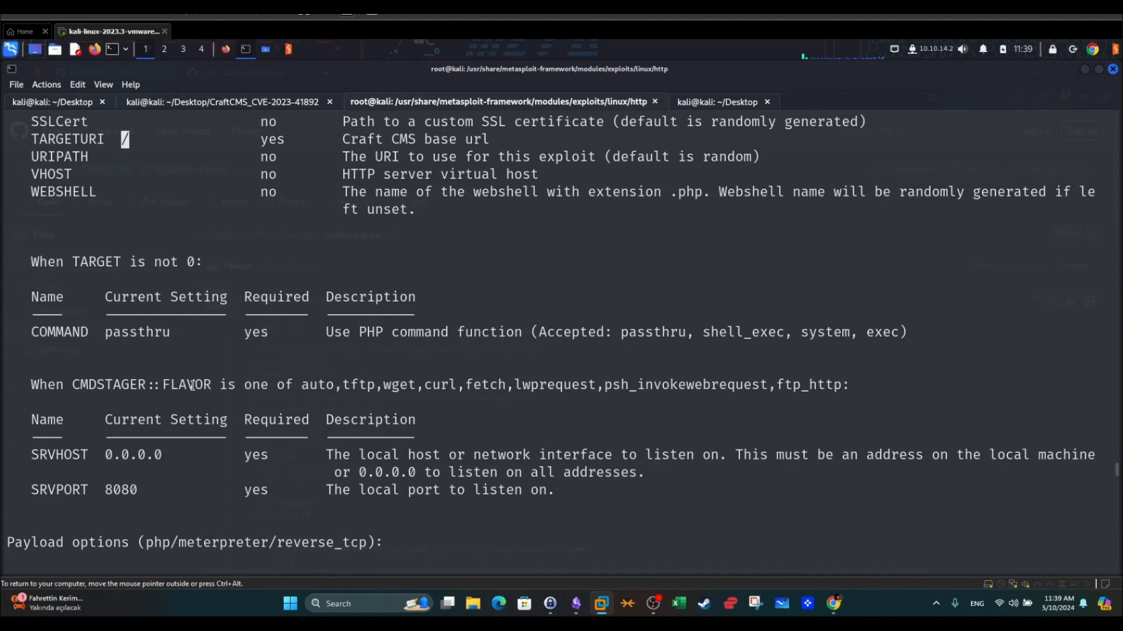
scroll(down, 3)
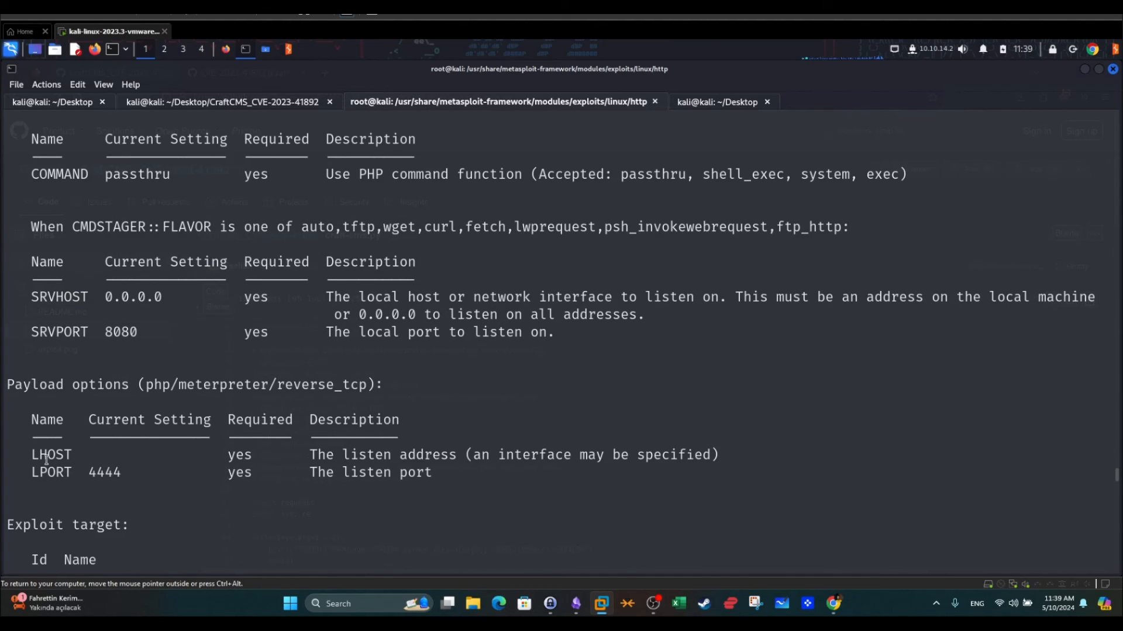
double_click(50, 471)
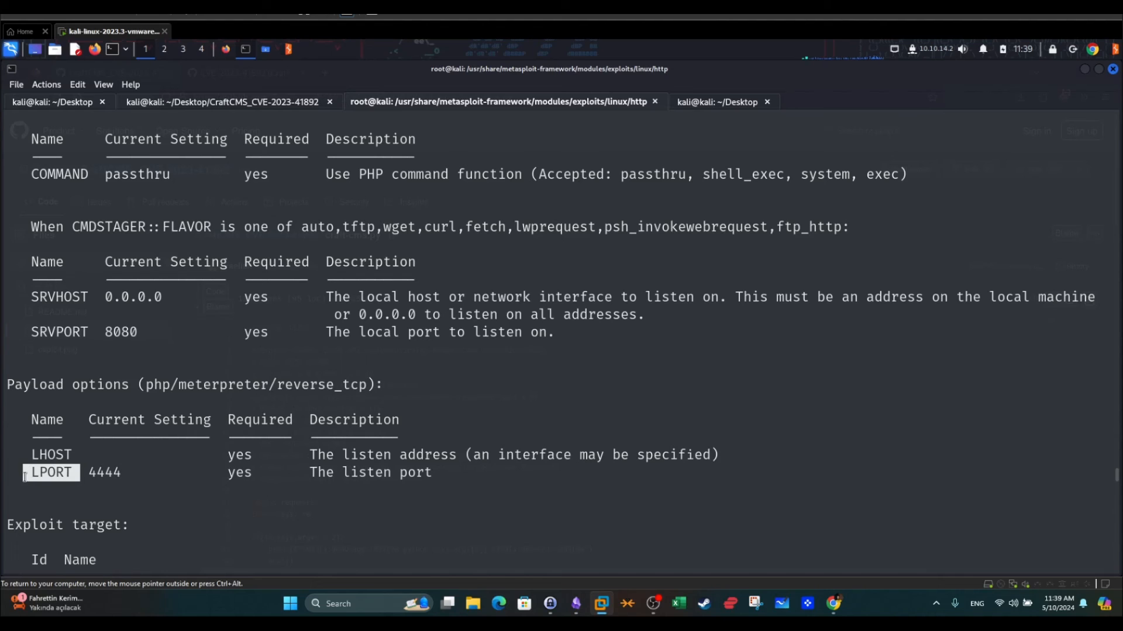
scroll(down, 3)
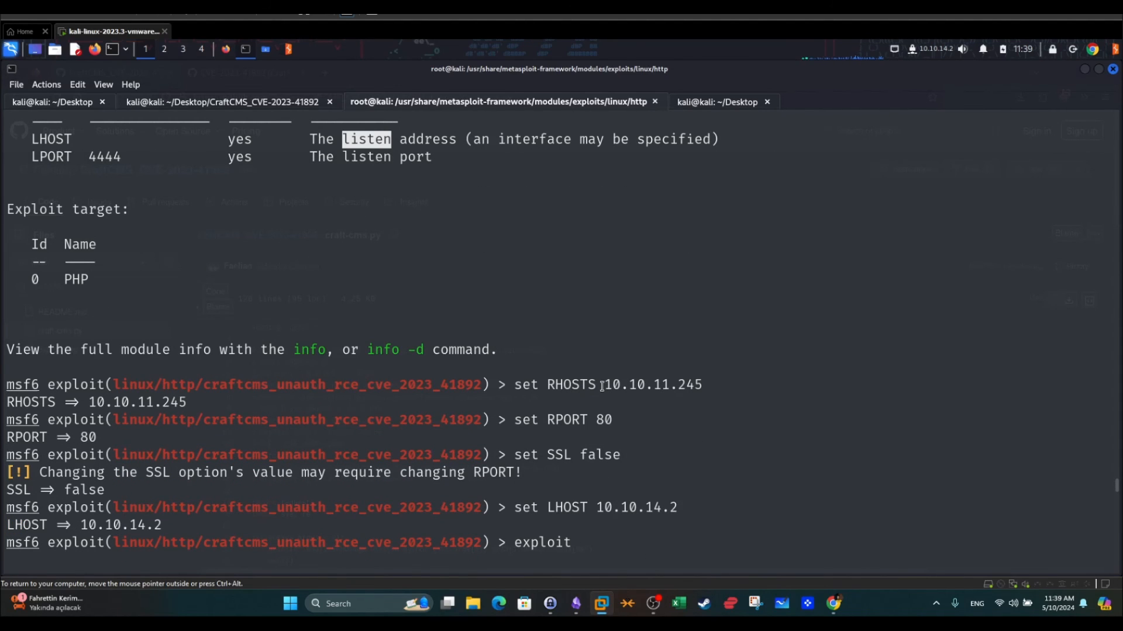
Confirm RHOSTS 10.10.11.245 and the new RPORT 80 in the module options.
double_click(651, 385)
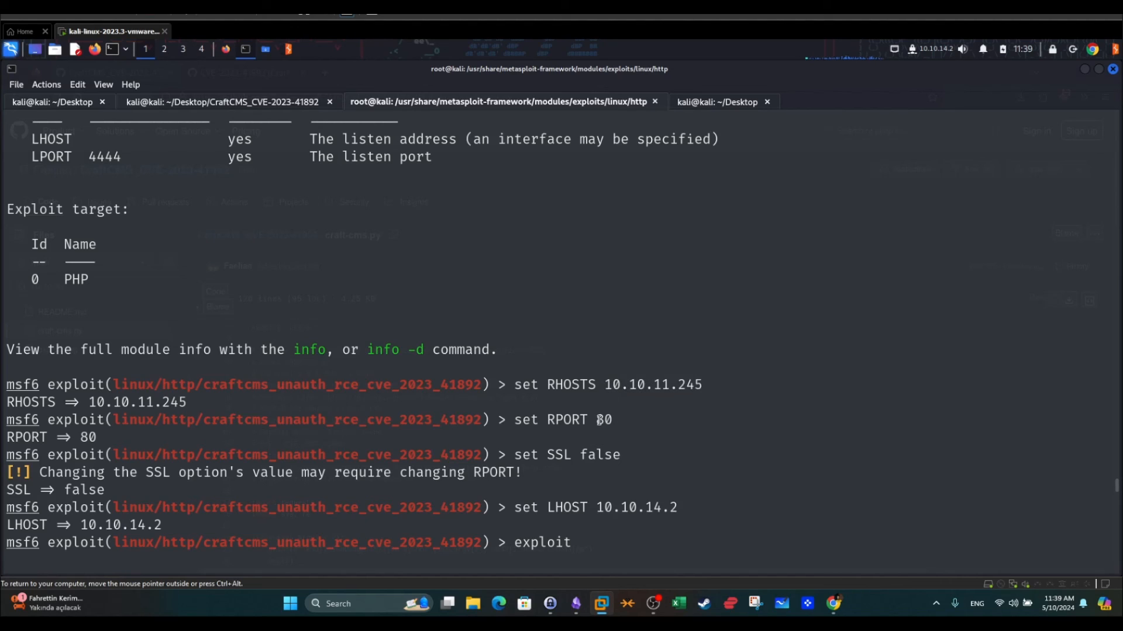
double_click(603, 420)
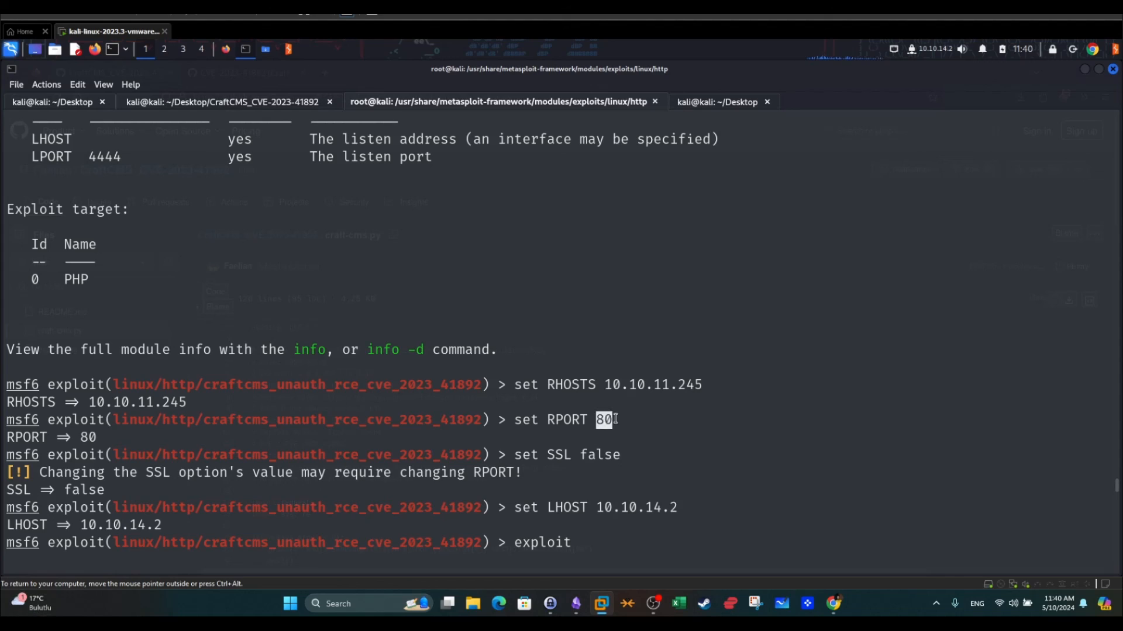
mouse_move(549, 454)
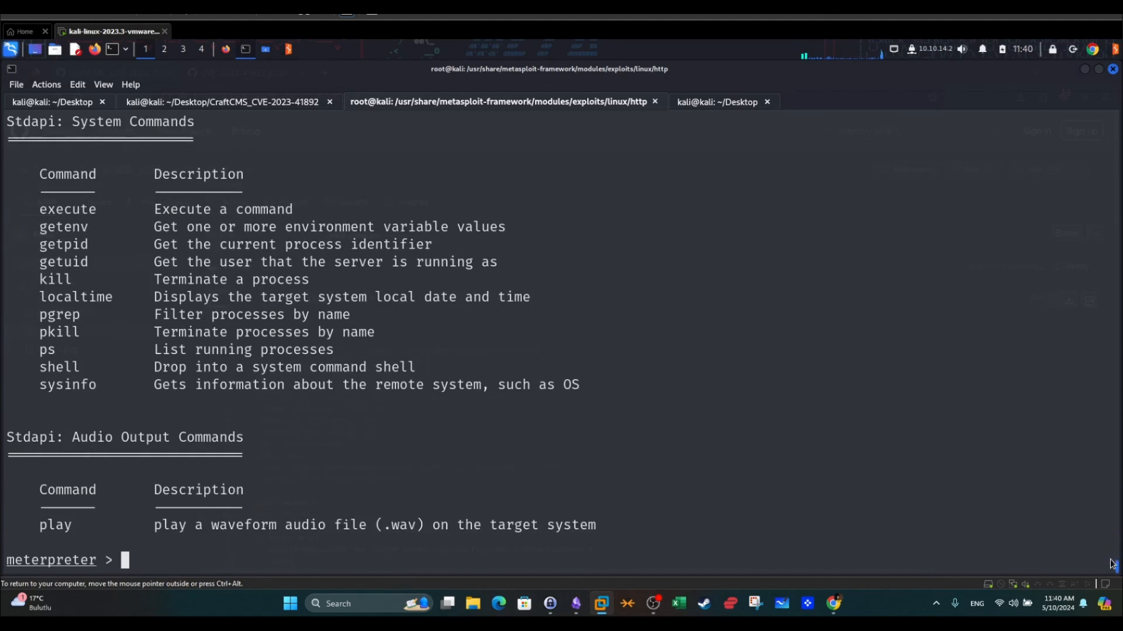
Review the Meterpreter session-opened output, then return to the manual exploit's www-data web shell.
scroll(up, 3)
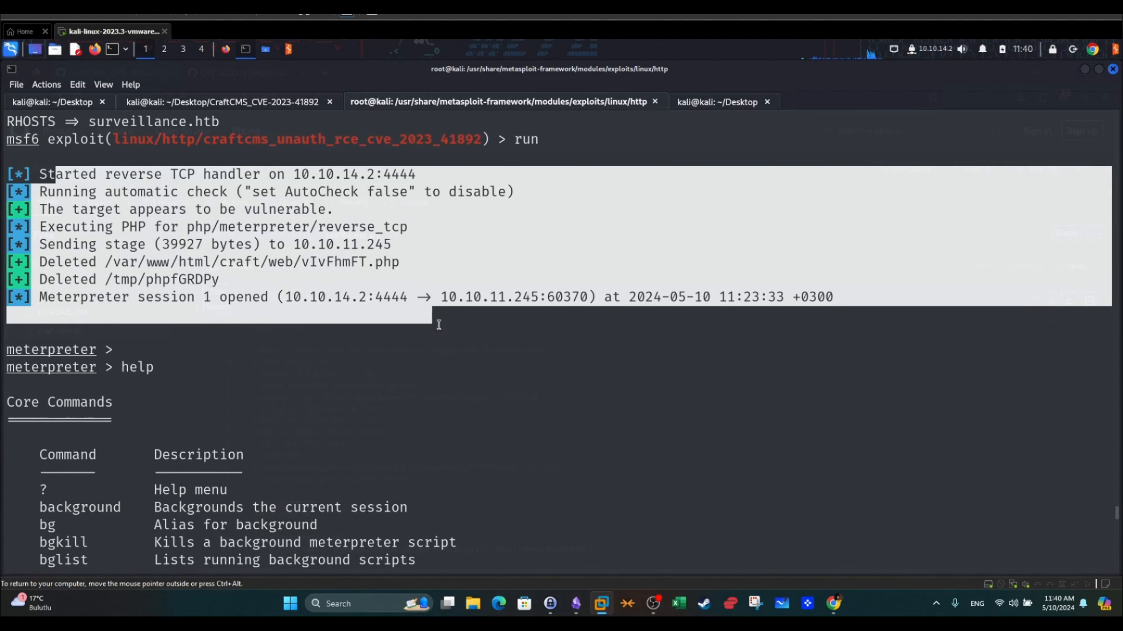
scroll(down, 3)
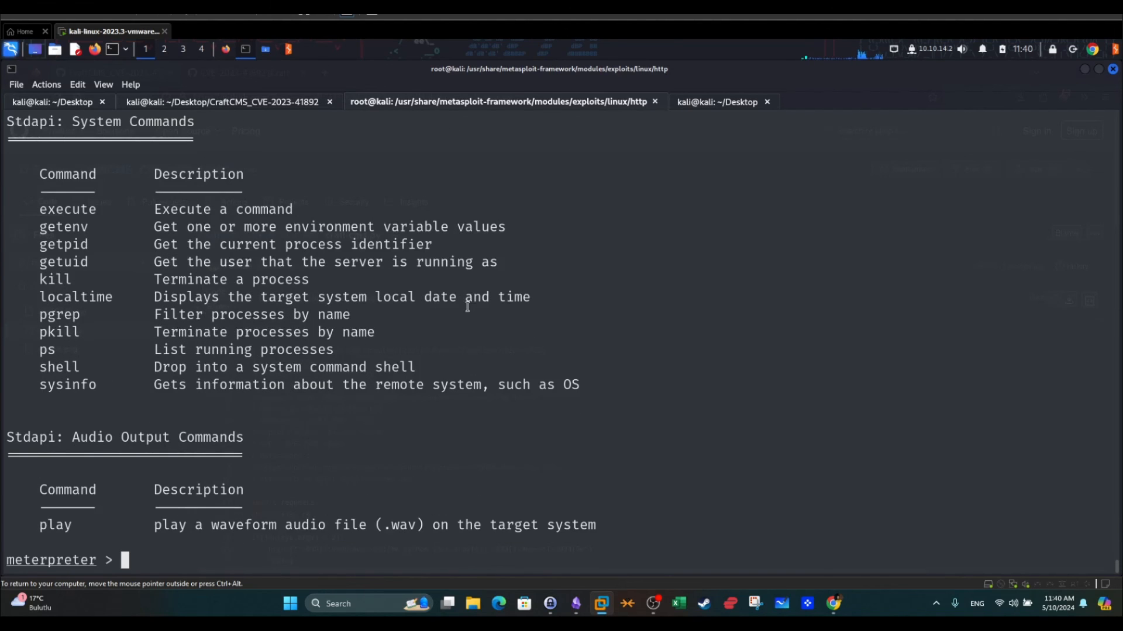
mouse_move(619, 233)
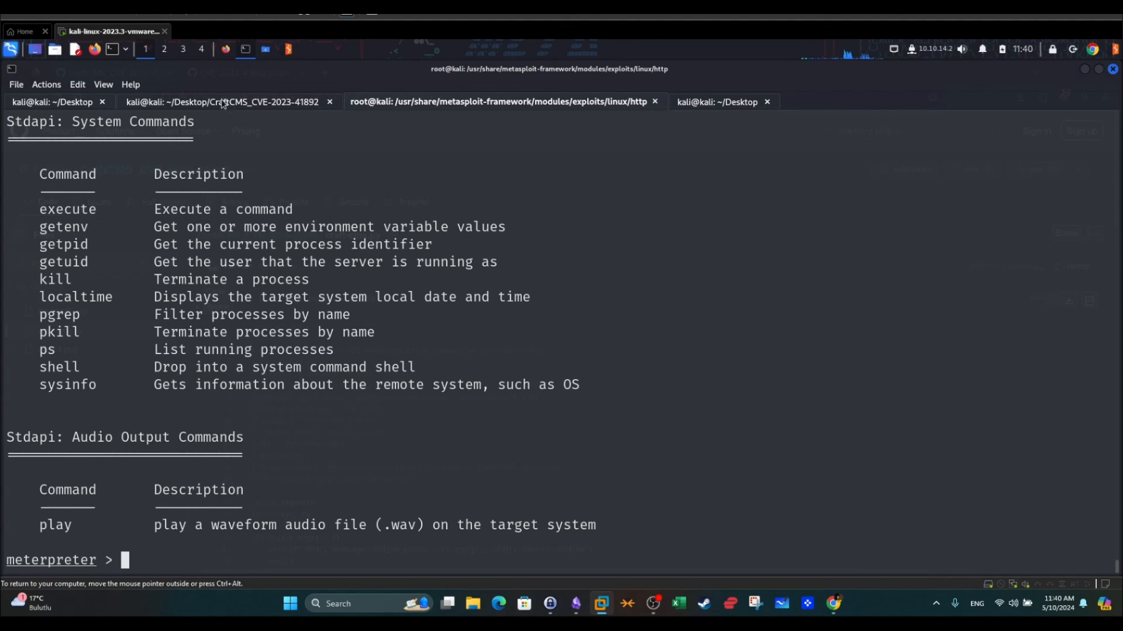
click(225, 102)
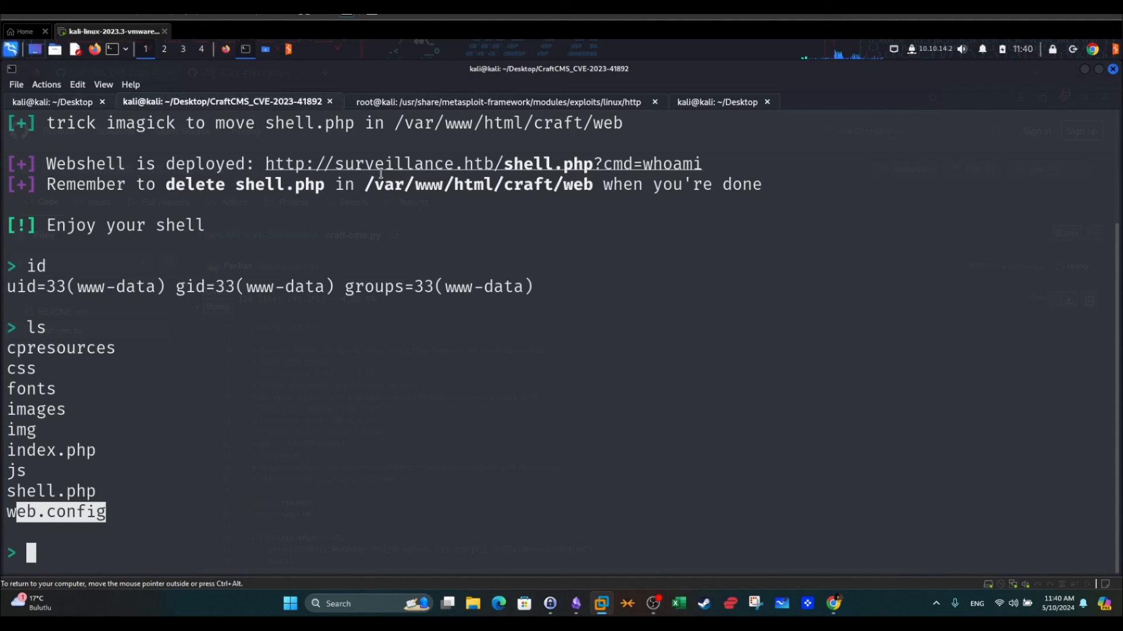
mouse_move(673, 222)
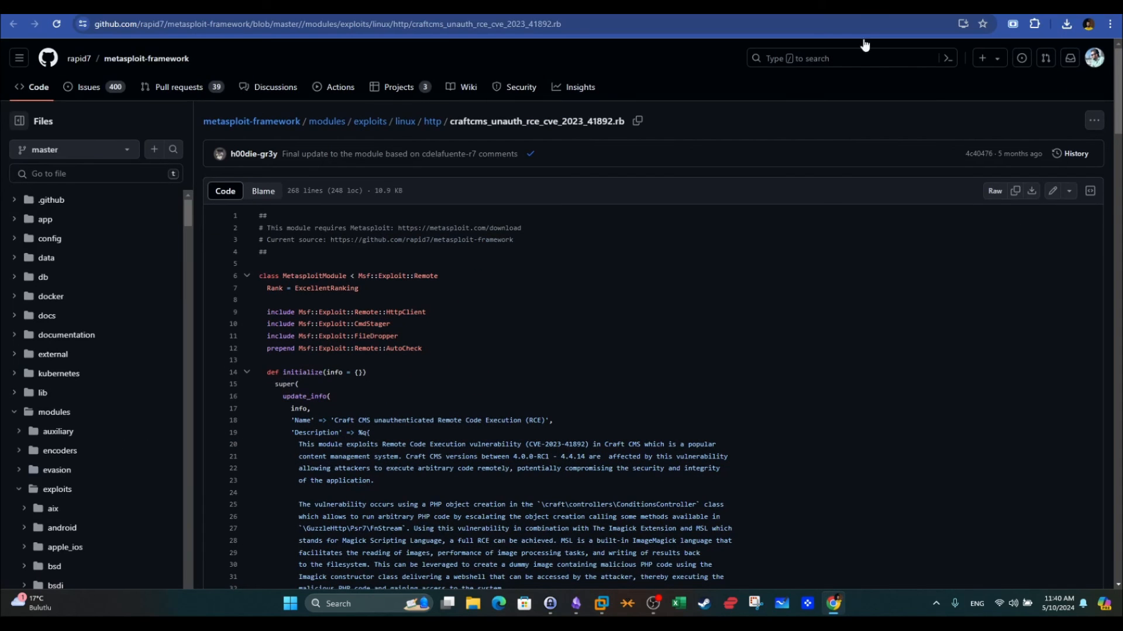
mouse_move(910, 51)
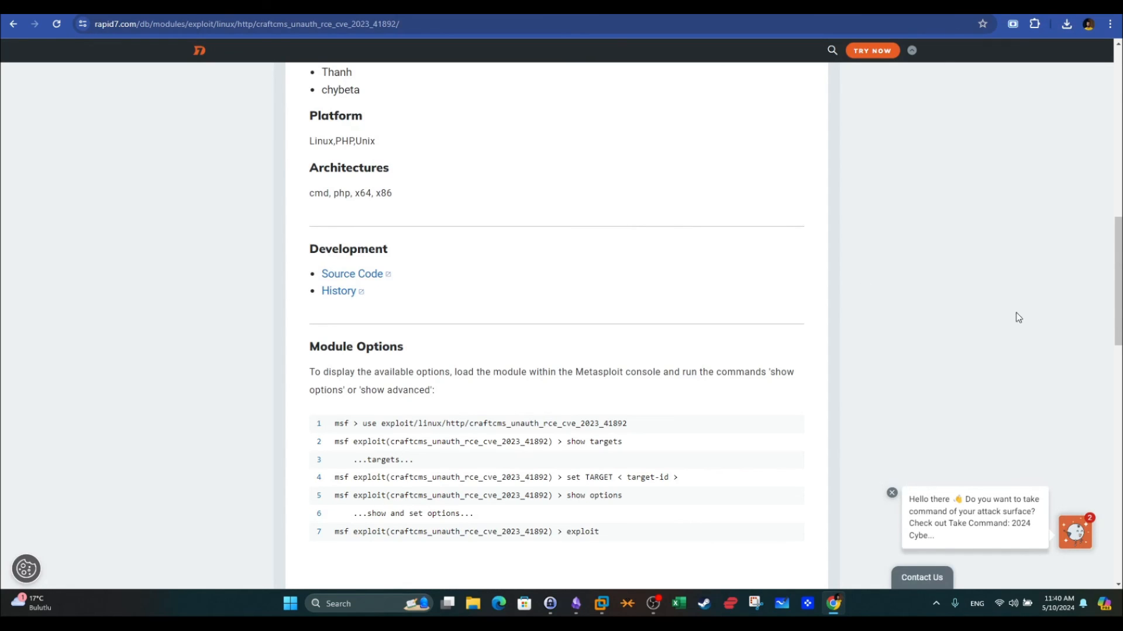
Scroll the Rapid7 module page up to its Craft CMS unauthenticated RCE title.
scroll(up, 3)
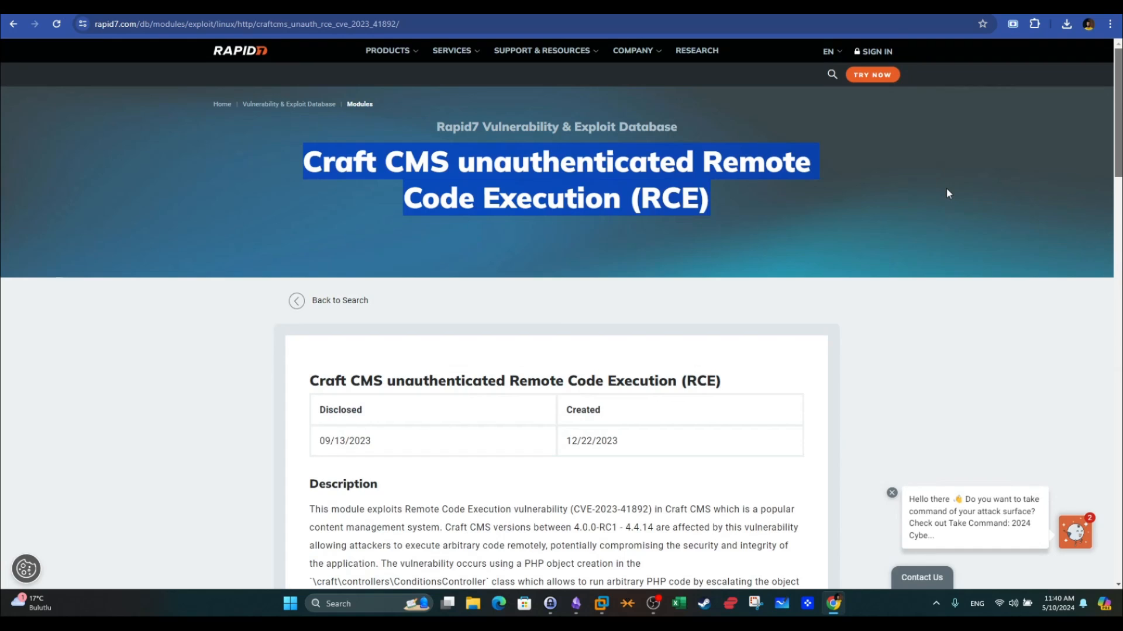
mouse_move(857, 170)
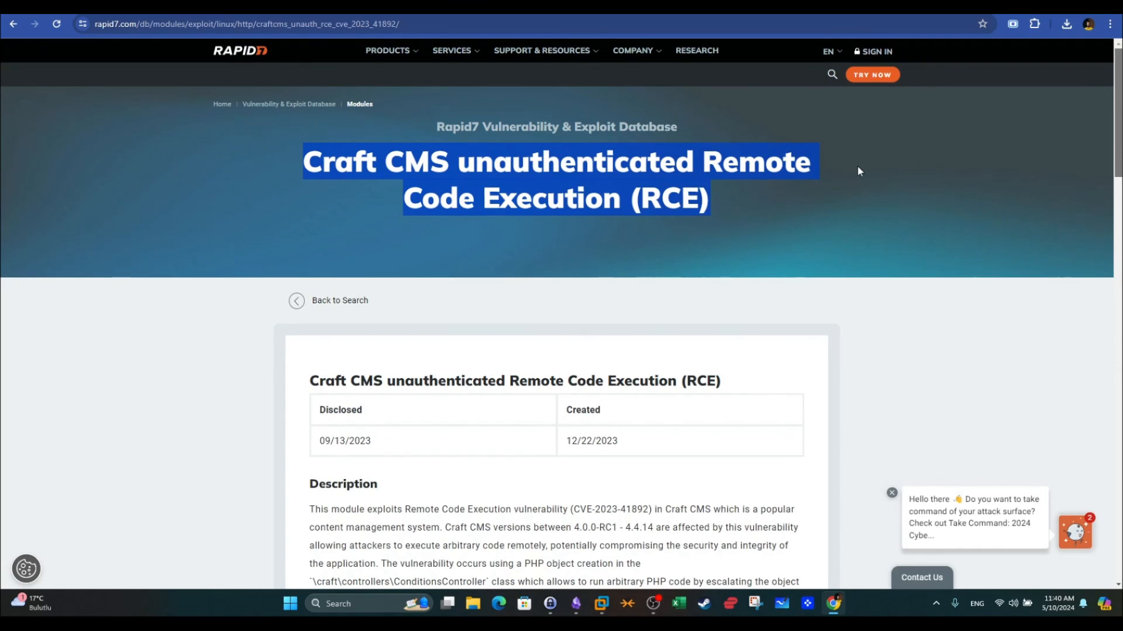